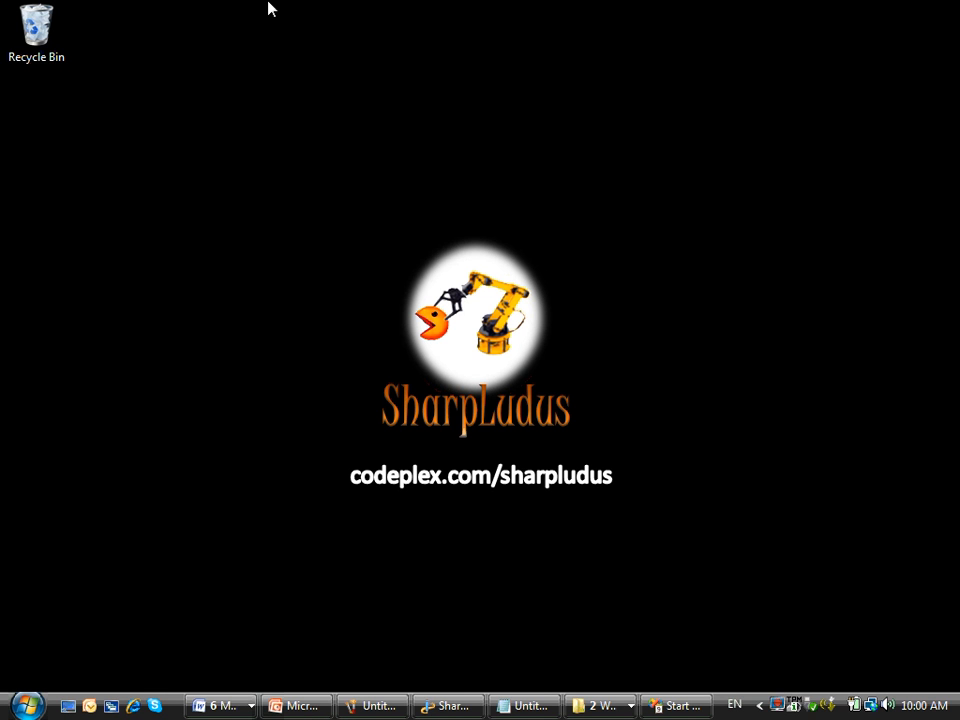
mouse_move(316, 178)
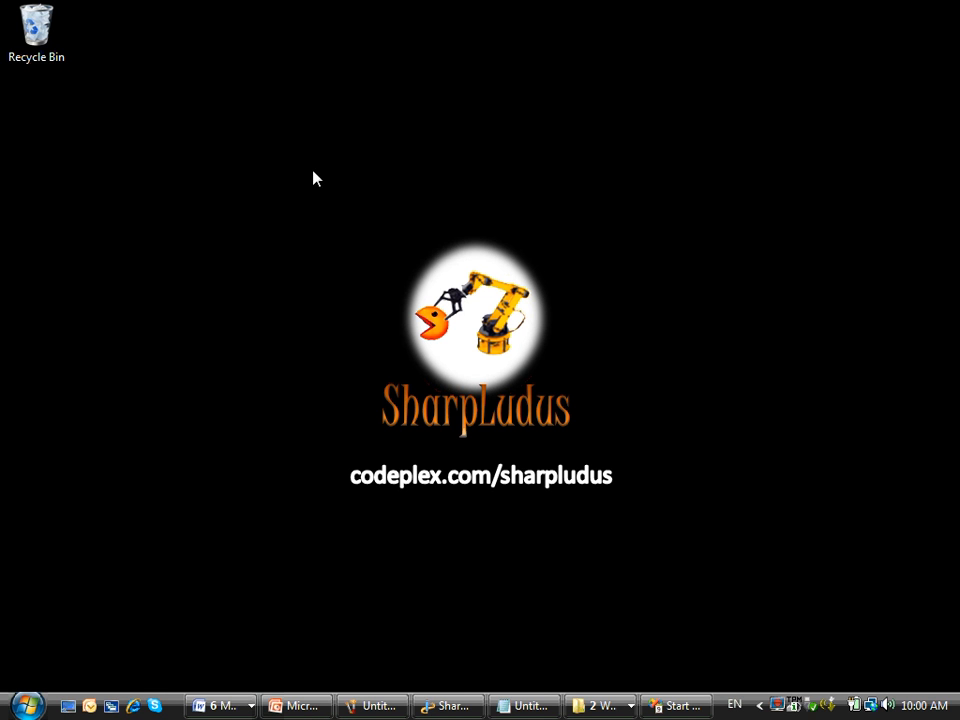
mouse_move(684, 556)
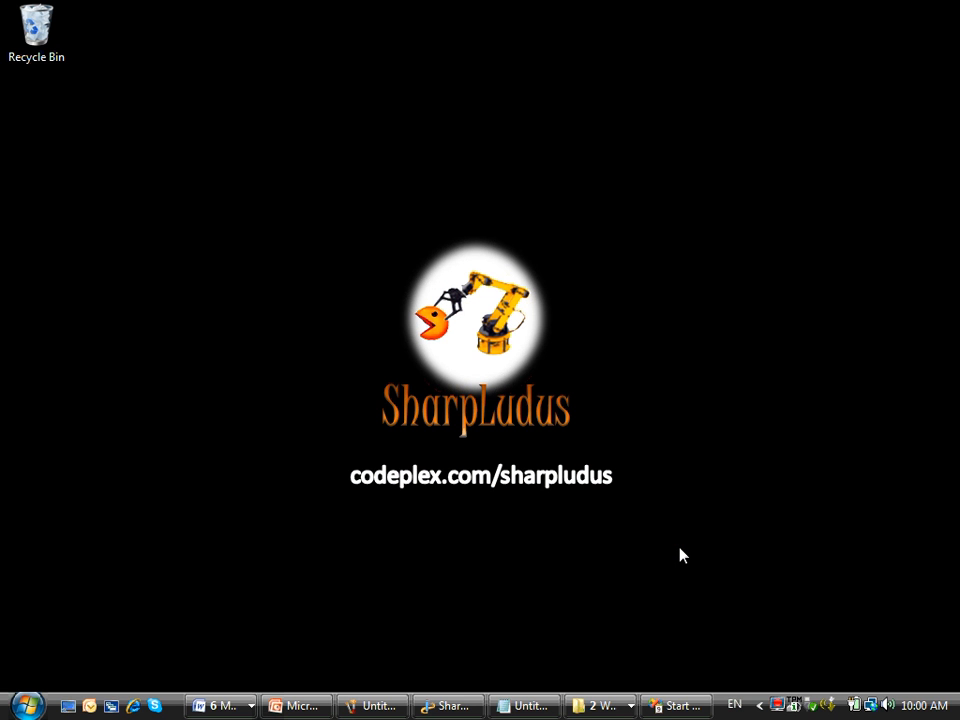
Step: Start a new project from the ArcadExGame template, named DemoGame in c:\temp
left_click(676, 704)
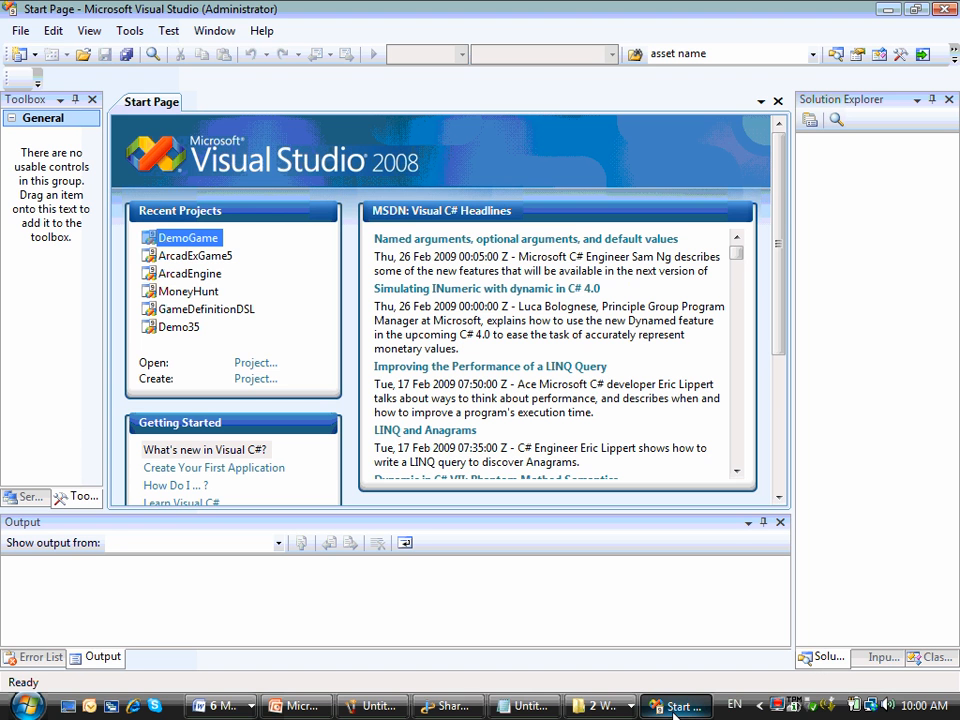
left_click(20, 30)
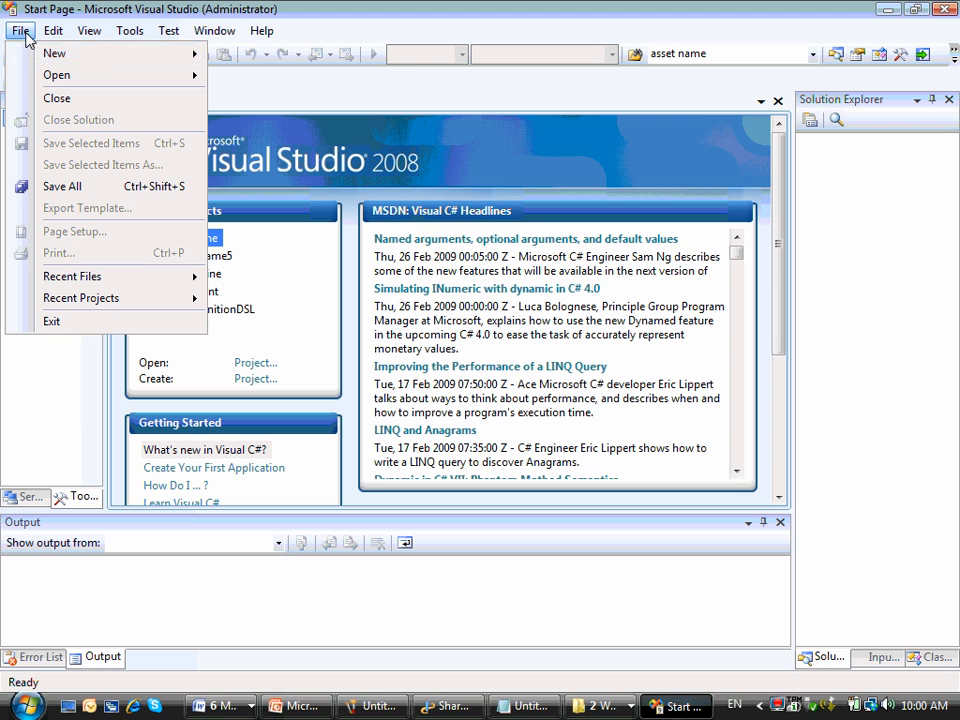
left_click(54, 52)
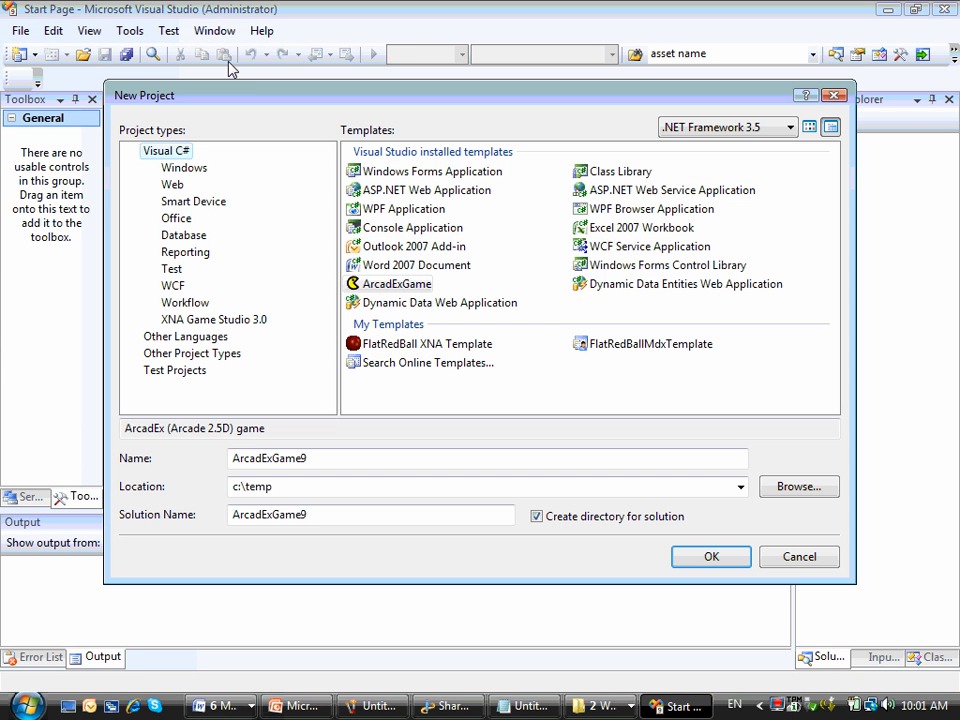
left_click(390, 284)
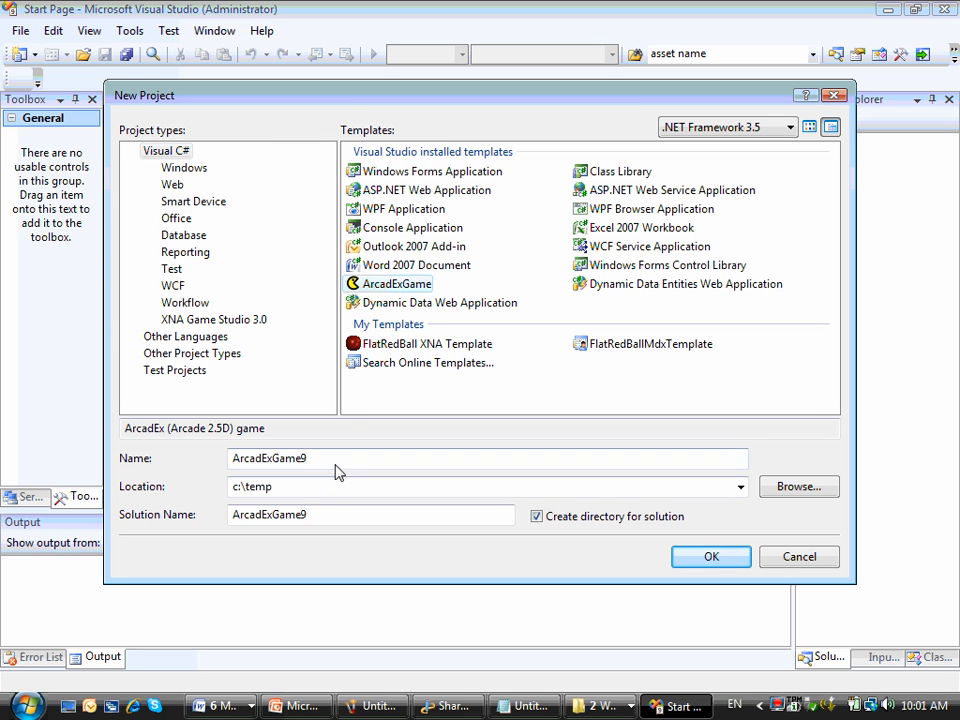
type("DemoGame")
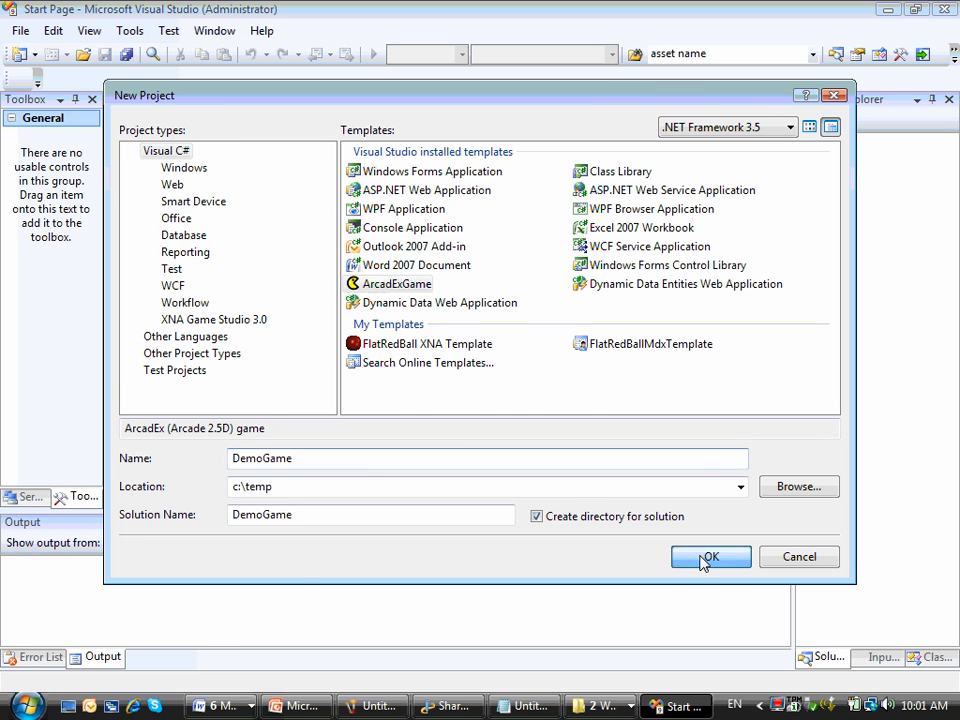
Step: Create DemoGame and inspect the Start Screen and Credits Screen properties in MyGame.game
left_click(710, 556)
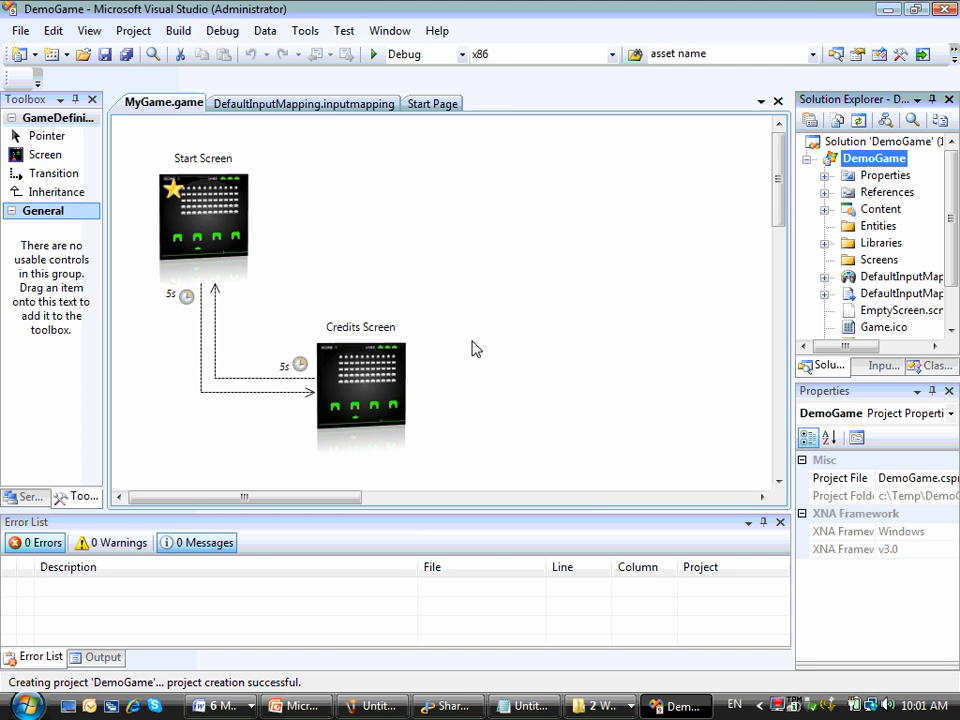
mouse_move(164, 104)
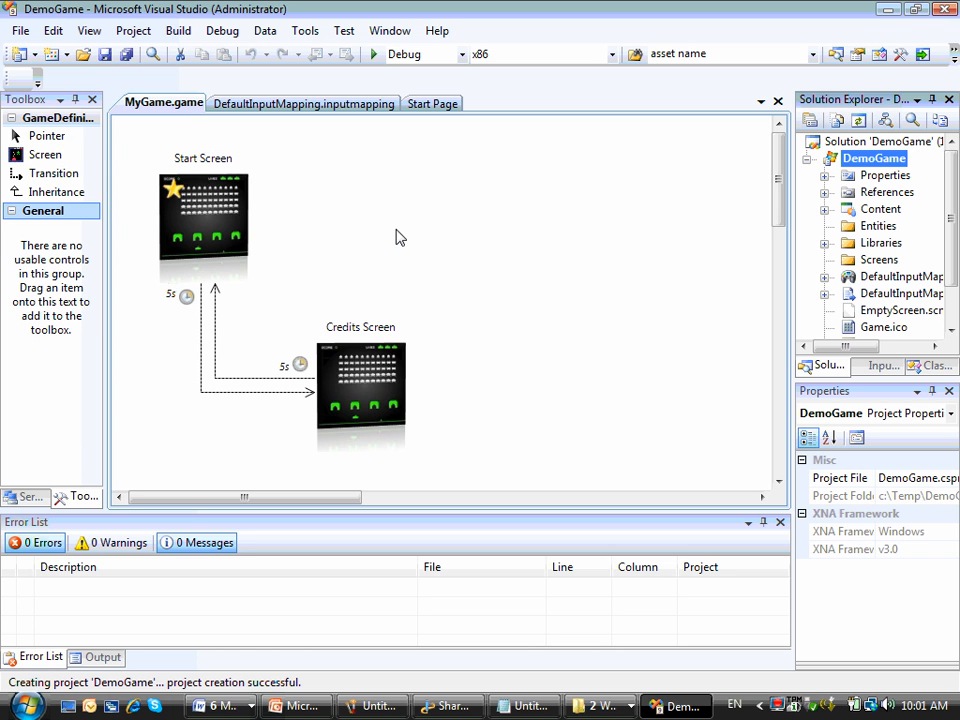
mouse_move(252, 360)
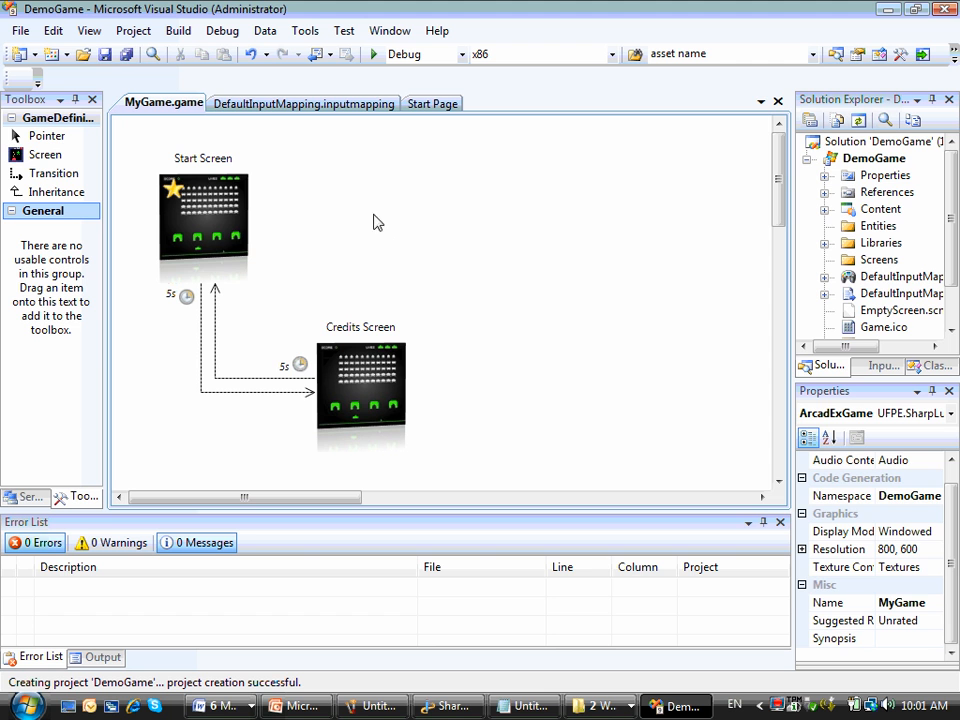
left_click(204, 224)
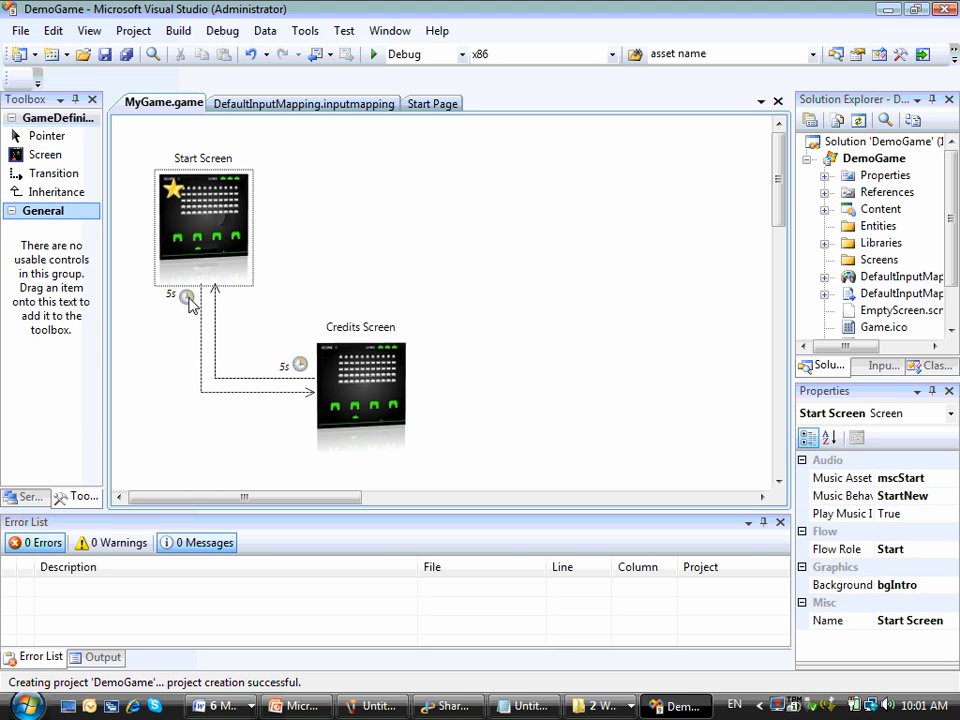
left_click(360, 396)
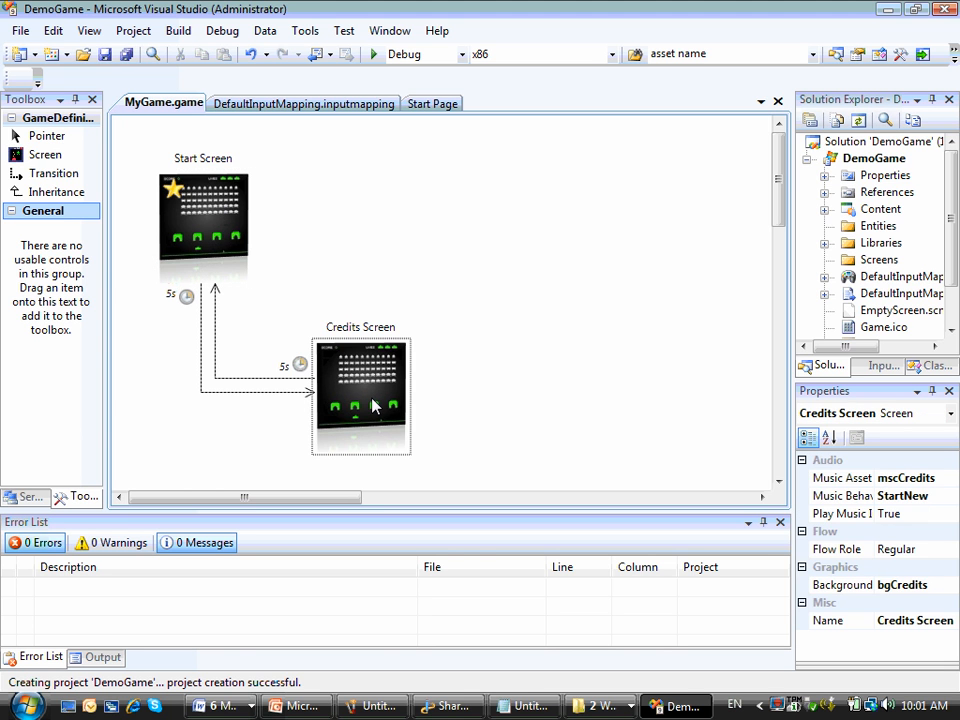
mouse_move(308, 380)
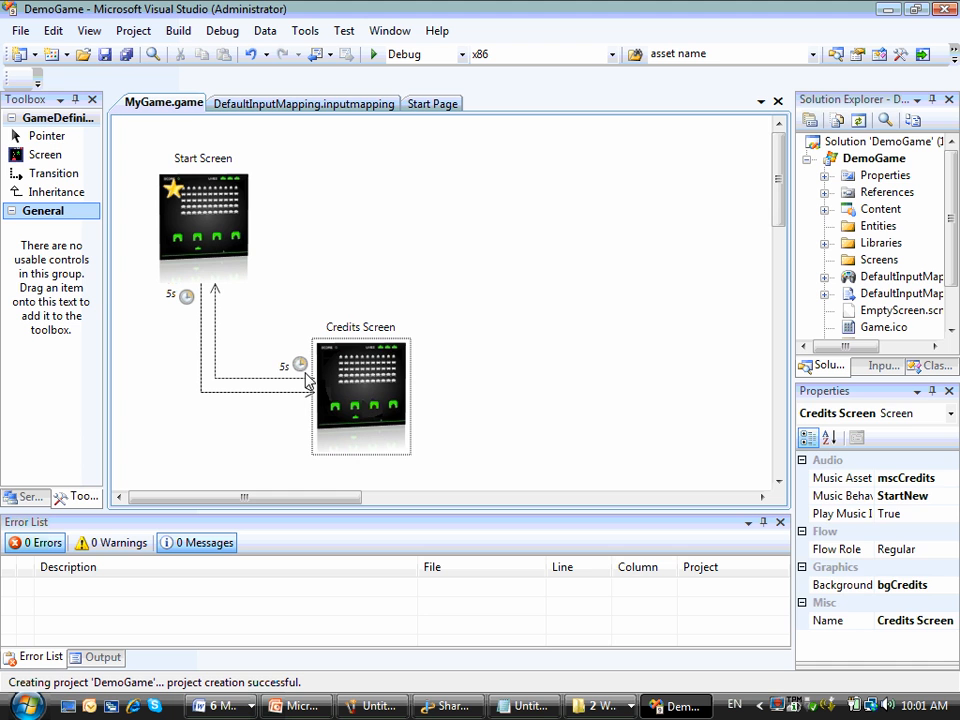
left_click(300, 364)
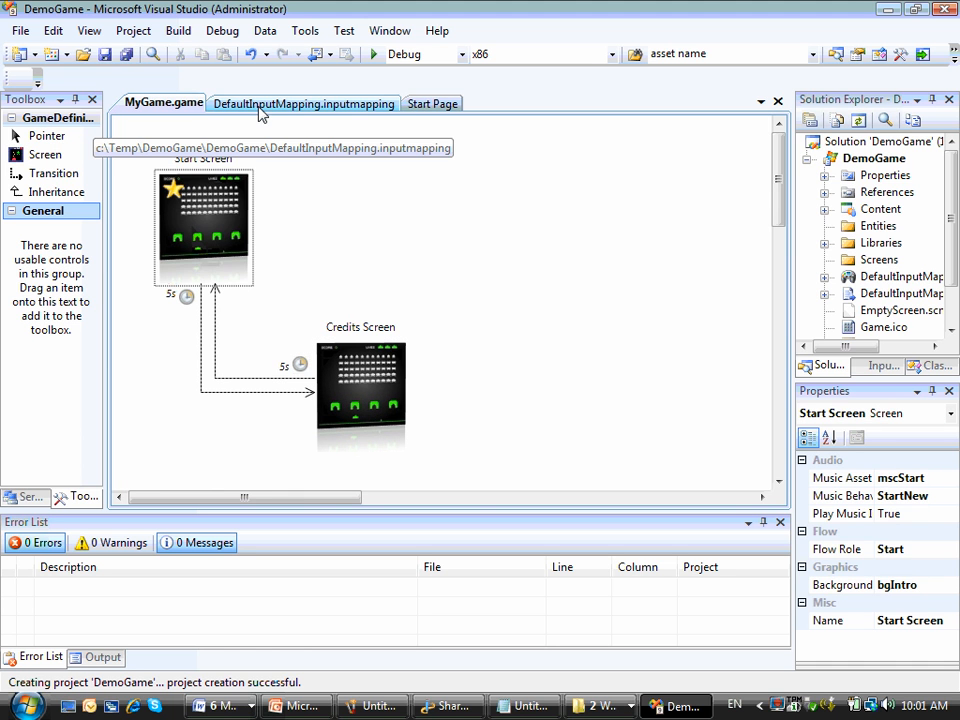
Step: Apply common mappings in DefaultInputMapping and check the B, Start and Back keyboard assignments
left_click(304, 104)
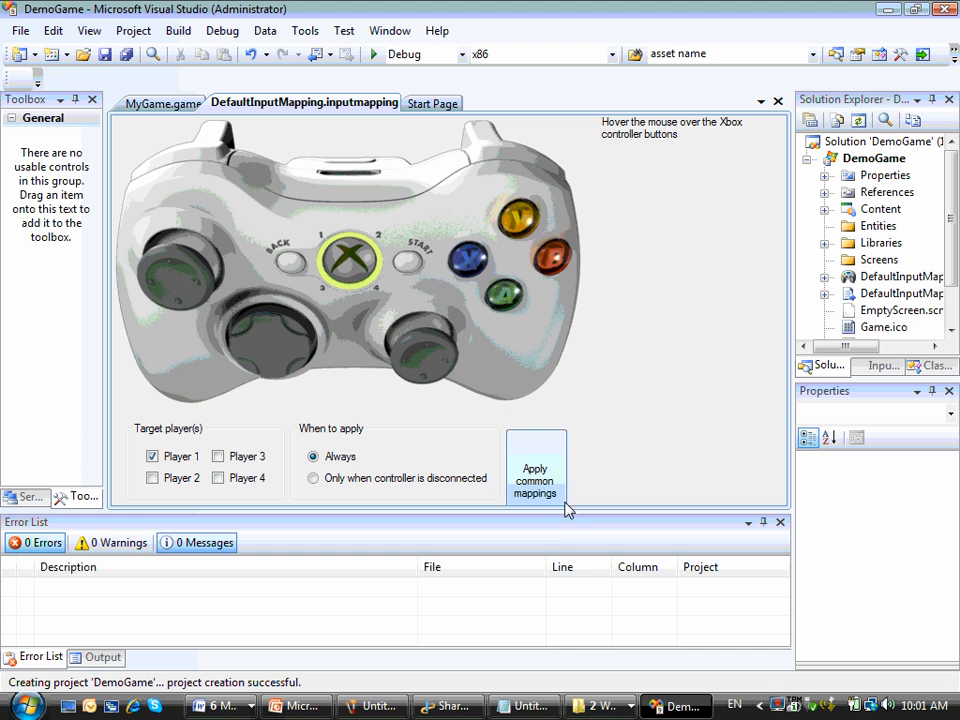
left_click(534, 470)
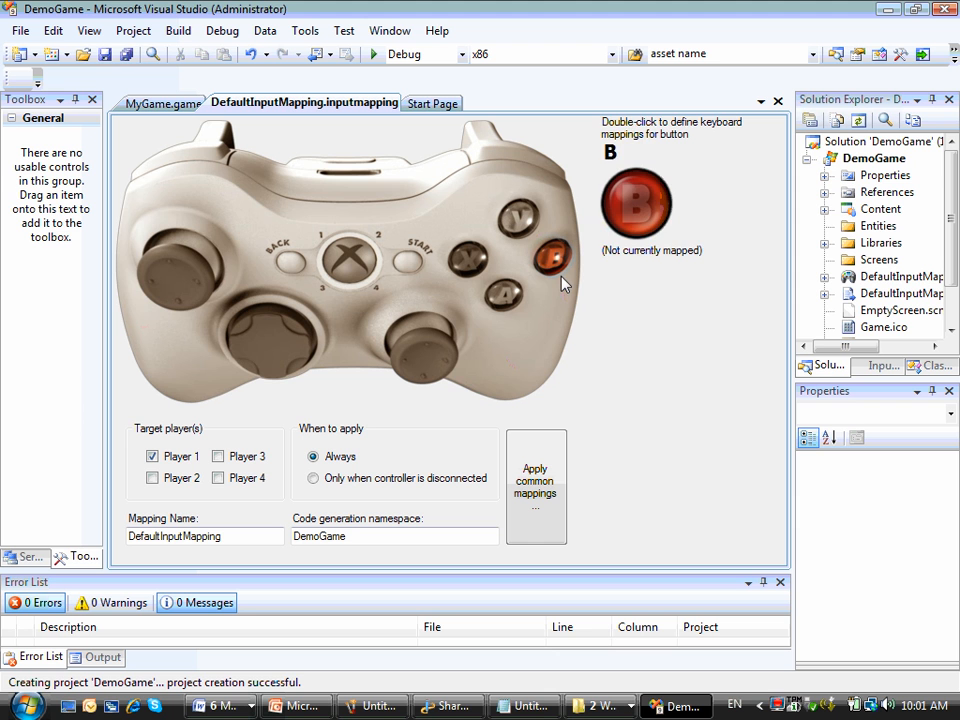
left_click(418, 256)
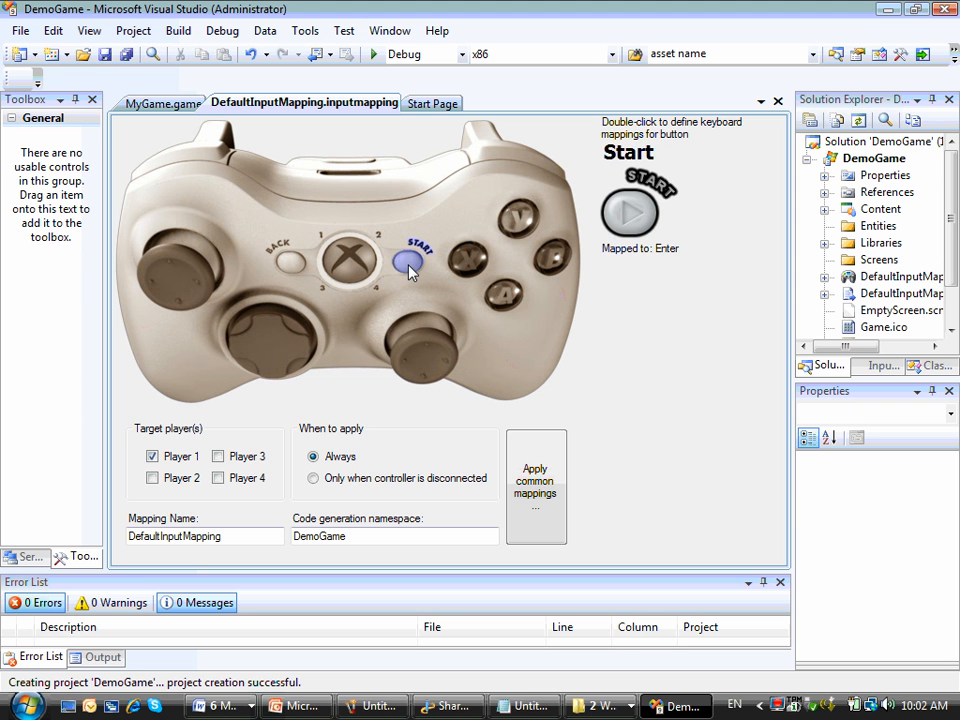
left_click(288, 262)
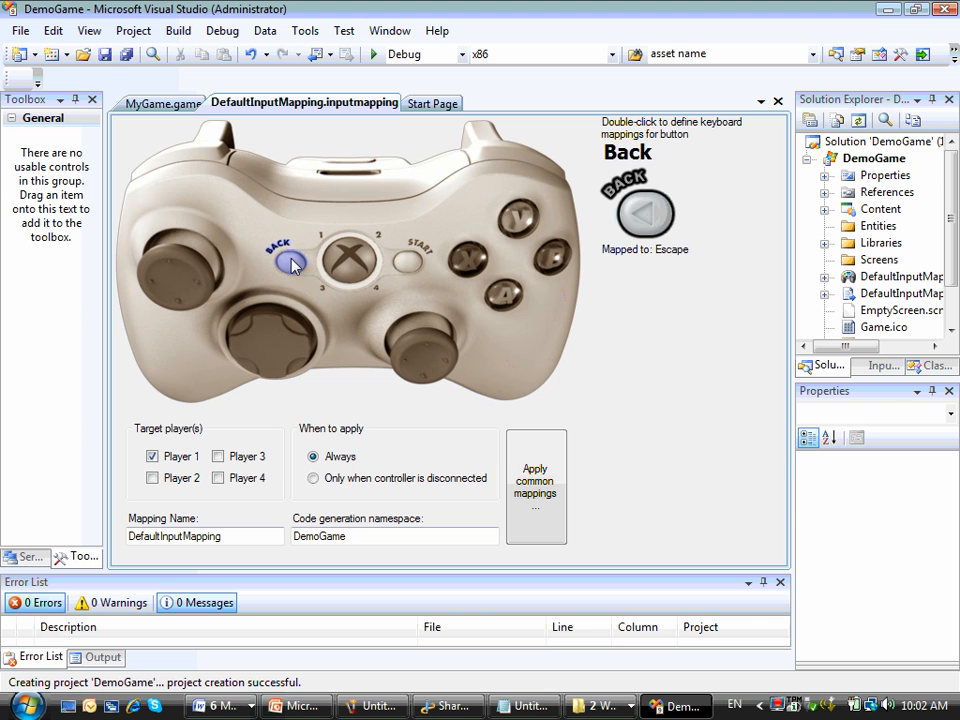
left_click(164, 104)
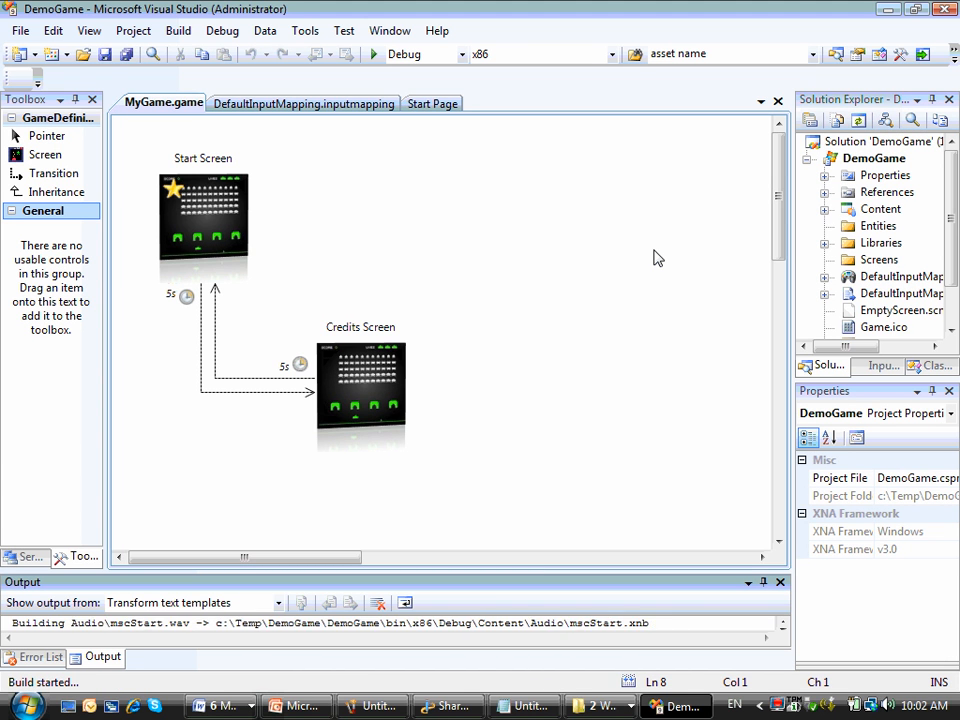
Step: Build and run DemoGame, letting it exit cleanly with code 0
left_click(372, 54)
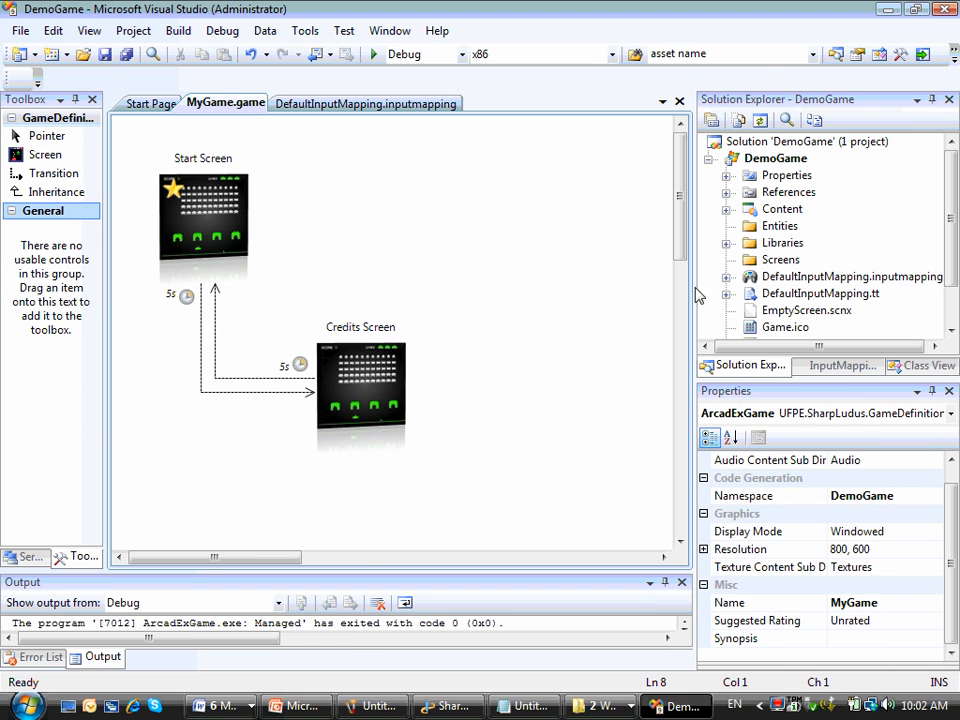
Step: Name the game Demo, choose its display mode and set Resolution to 640,480
left_click(800, 328)
type("Demo.game")
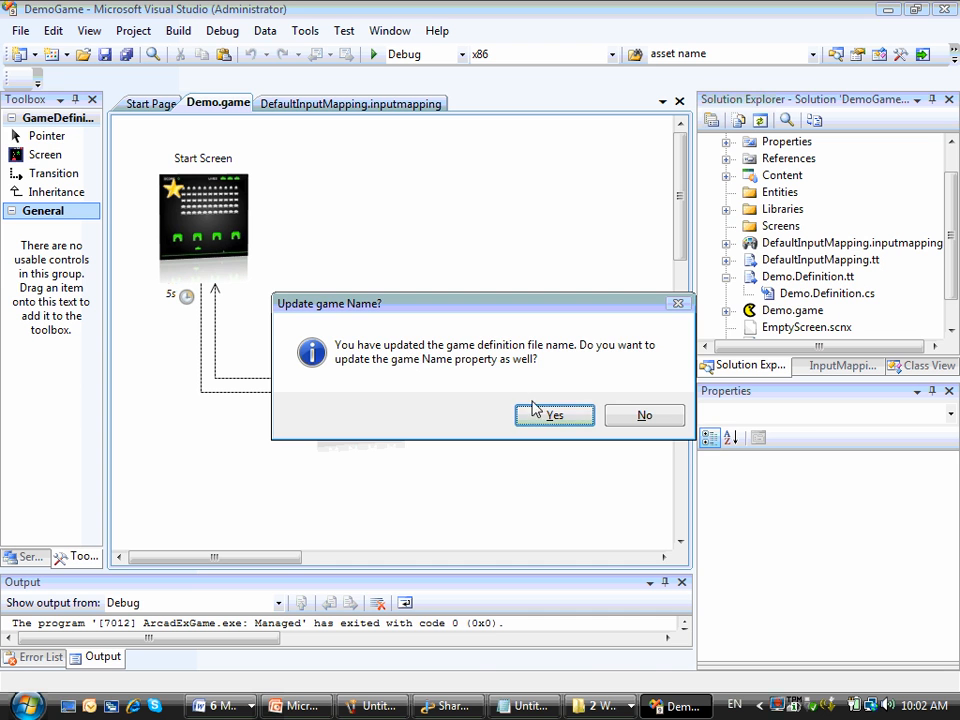
left_click(554, 414)
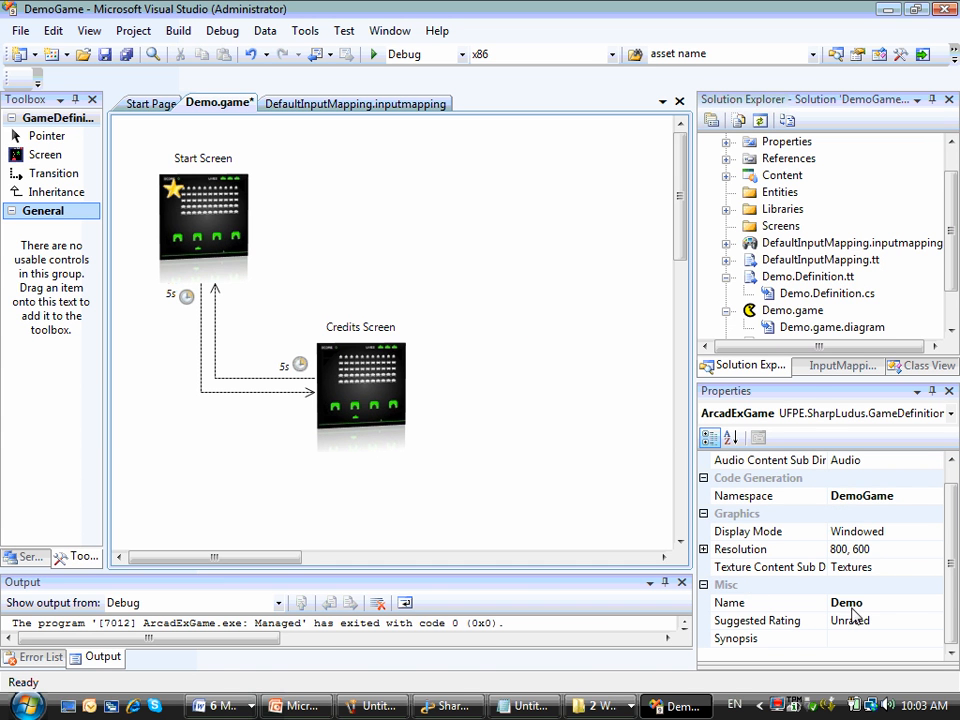
left_click(846, 602)
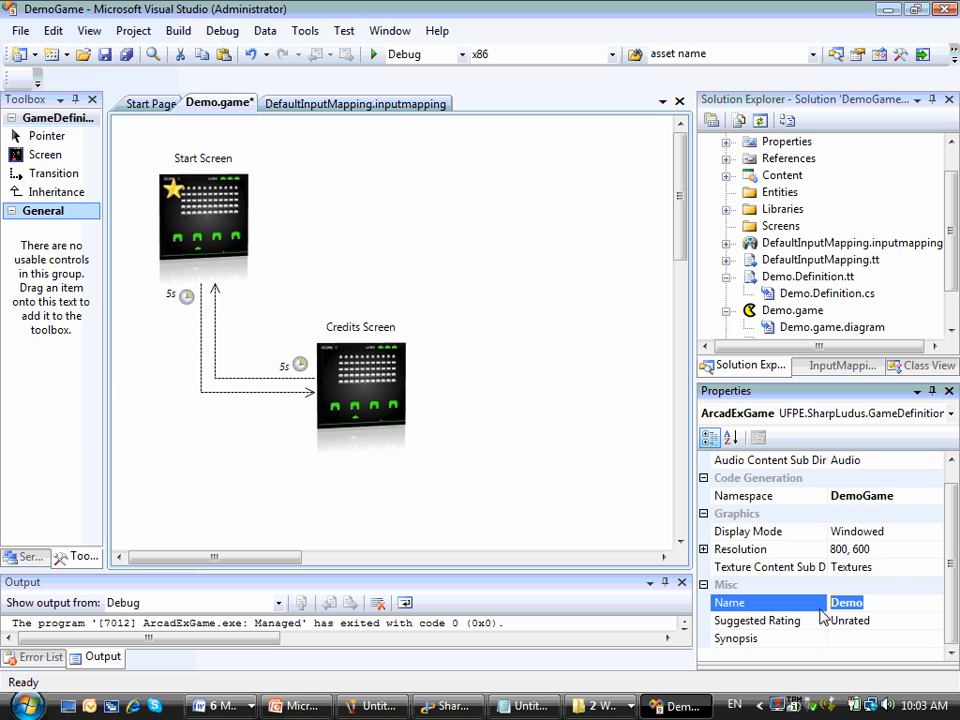
left_click(748, 532)
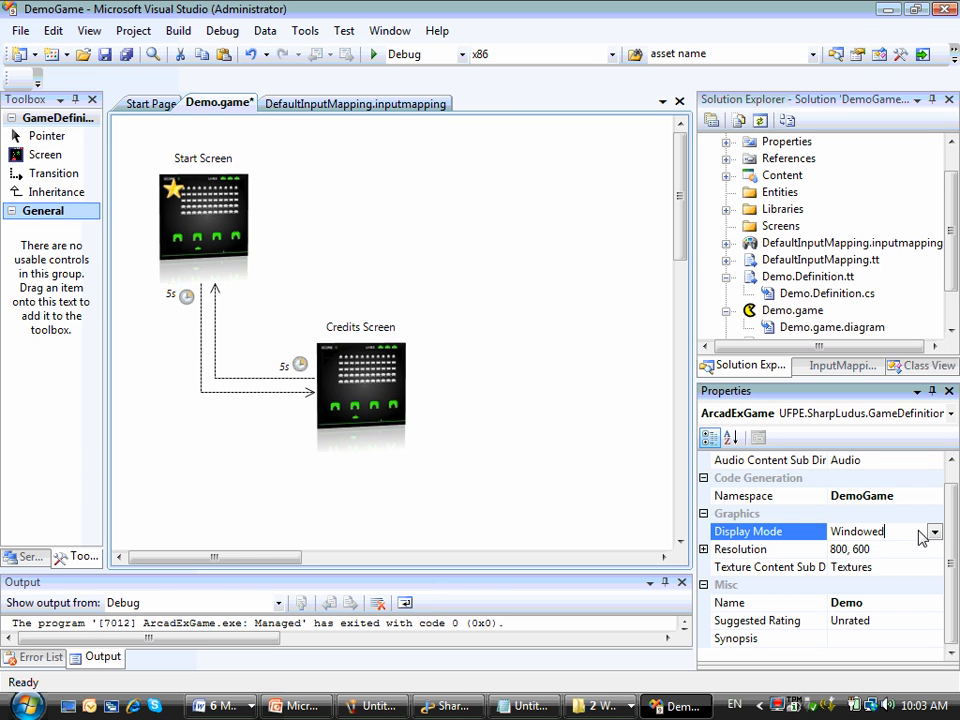
left_click(932, 532)
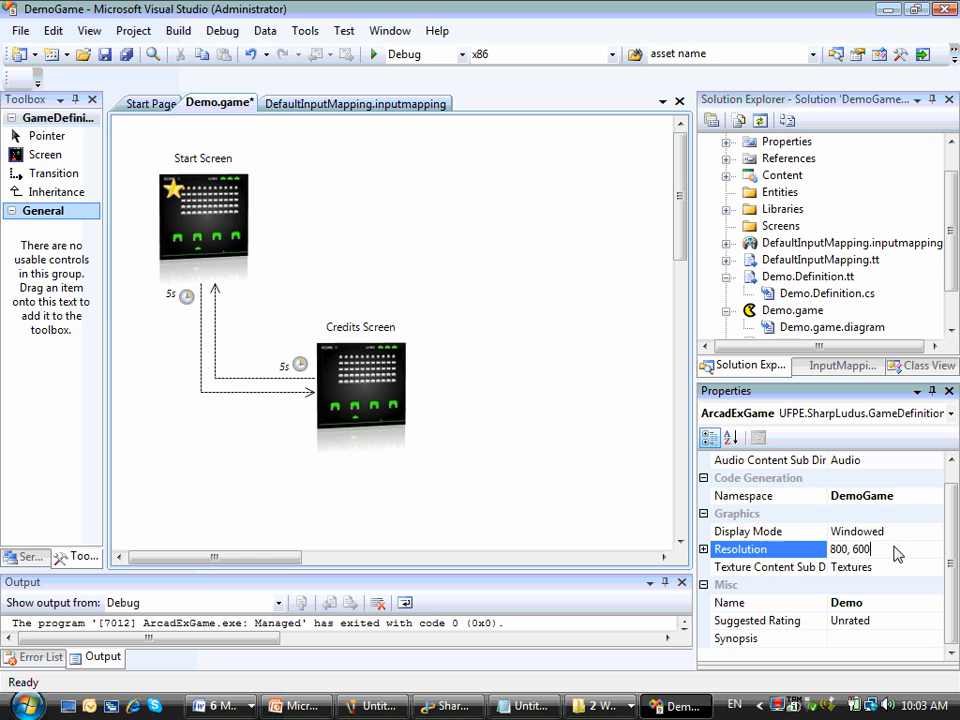
mouse_move(880, 556)
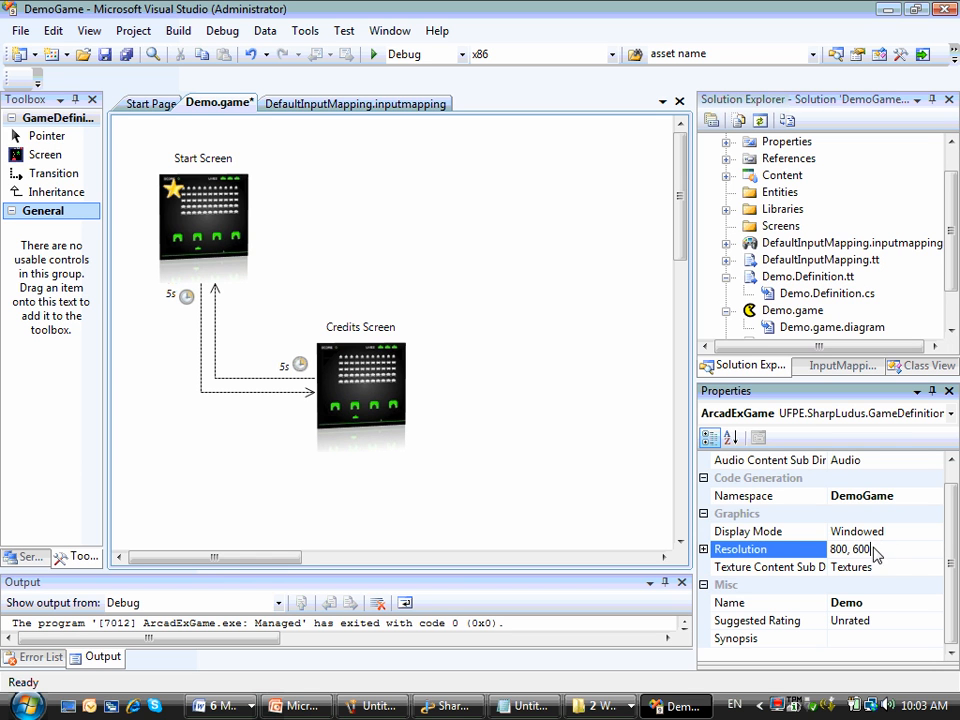
type("640")
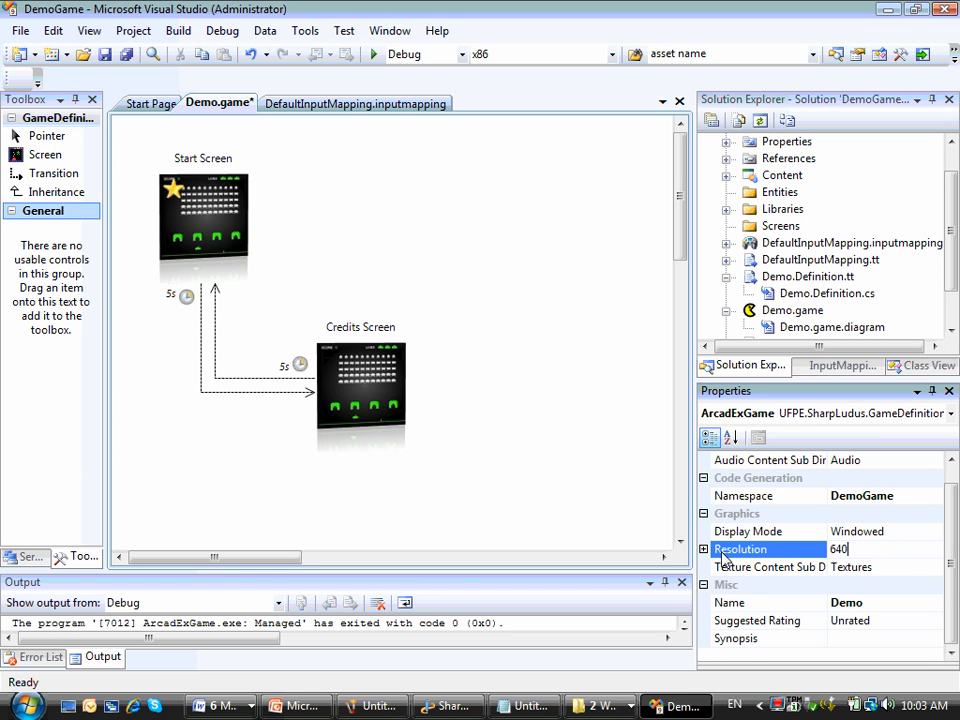
type(",480")
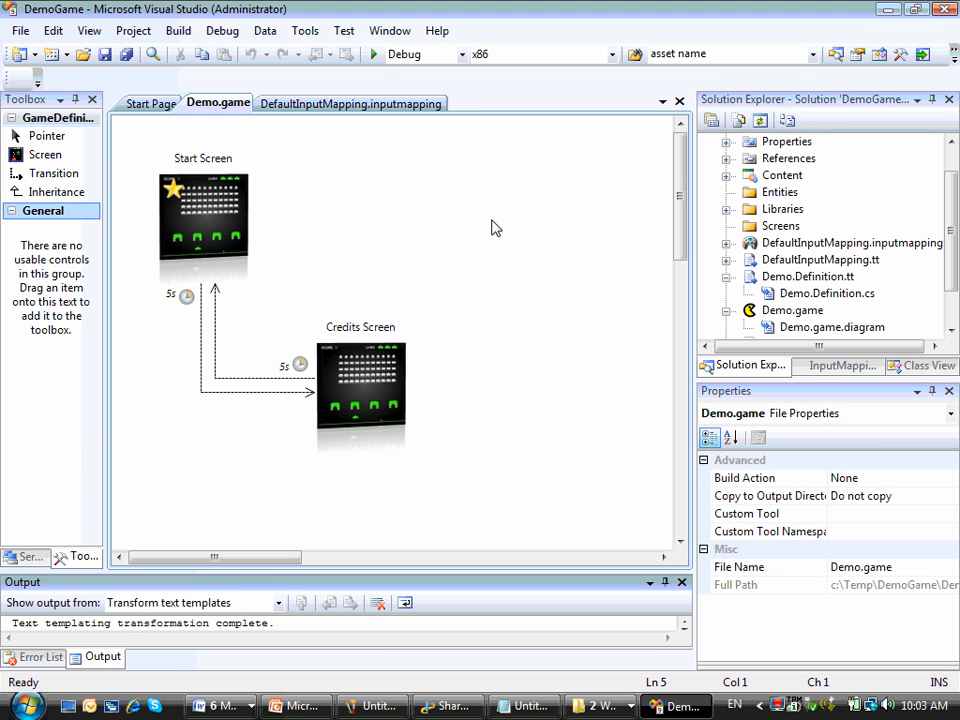
Step: Add a Main Screen to the flow diagram with a transition from the Start Screen
left_click(372, 54)
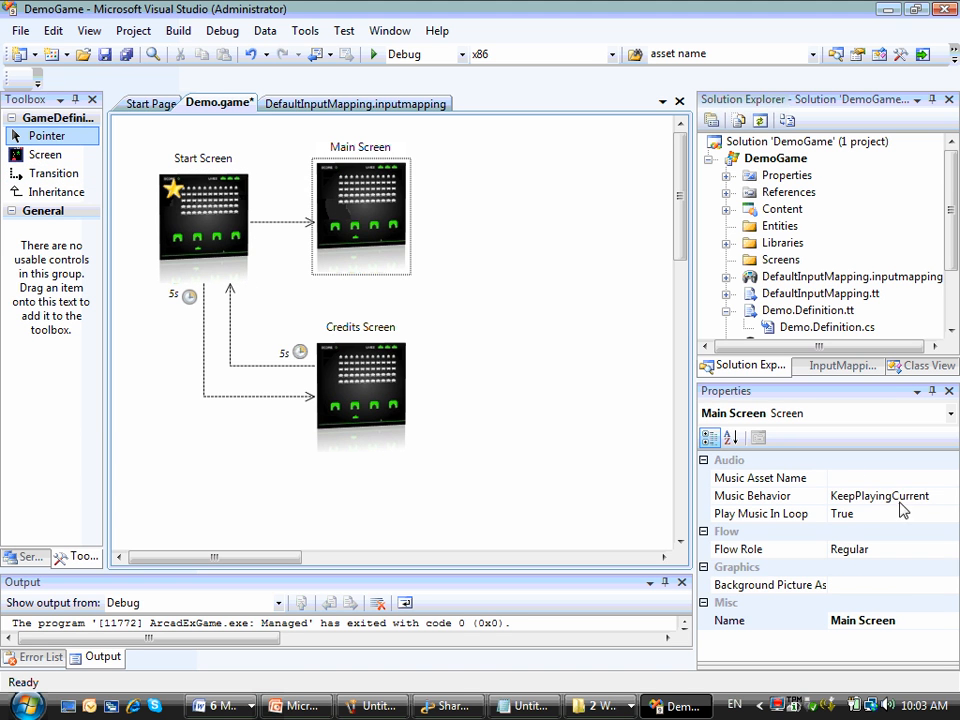
Step: Set the Start-to-Main transition's trigger to Player1's Xbox 360 Start button
left_click(282, 222)
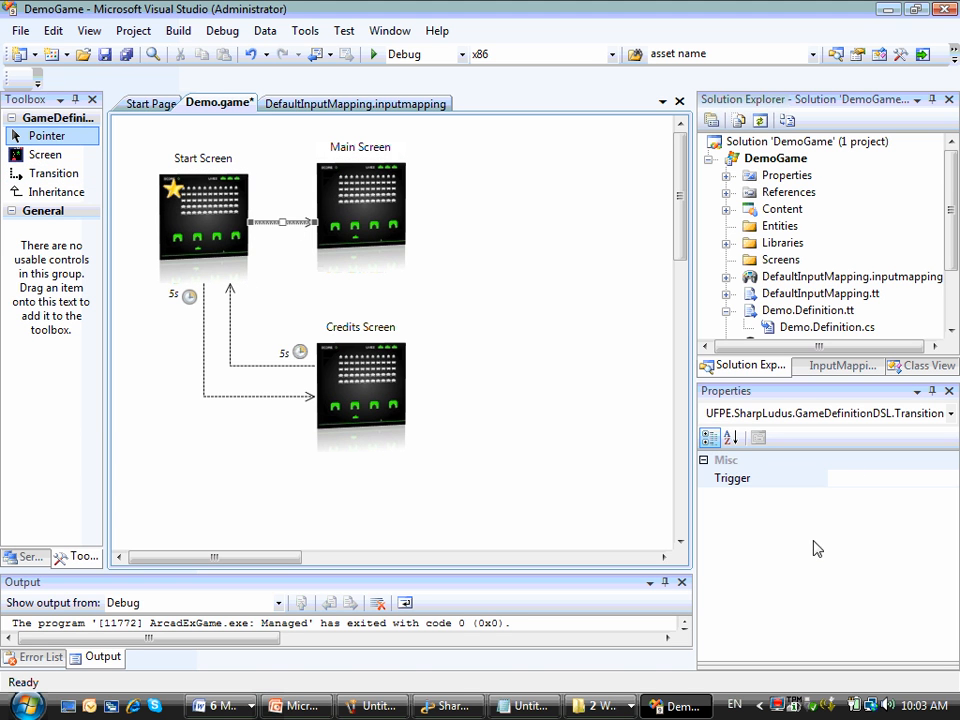
double_click(284, 222)
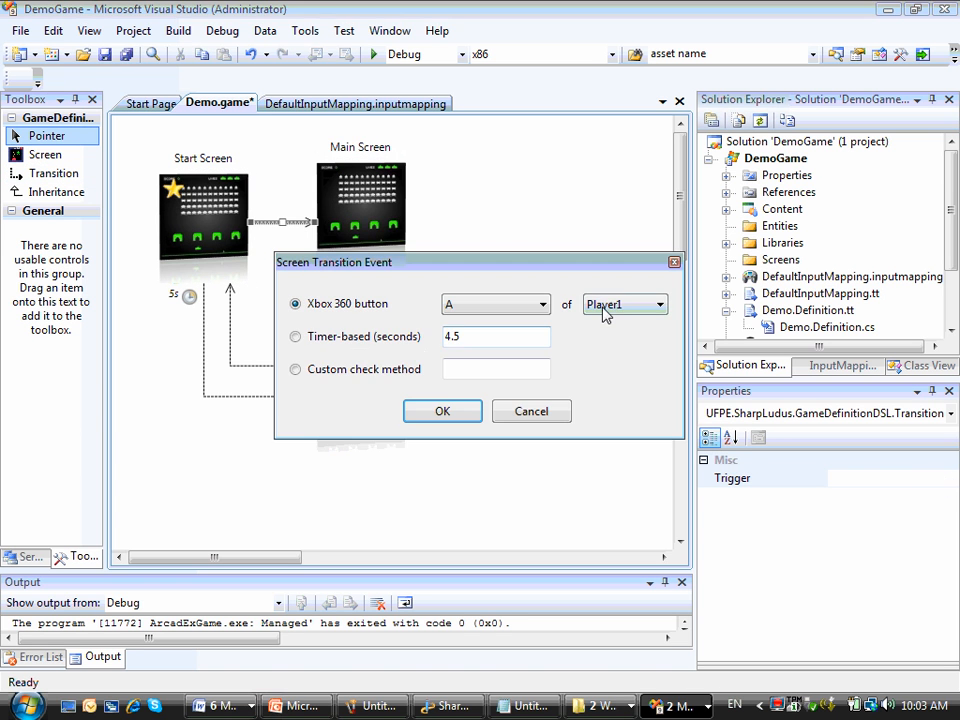
left_click(540, 304)
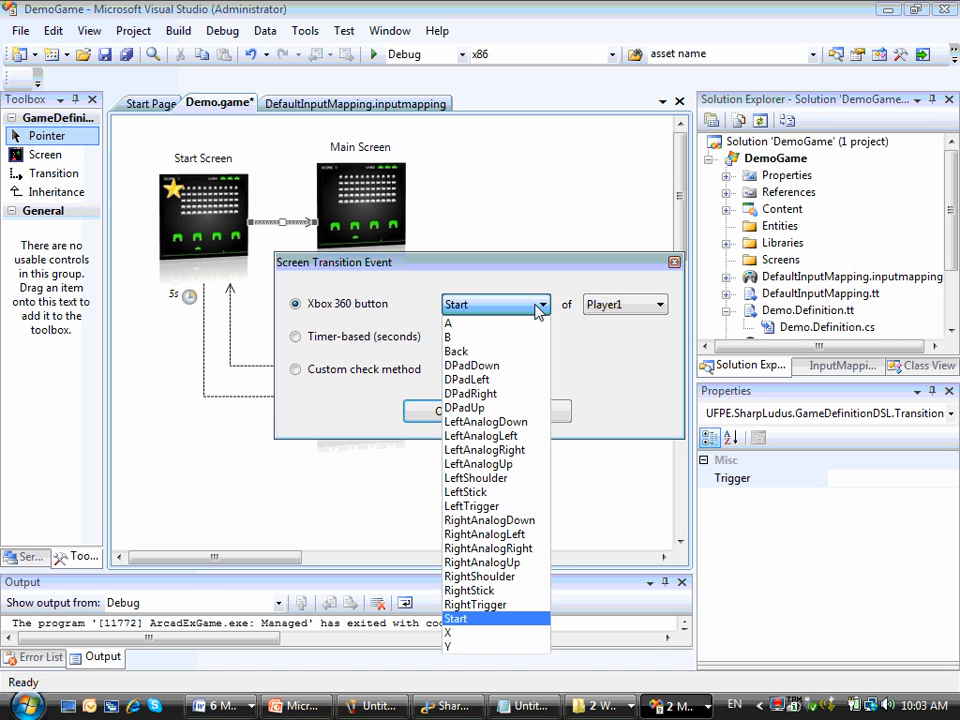
left_click(456, 618)
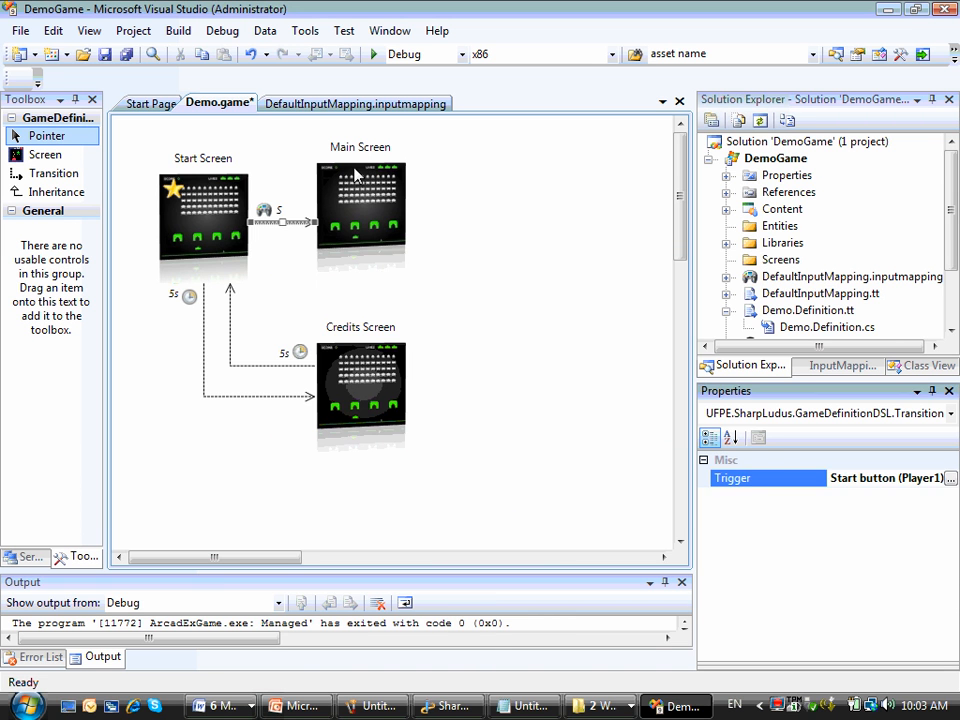
Step: List the Main Screen's background picture choices and expand Content > Textures showing bgCredits and bgIntro
left_click(360, 230)
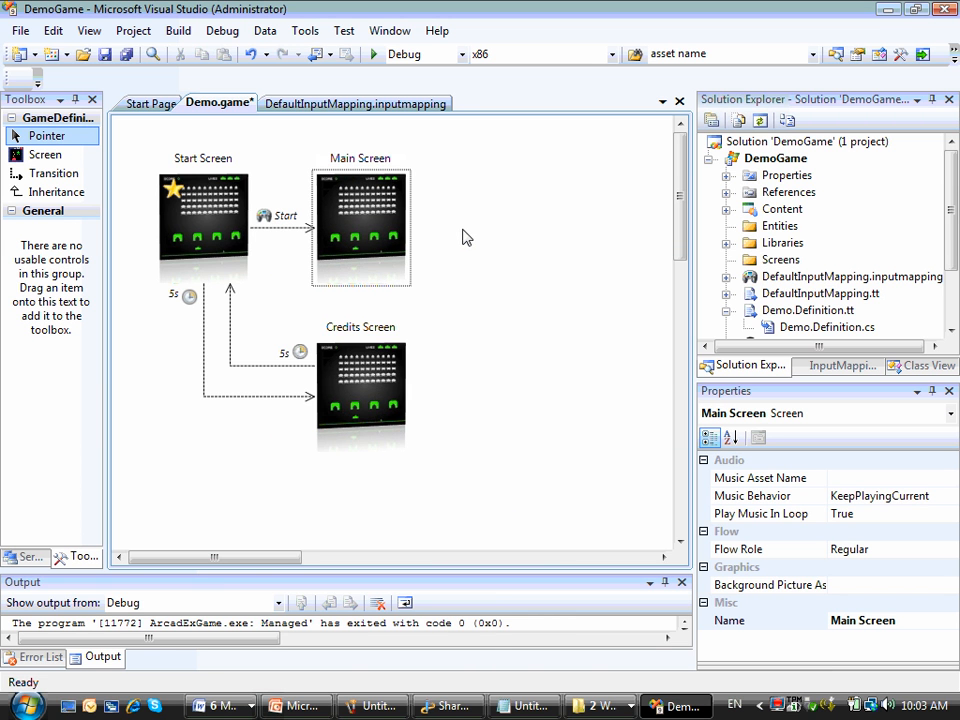
left_click(770, 584)
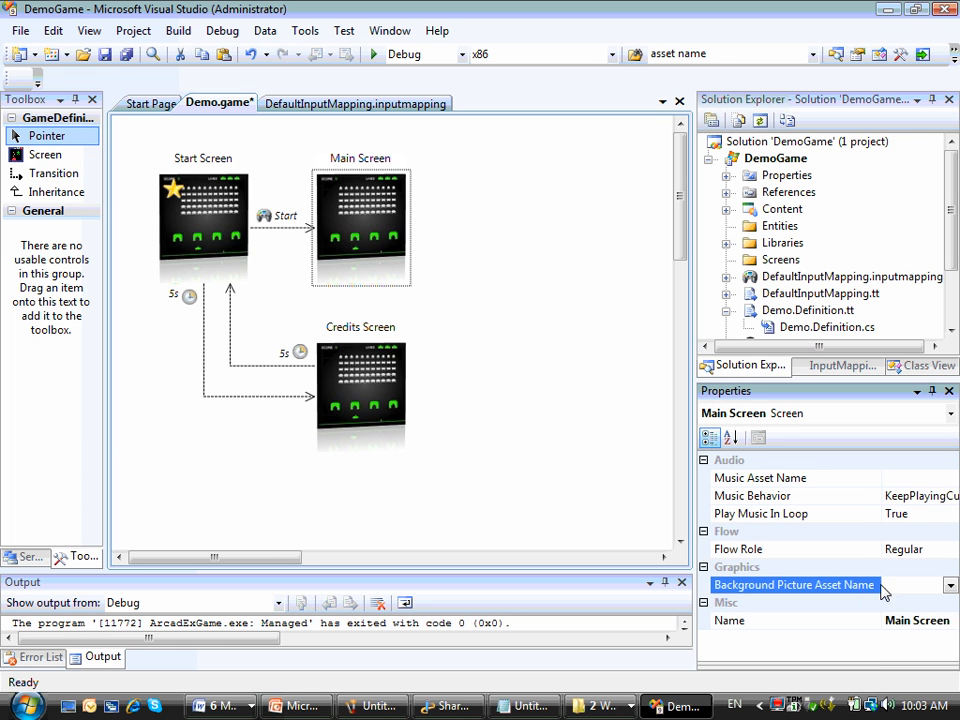
left_click(948, 584)
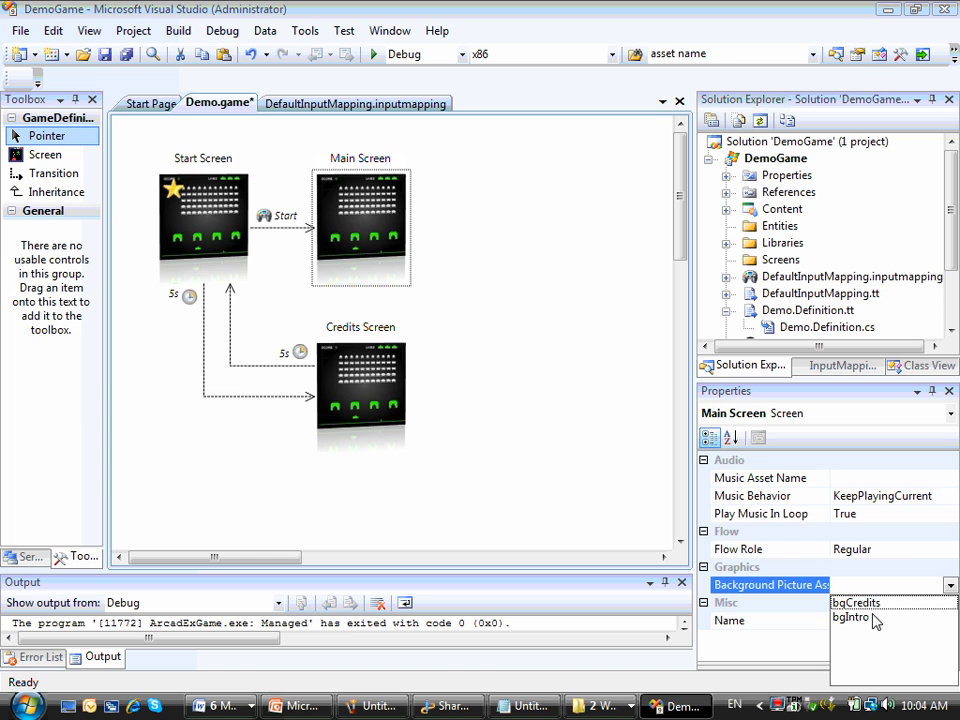
left_click(726, 210)
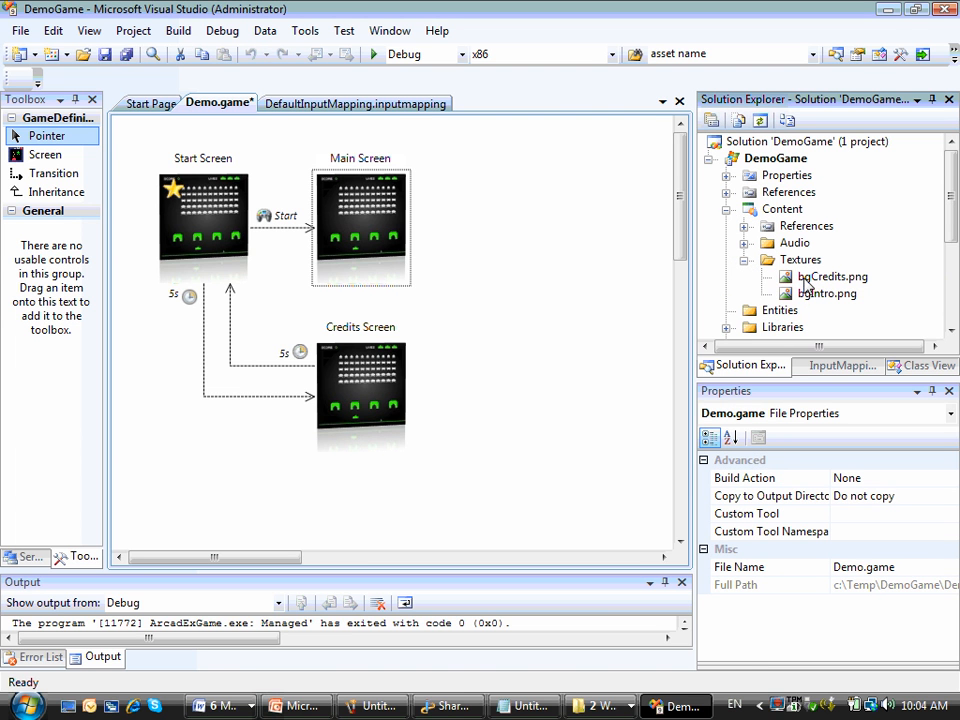
Step: Add existing image files from c:\temp\demo to the Textures folder
right_click(800, 260)
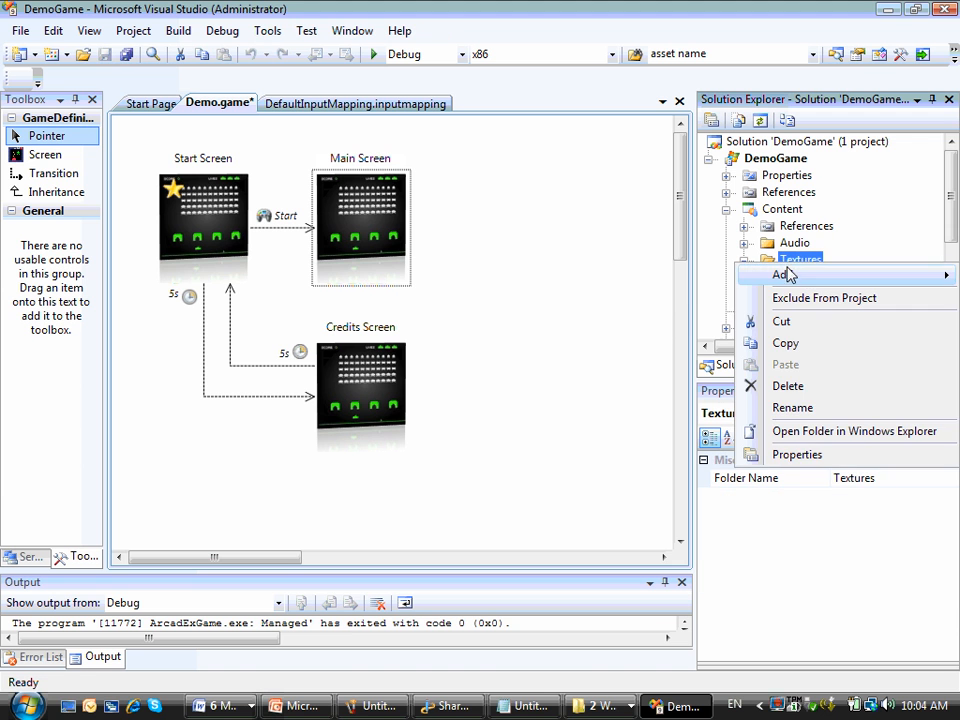
mouse_move(784, 274)
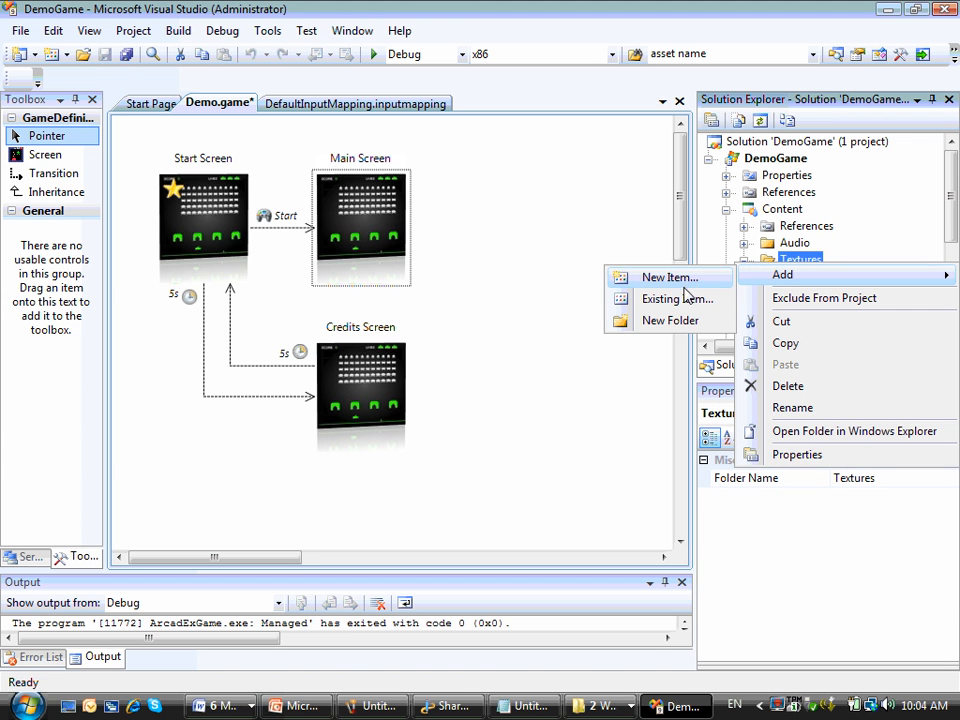
left_click(676, 298)
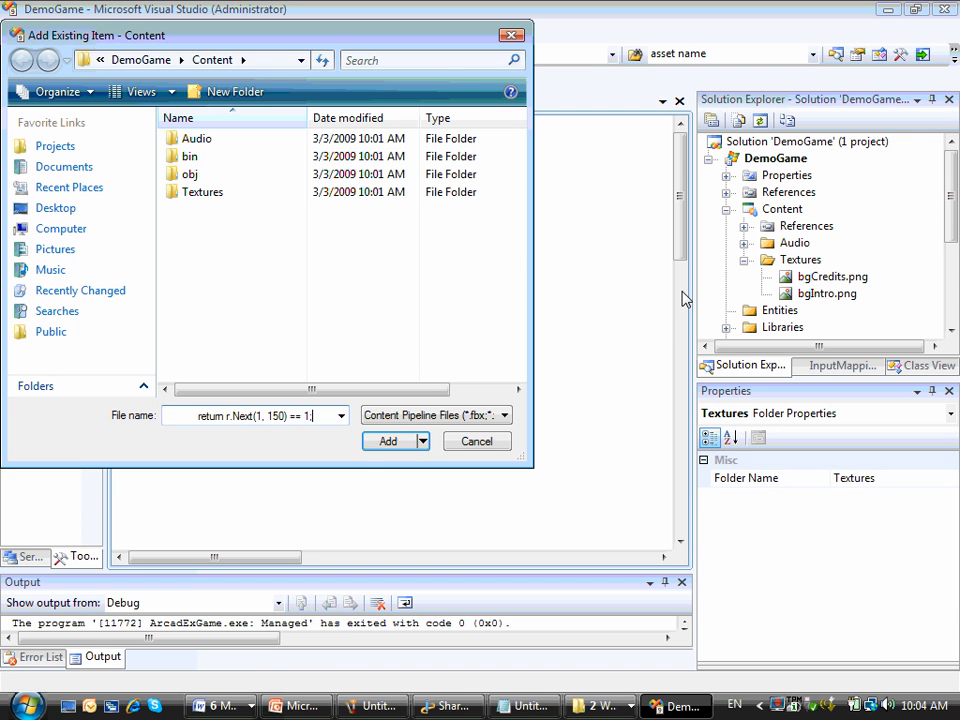
type("c")
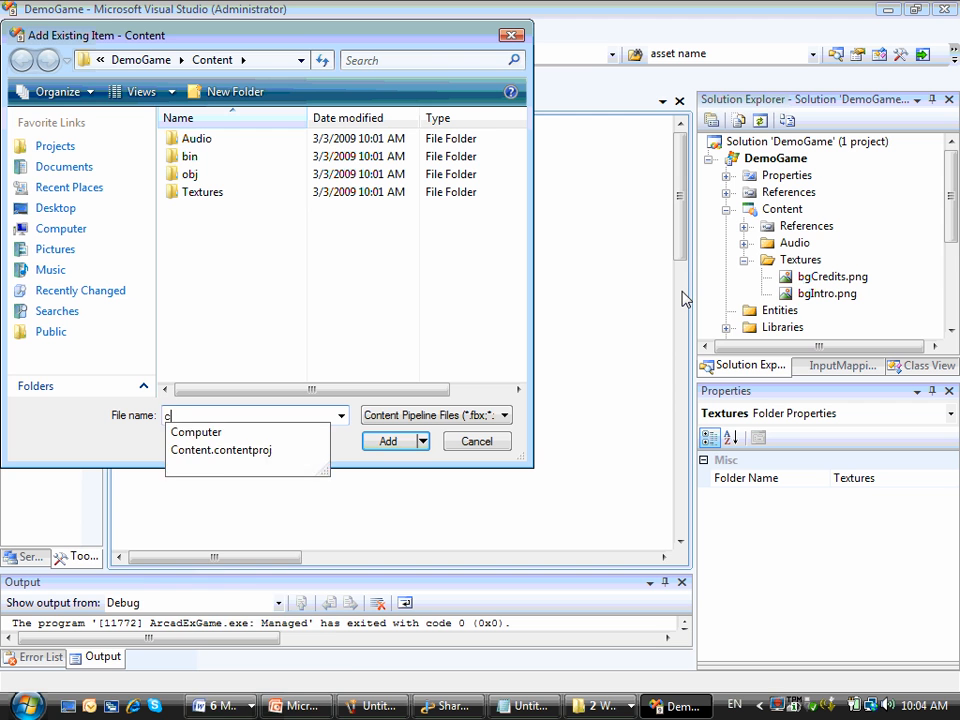
type(":\\temp\\de")
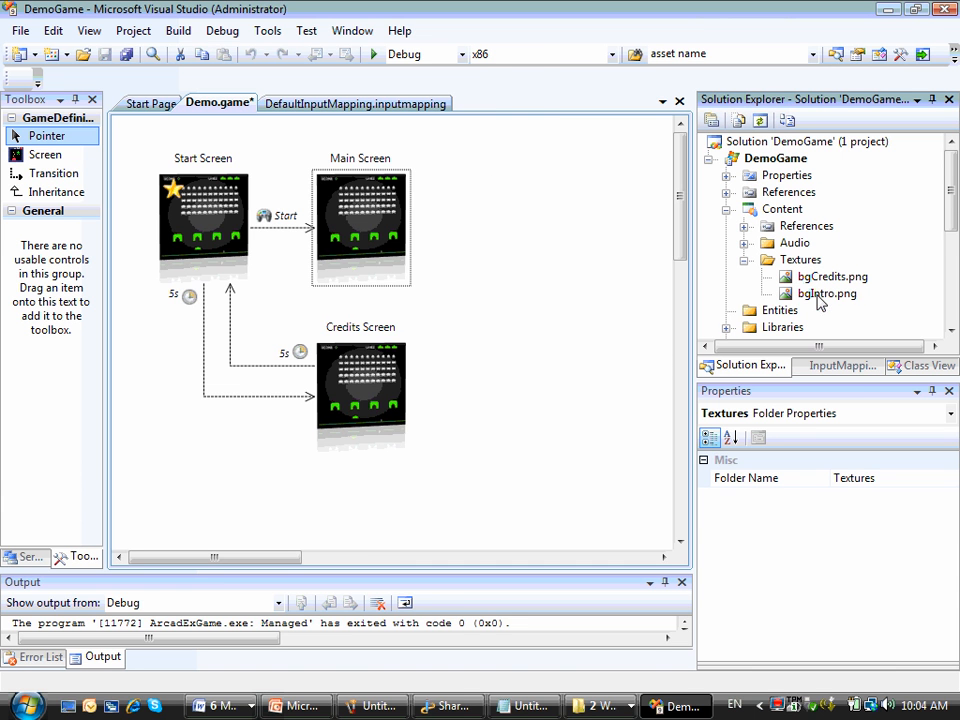
Step: Assign bgMain as the Main Screen's background picture and run the Demo game
left_click(360, 228)
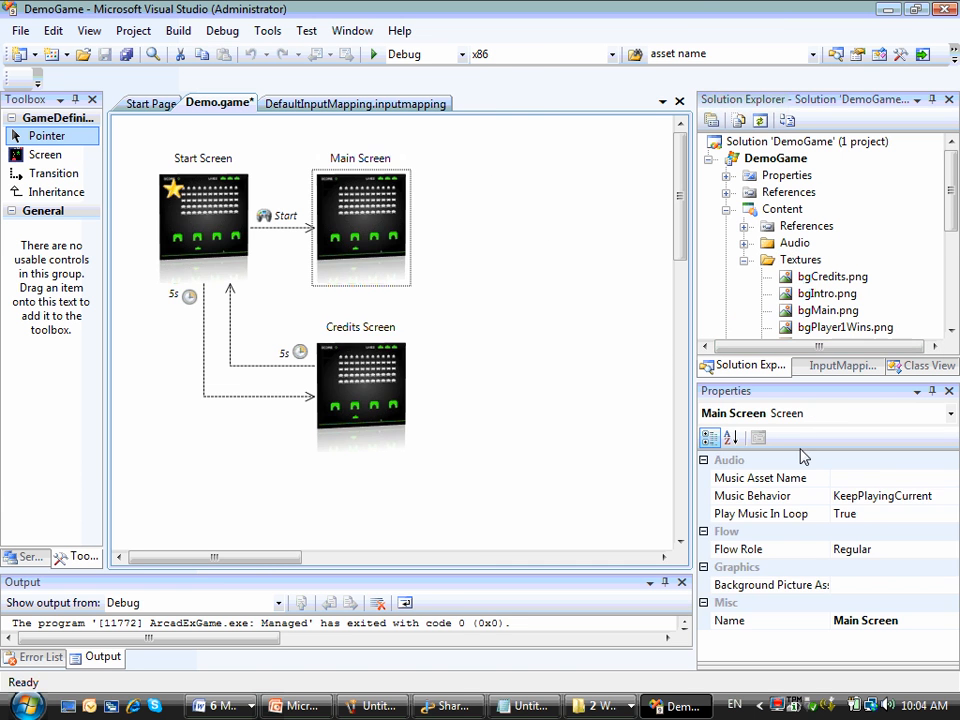
left_click(948, 584)
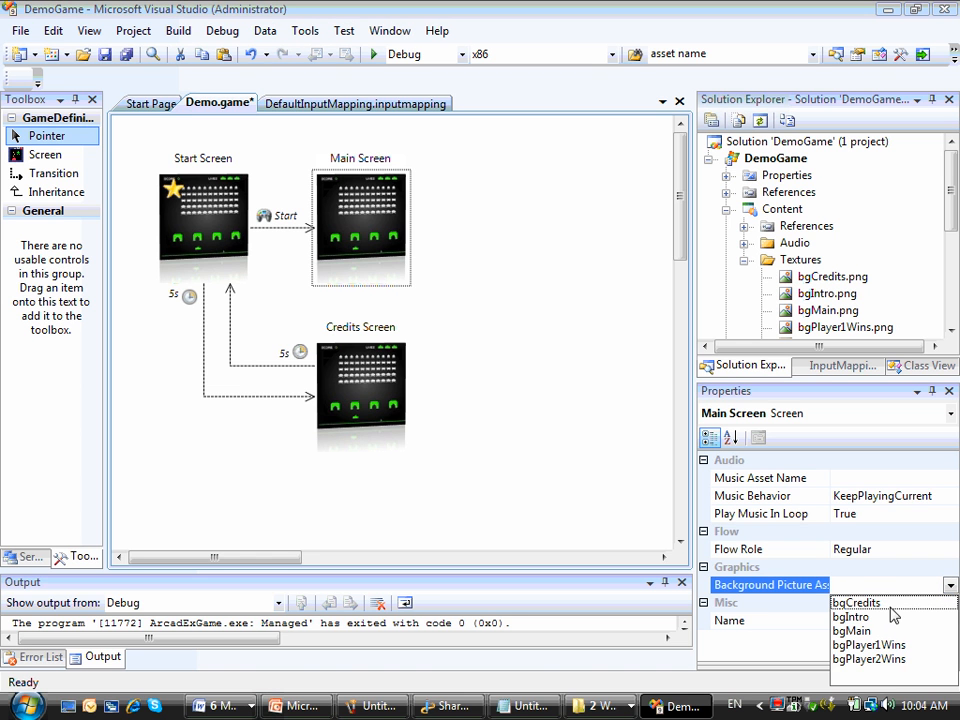
left_click(852, 632)
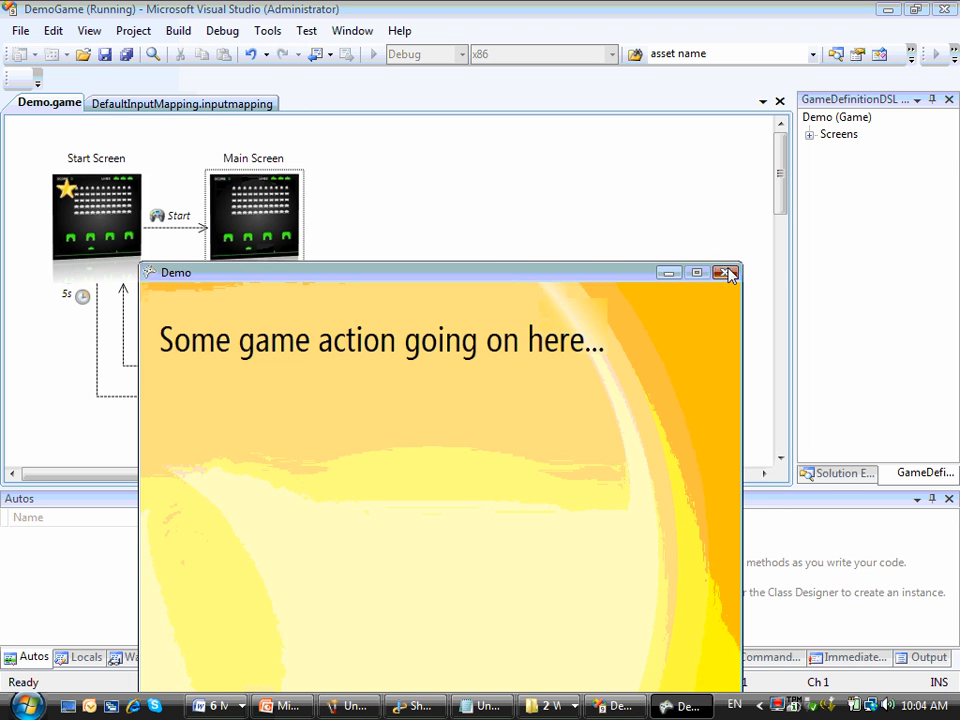
Step: Stop the running Demo game and open the generated Demo.Definition.cs code
left_click(728, 272)
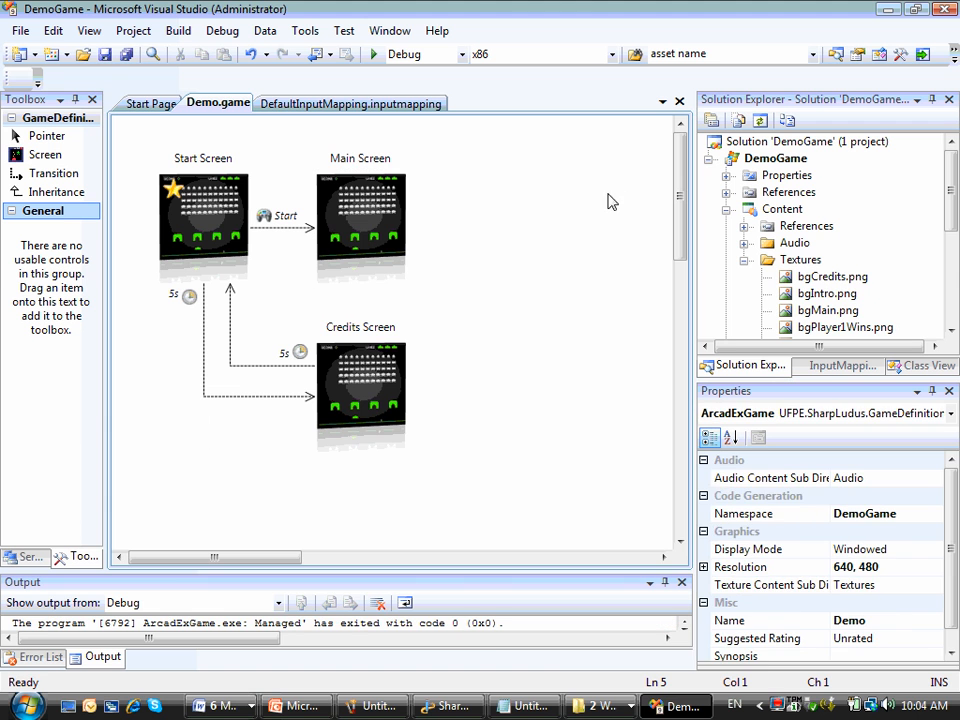
left_click(800, 260)
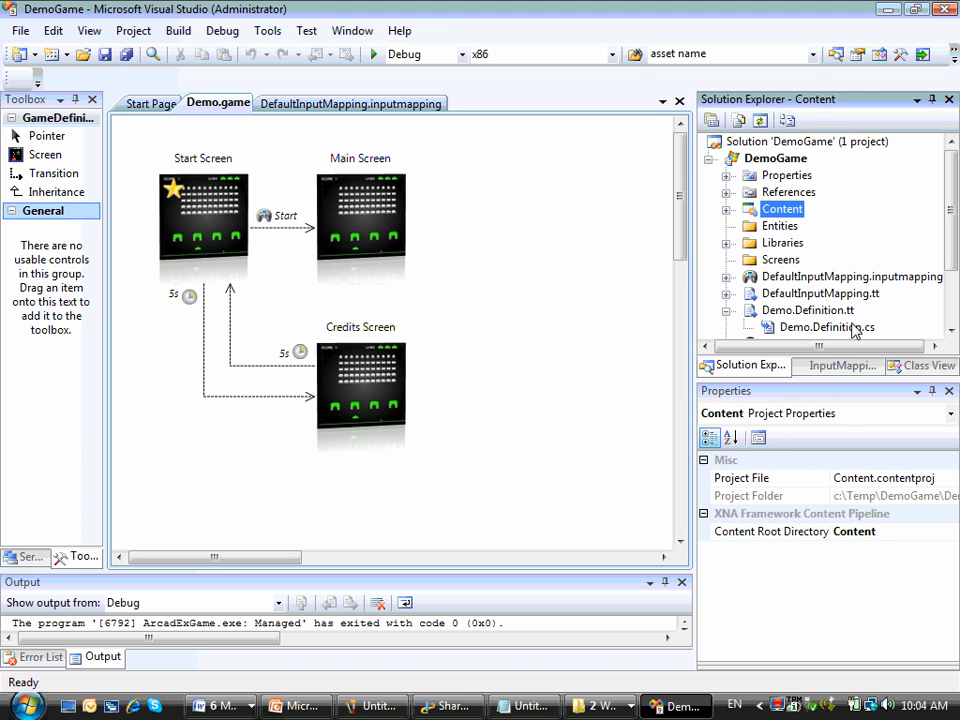
double_click(826, 328)
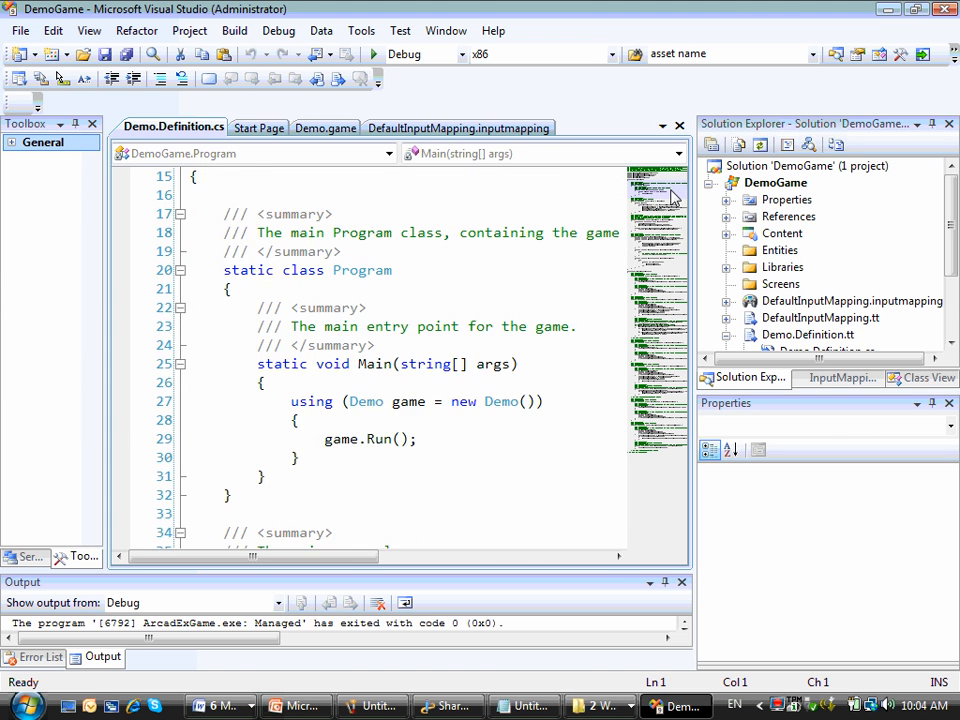
scroll("down", 3)
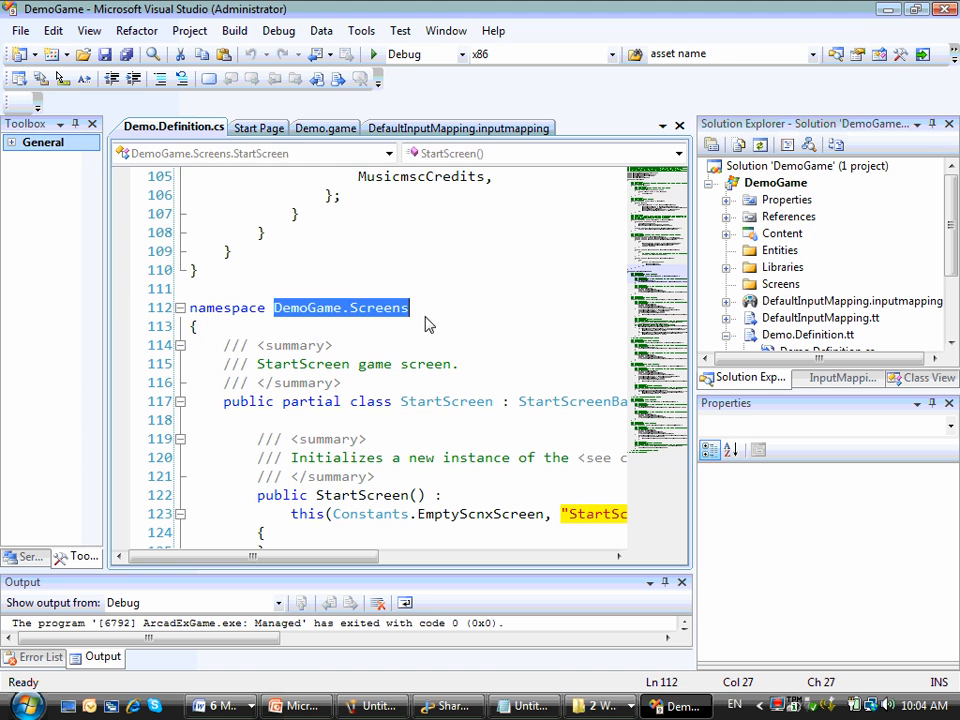
Step: Review the StartScreen class in the generated code, then close the file to return to Demo.game
left_click(388, 152)
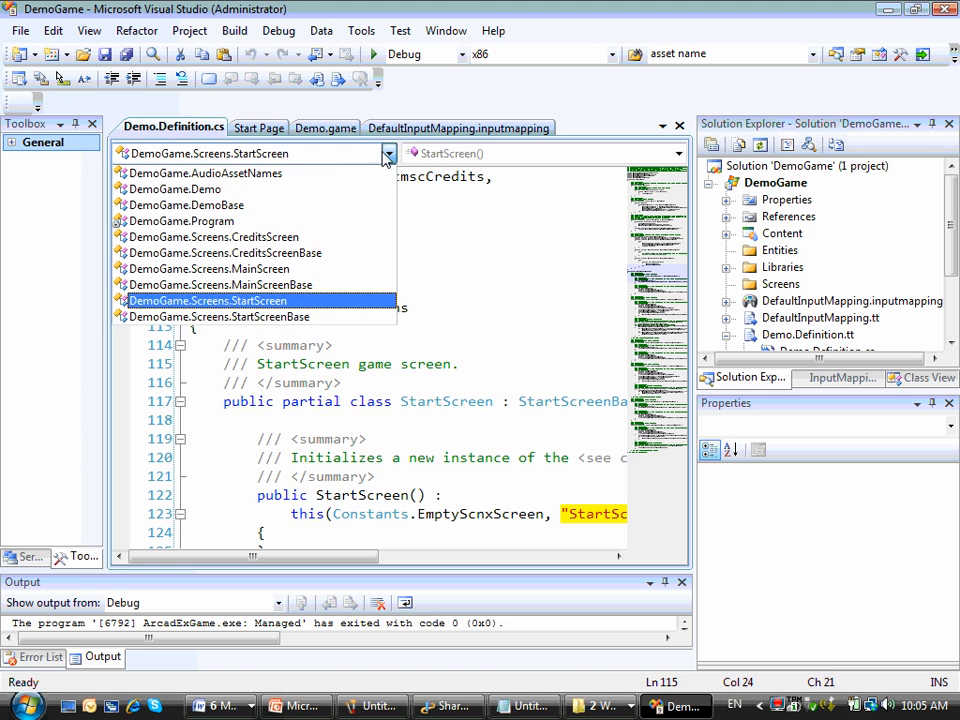
left_click(218, 316)
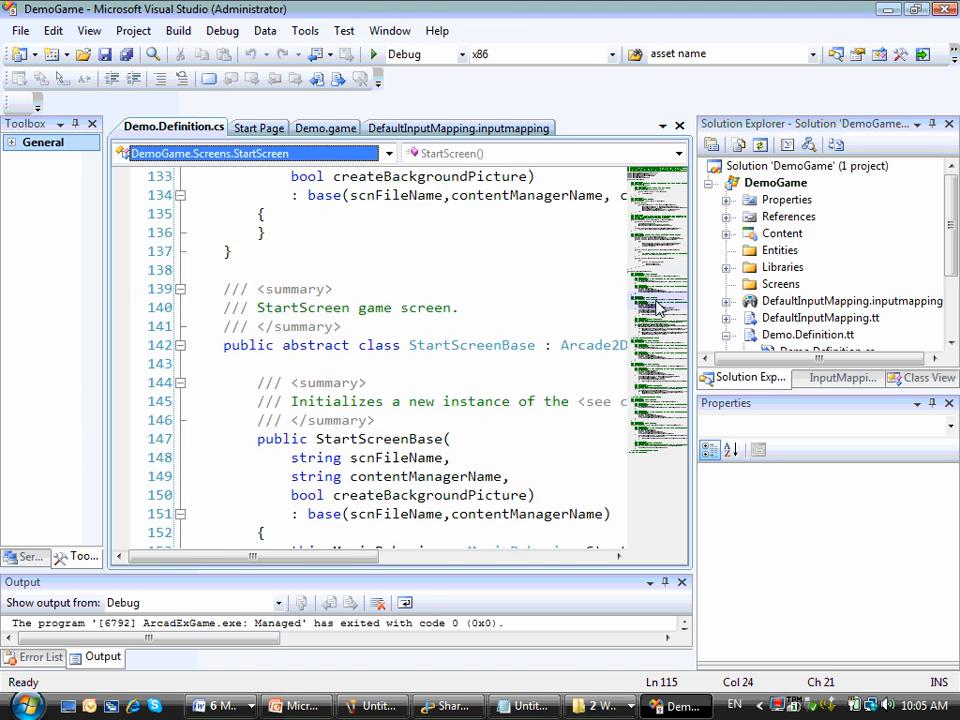
scroll("down", 3)
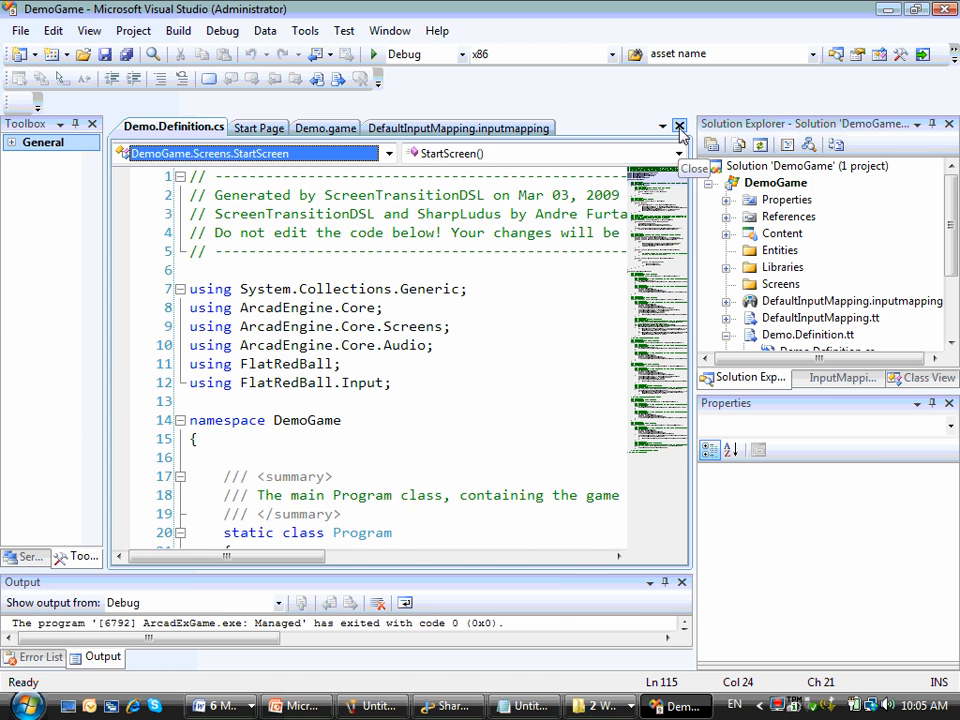
left_click(680, 128)
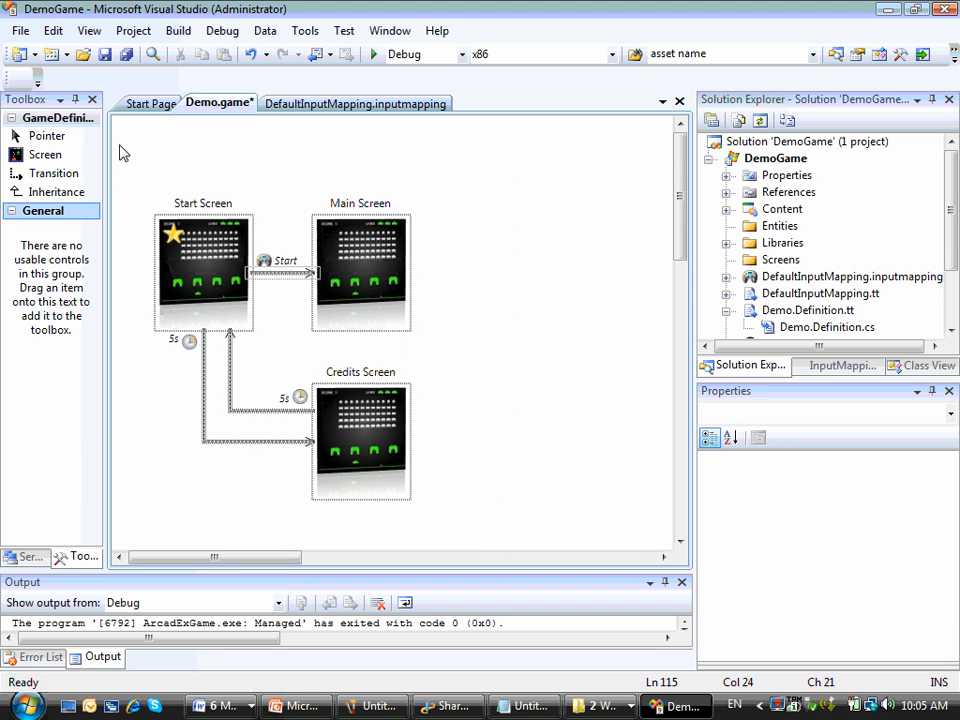
Step: Add Player 1 Wins Screen and Player 2 Wins Screen to the Demo.game flow diagram
scroll("down", 3)
type("Player 2 Wins Scre")
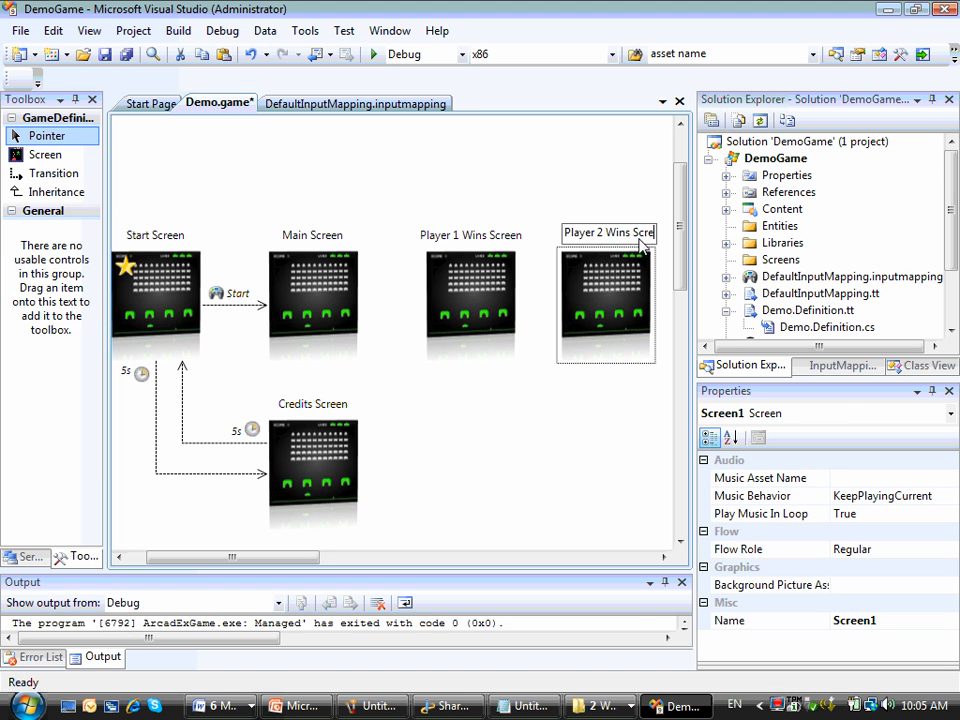
left_click(604, 304)
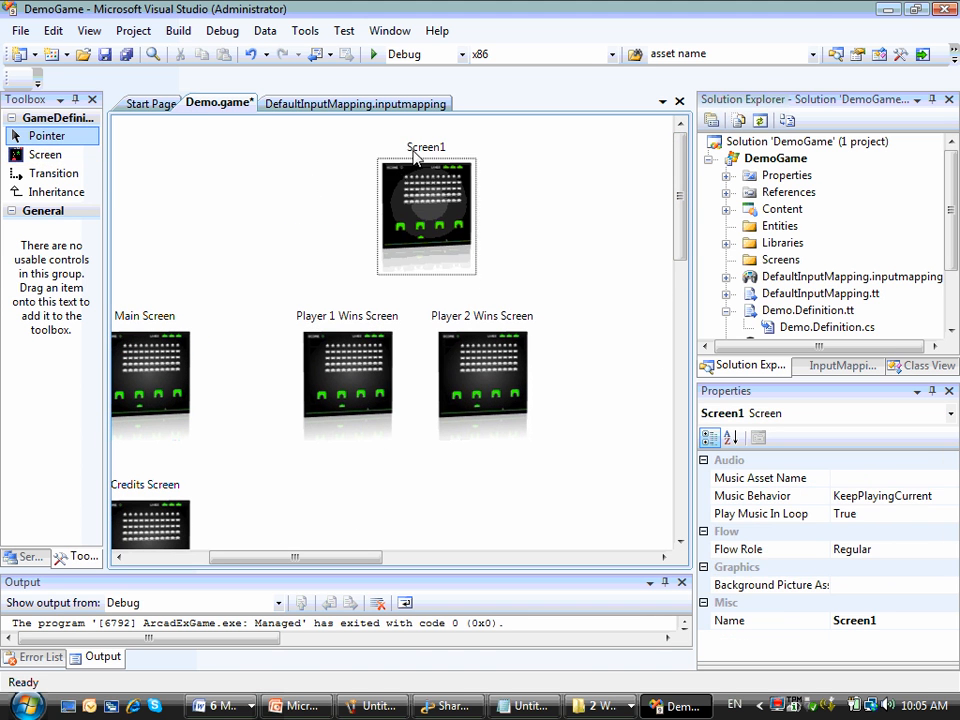
Step: Rename the new Screen1 to End Screen, fed by both player-win screens
double_click(426, 148)
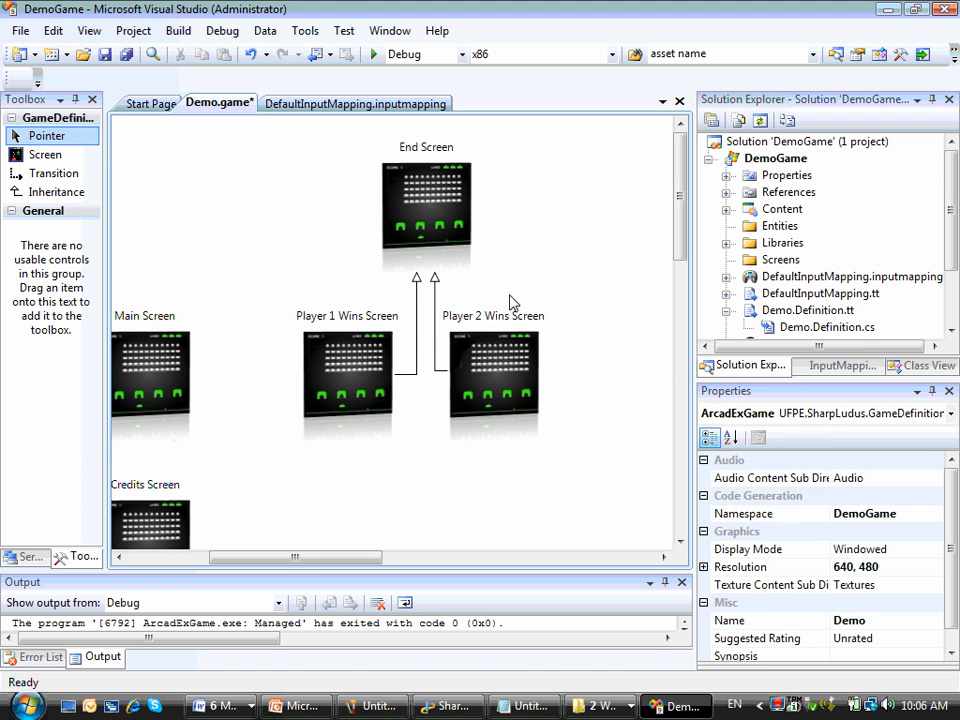
Step: Set End Screen's Music Behavior to StartNew and look for a music asset for it
left_click(426, 210)
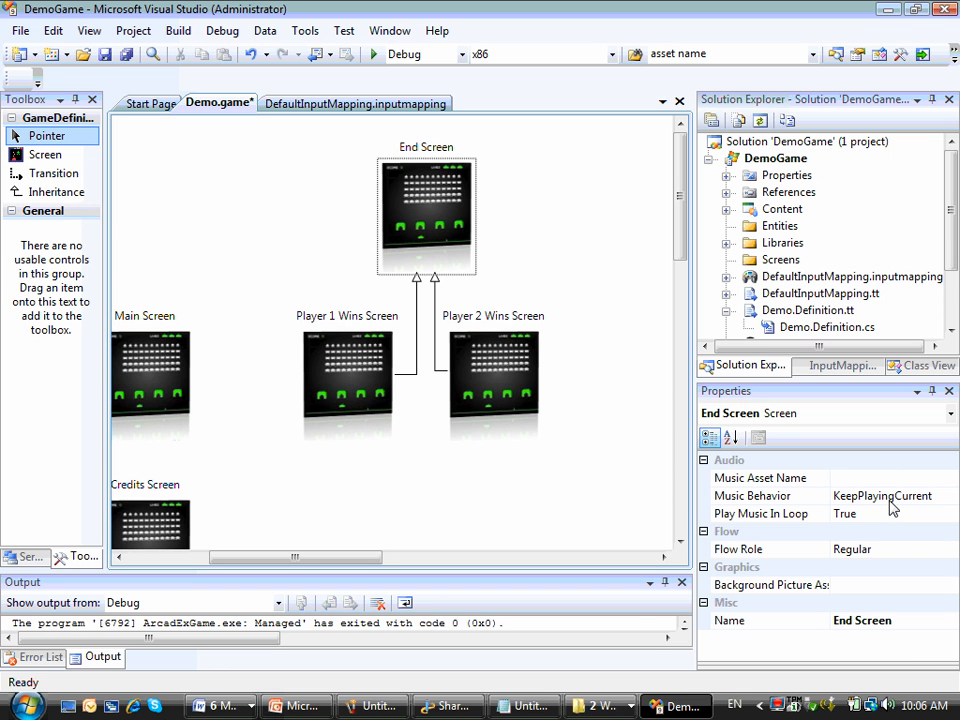
left_click(760, 496)
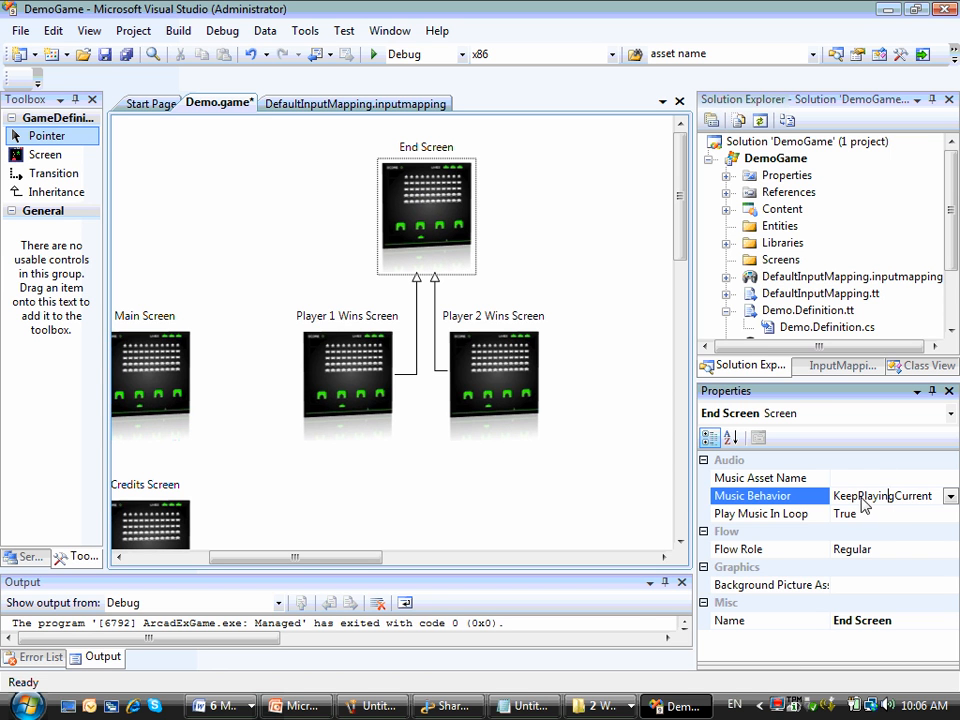
left_click(948, 496)
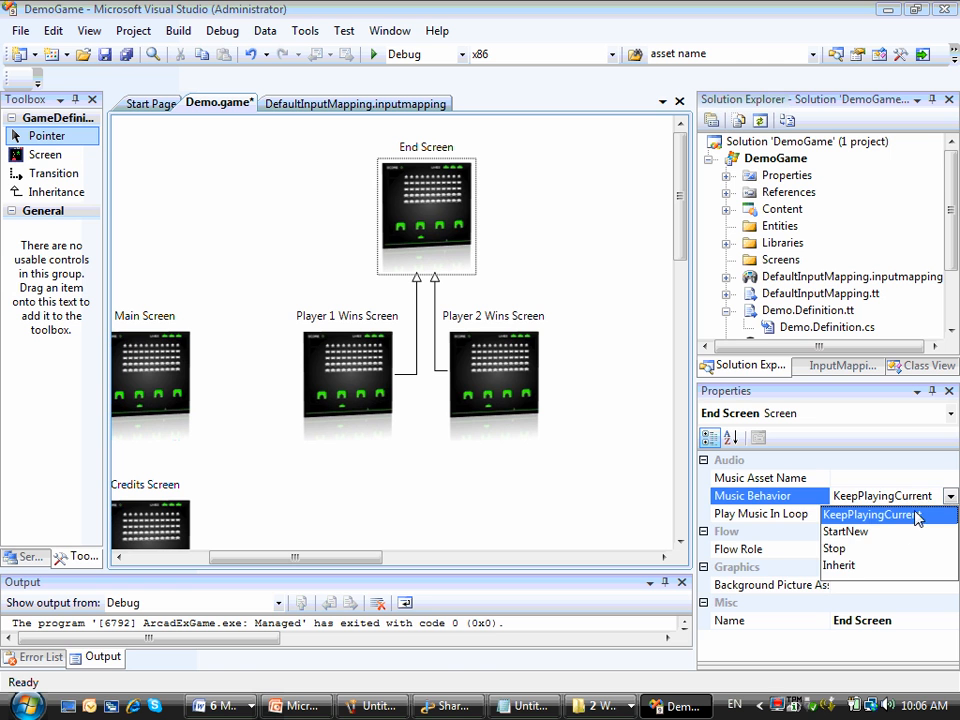
left_click(846, 532)
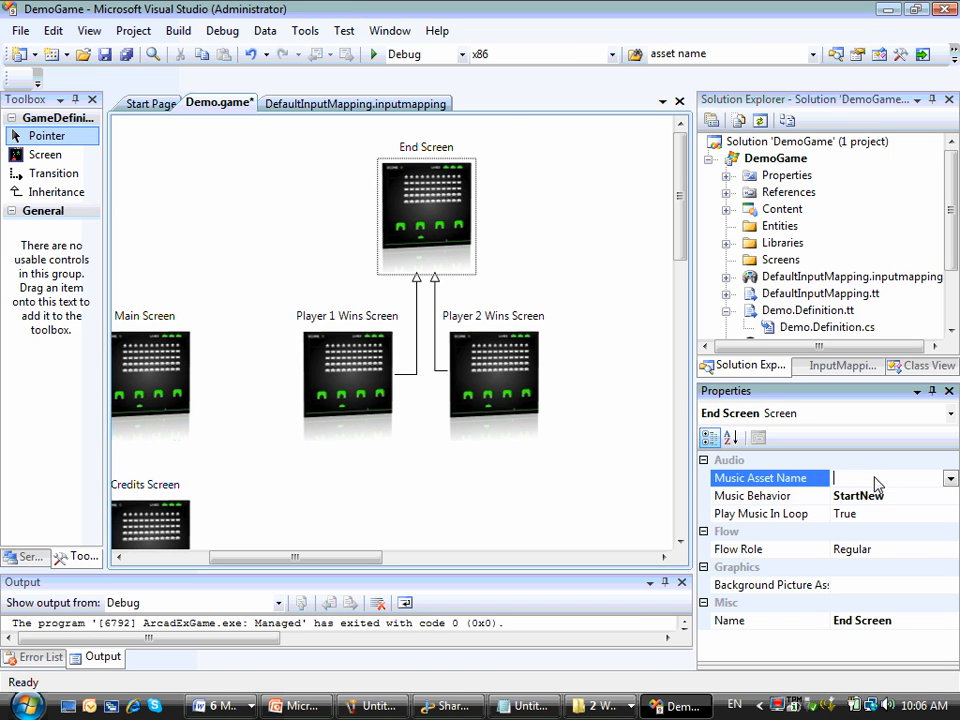
left_click(948, 478)
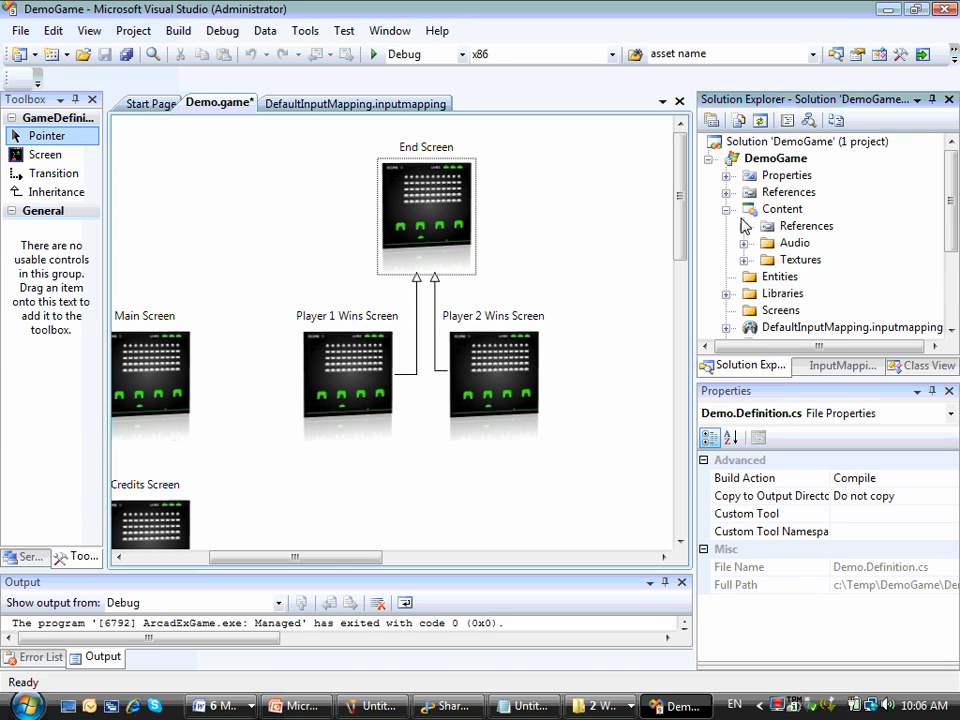
Step: Add the existing file mscEnd.wav to the project's Audio content folder
left_click(728, 242)
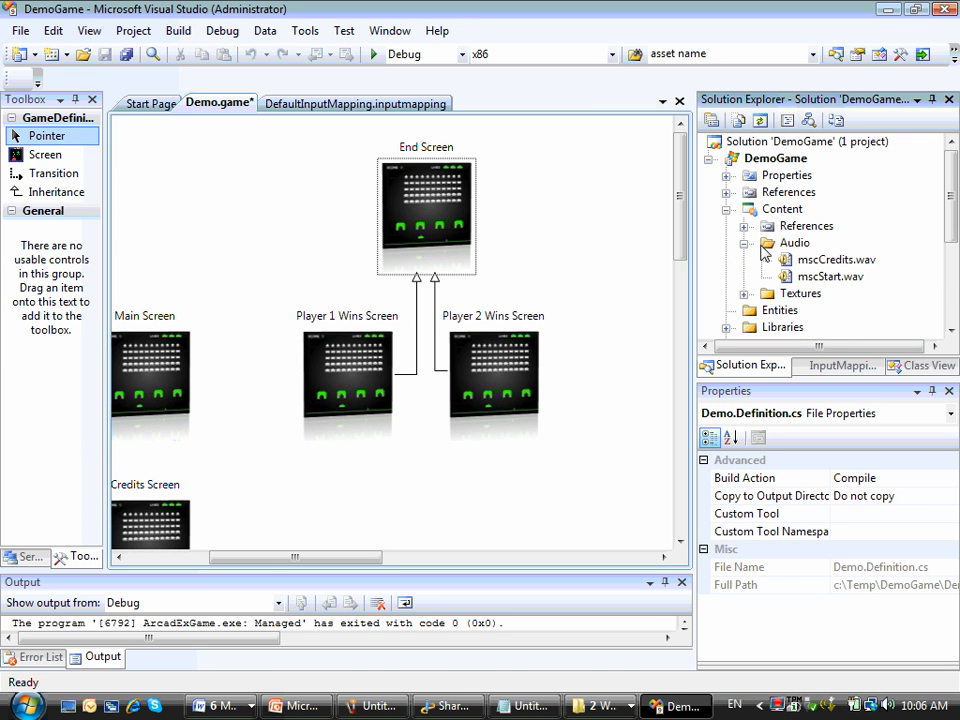
right_click(794, 244)
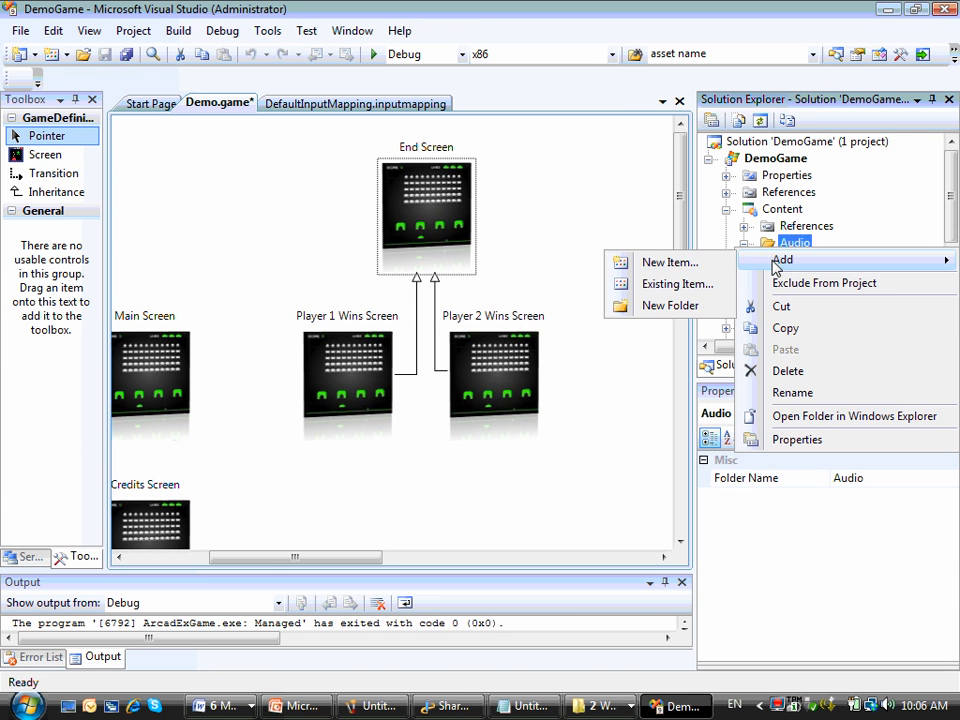
left_click(676, 284)
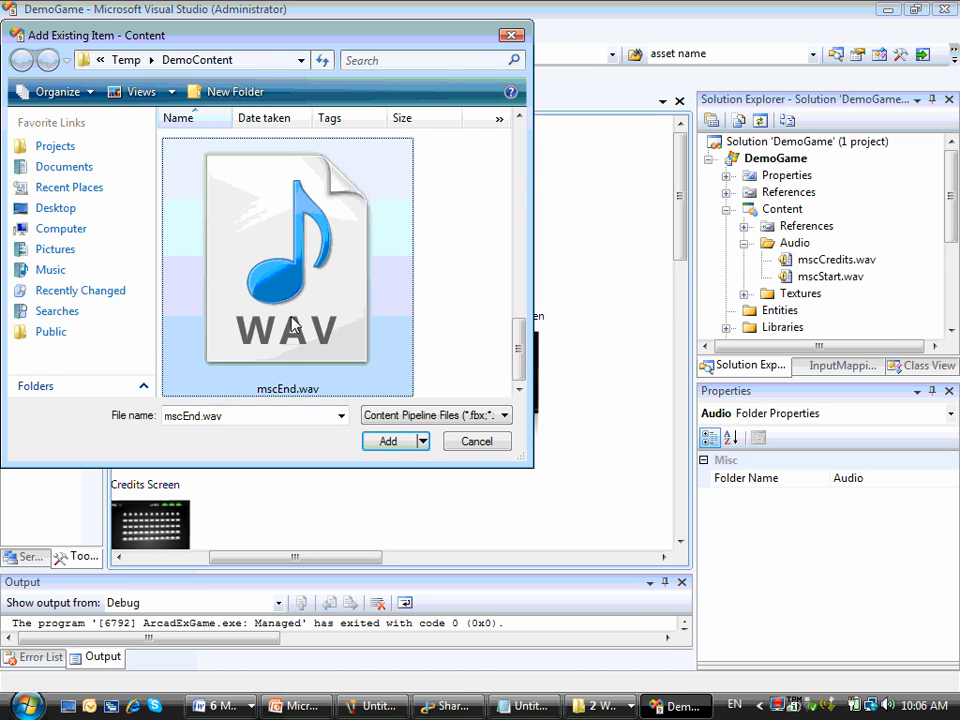
left_click(388, 442)
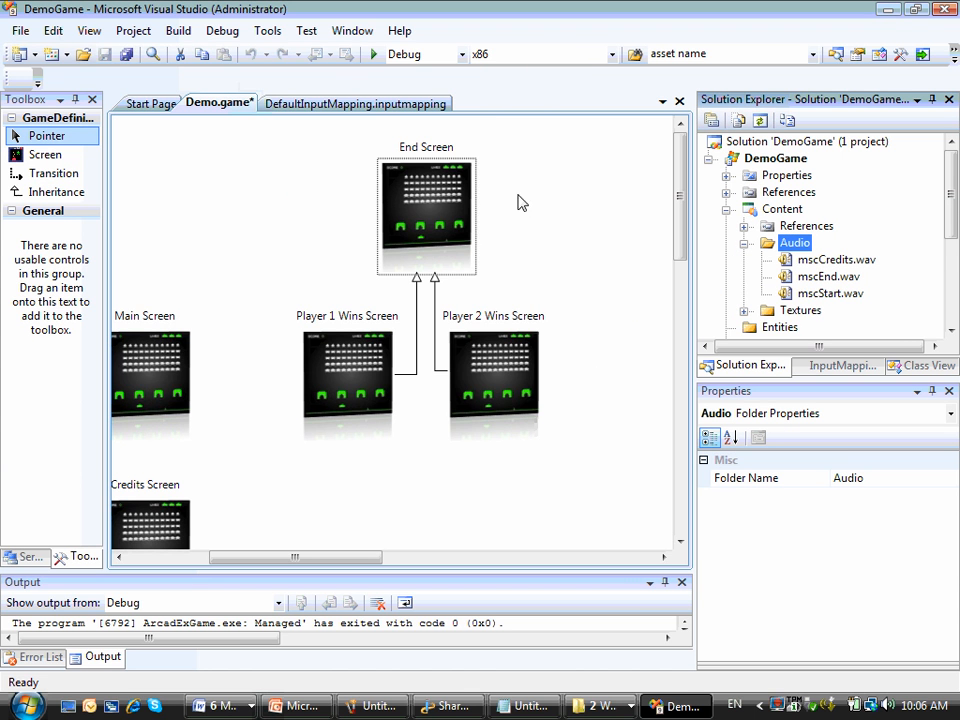
Step: Assign End Screen's music asset and set the wins screens' Music Behavior to Inherit
left_click(426, 216)
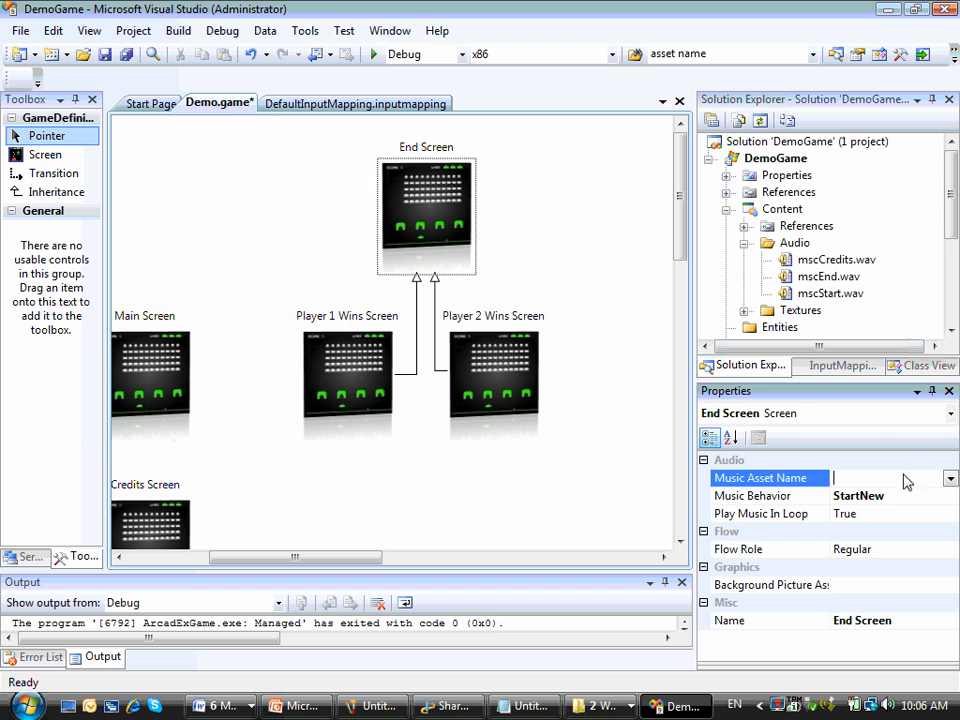
left_click(948, 478)
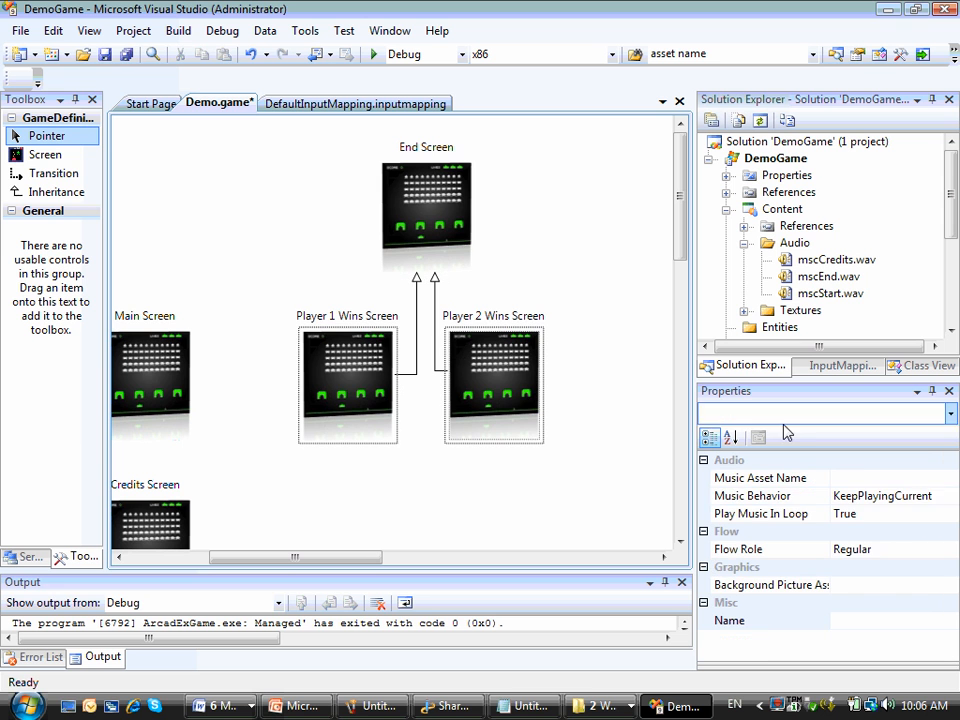
left_click(948, 496)
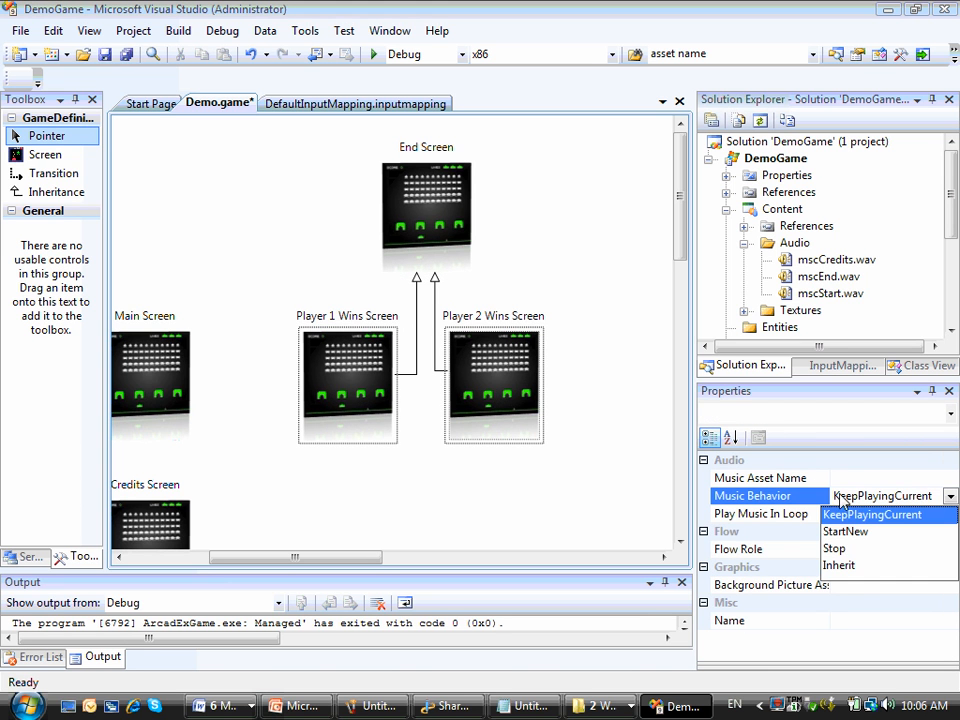
left_click(840, 564)
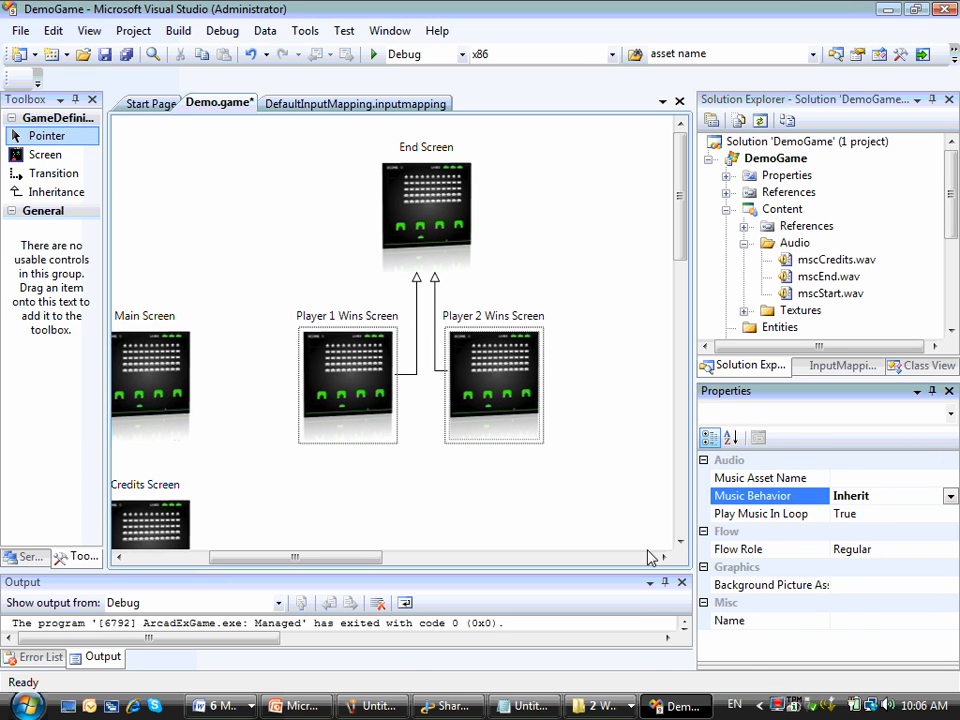
Step: Verify the Inherit music setting on Player 2 Wins Screen and Player 1 Wins Screen
left_click(492, 380)
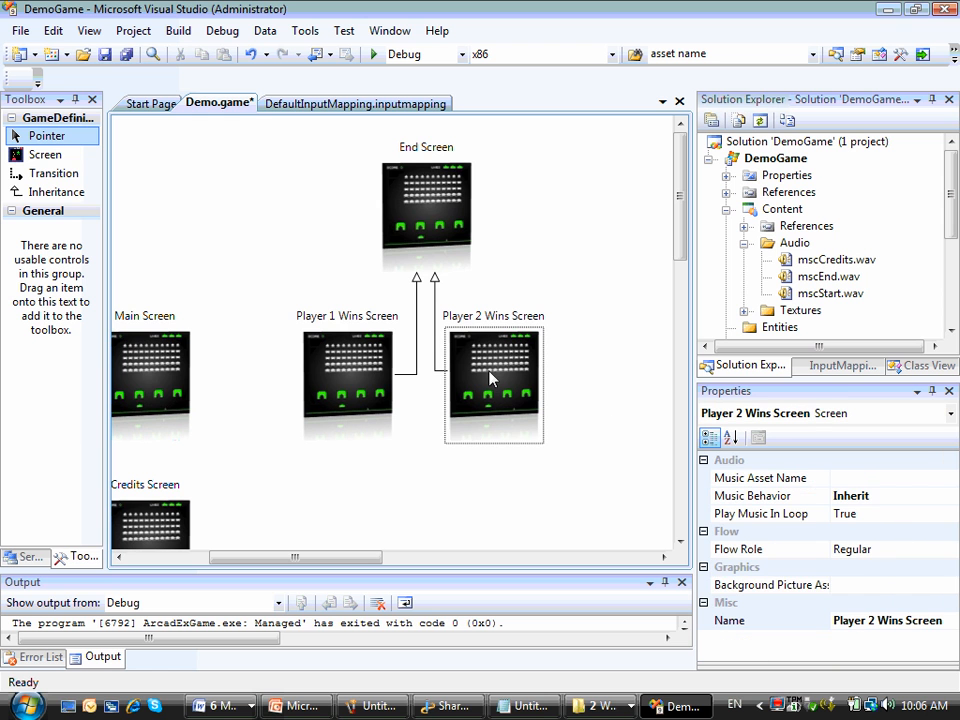
left_click(948, 584)
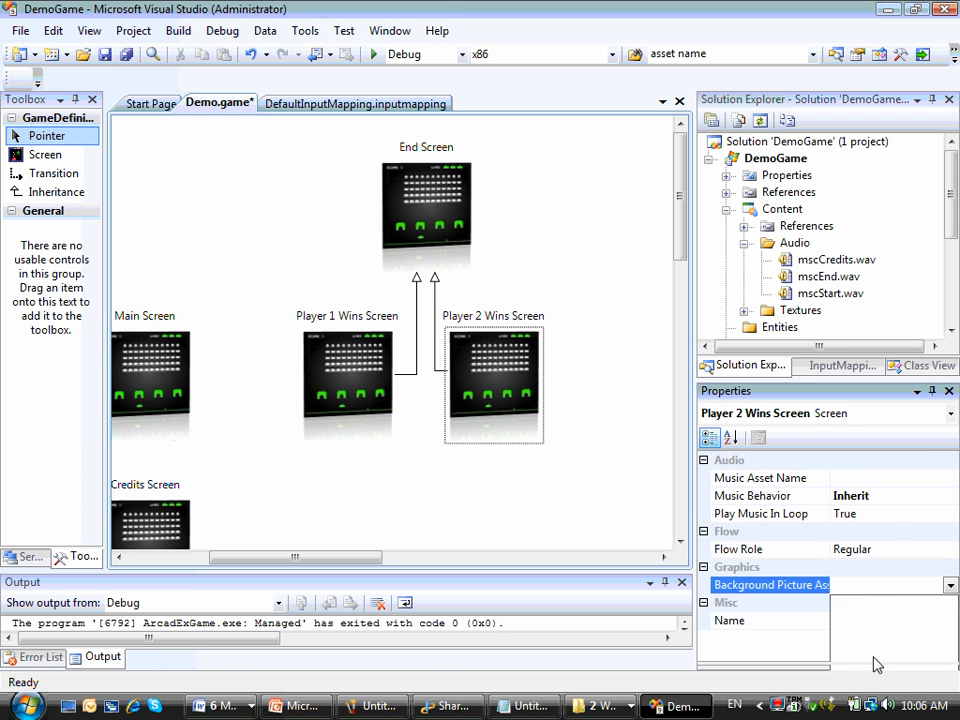
left_click(348, 384)
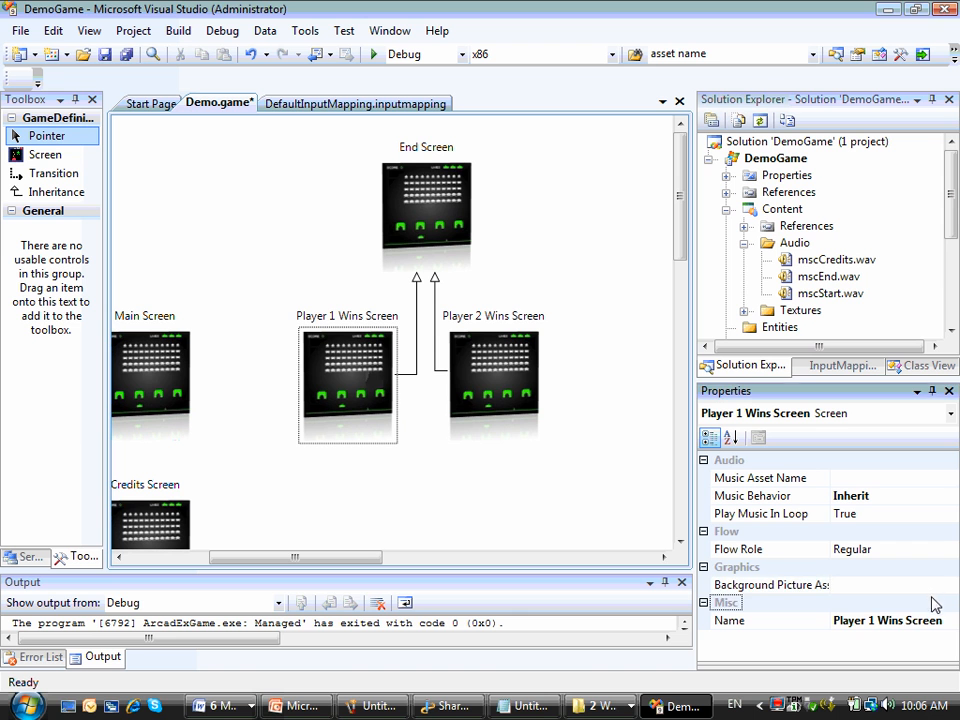
left_click(948, 584)
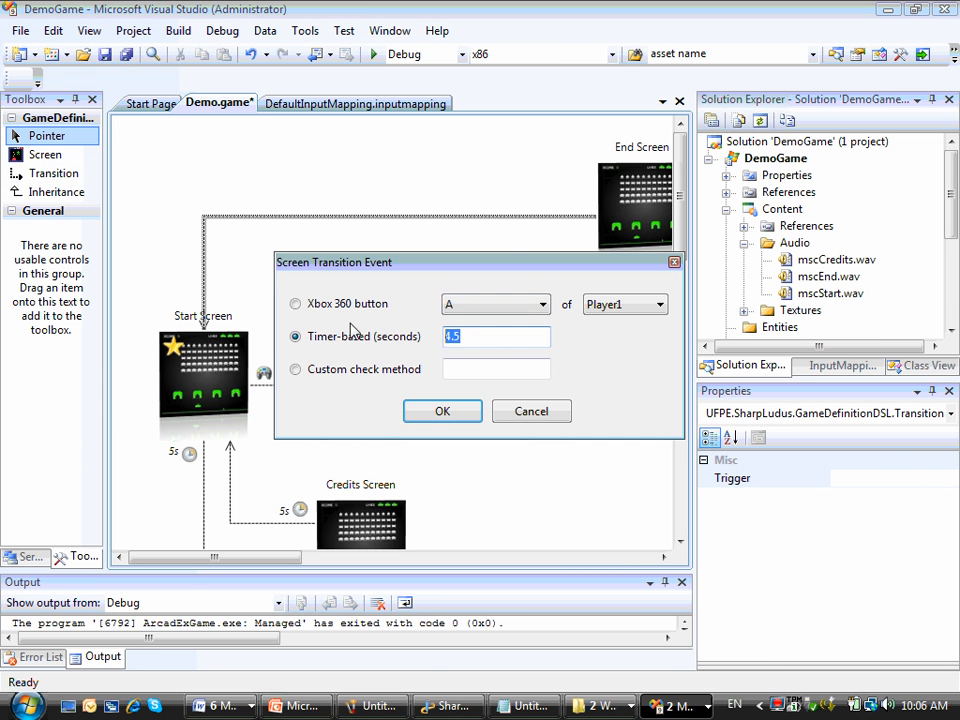
Step: Give the End Screen to Start Screen transition a timer-based trigger in seconds
type("1.")
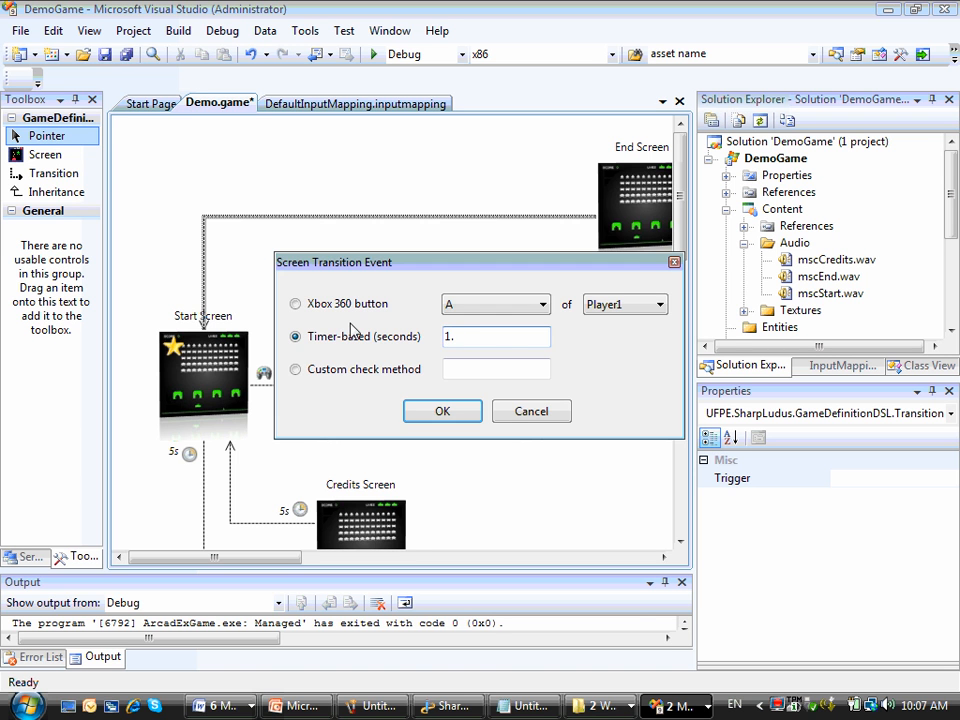
left_click(442, 412)
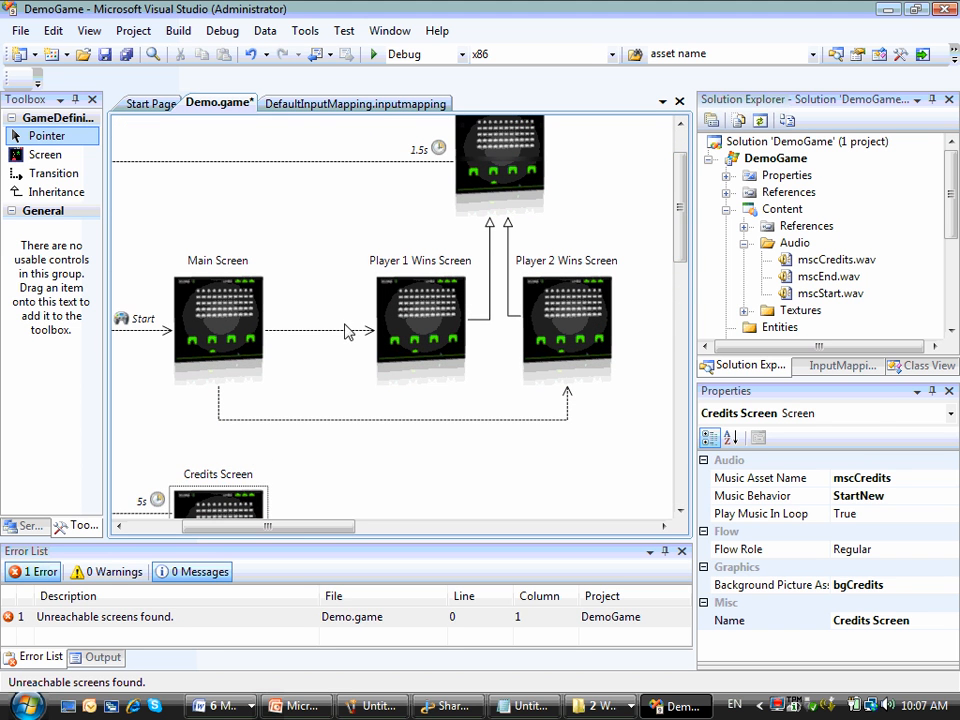
Step: Set the second Main Screen transition's custom check method to CheckPlayer2Wins
left_click(320, 330)
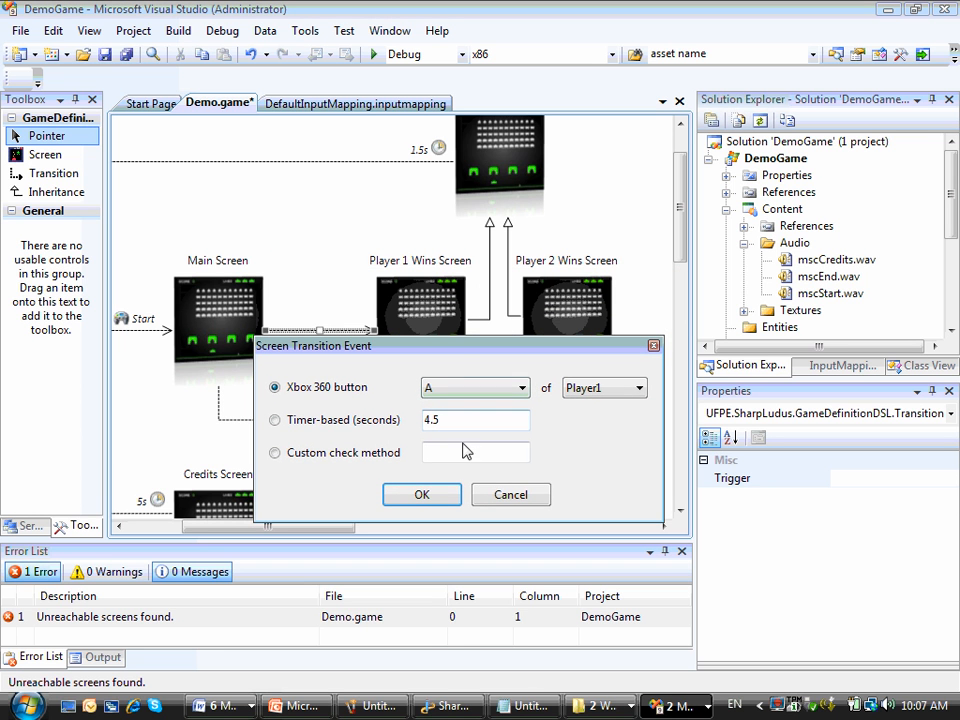
type("Check")
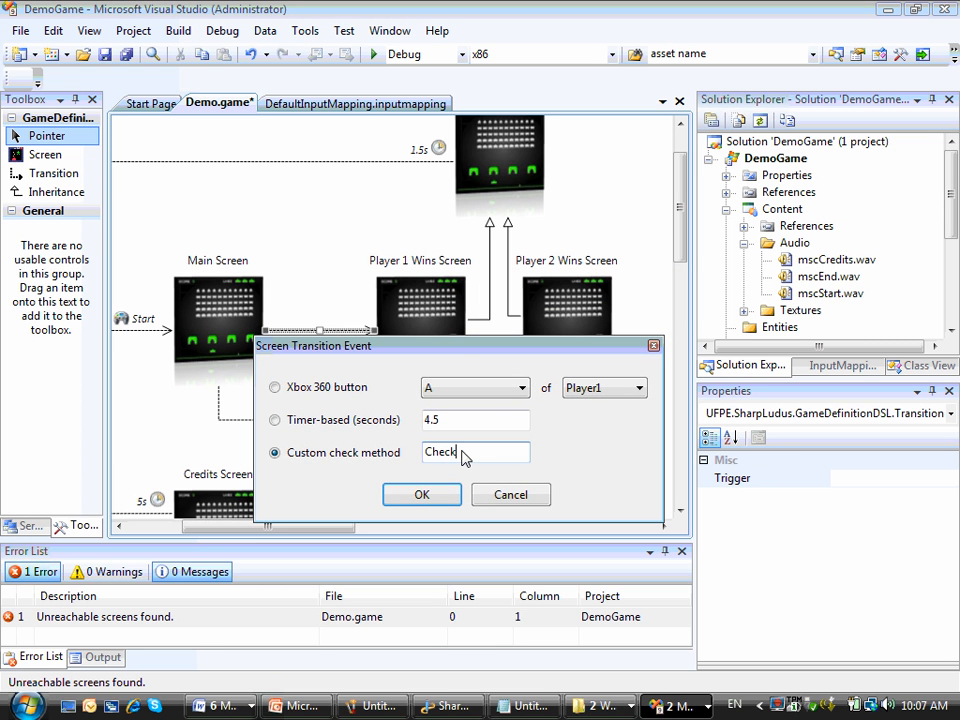
type("Player1Wins")
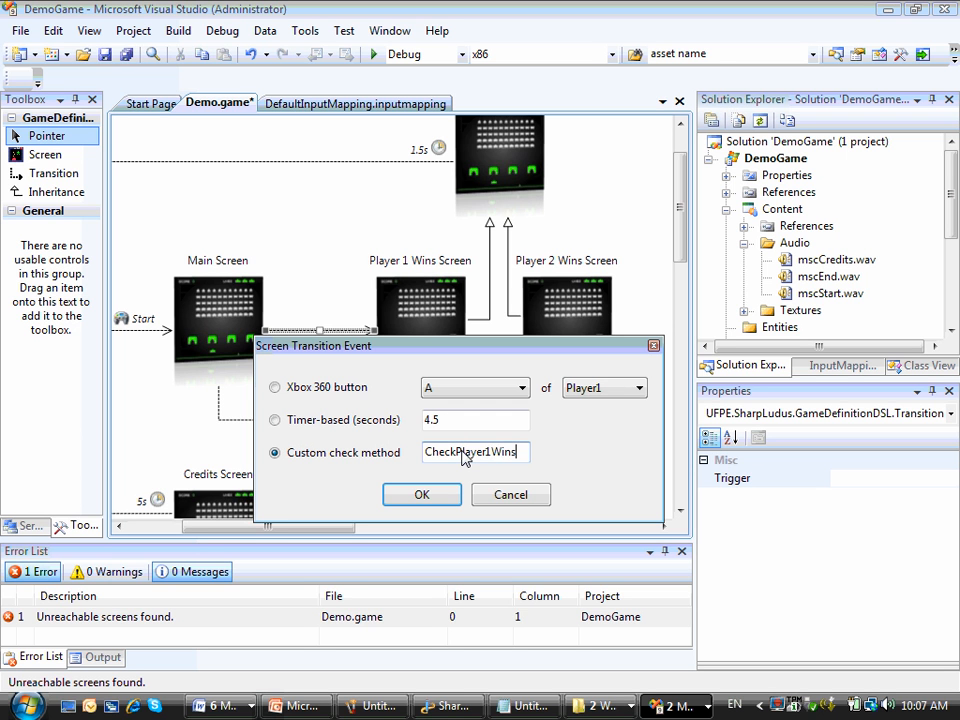
left_click(420, 494)
type("2")
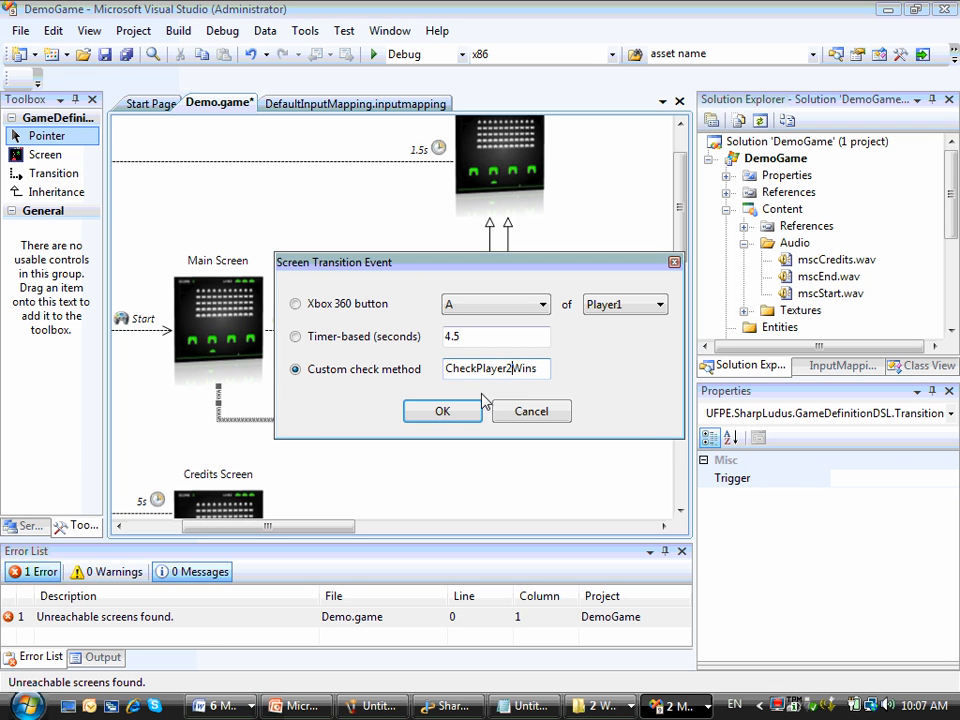
left_click(442, 412)
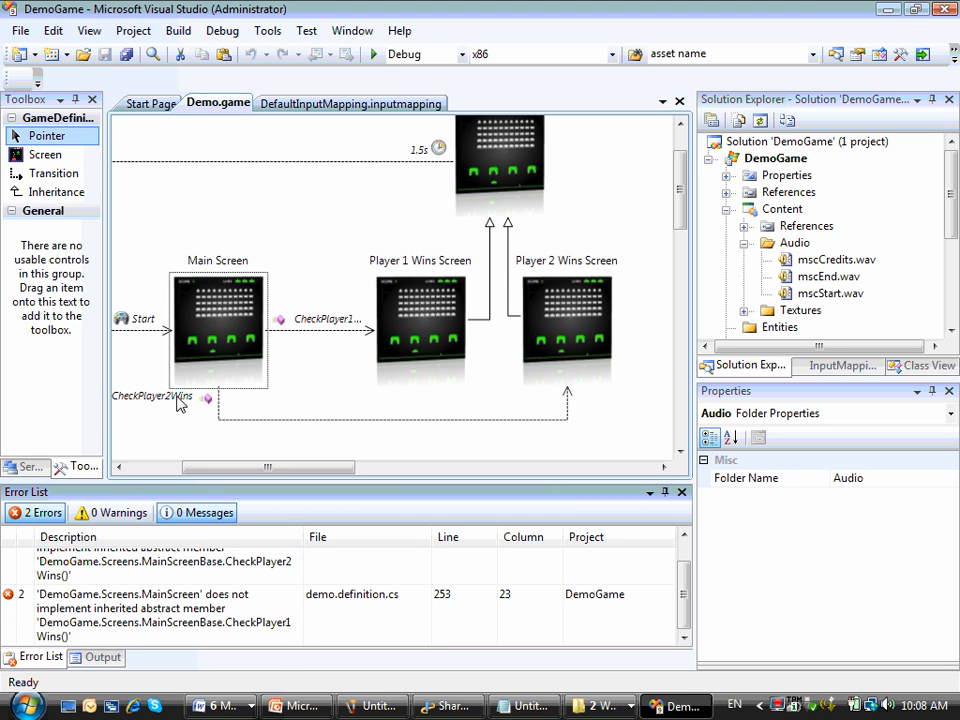
Step: Add a new Class item named MainScreen.cs to the DemoGame project
left_click(216, 330)
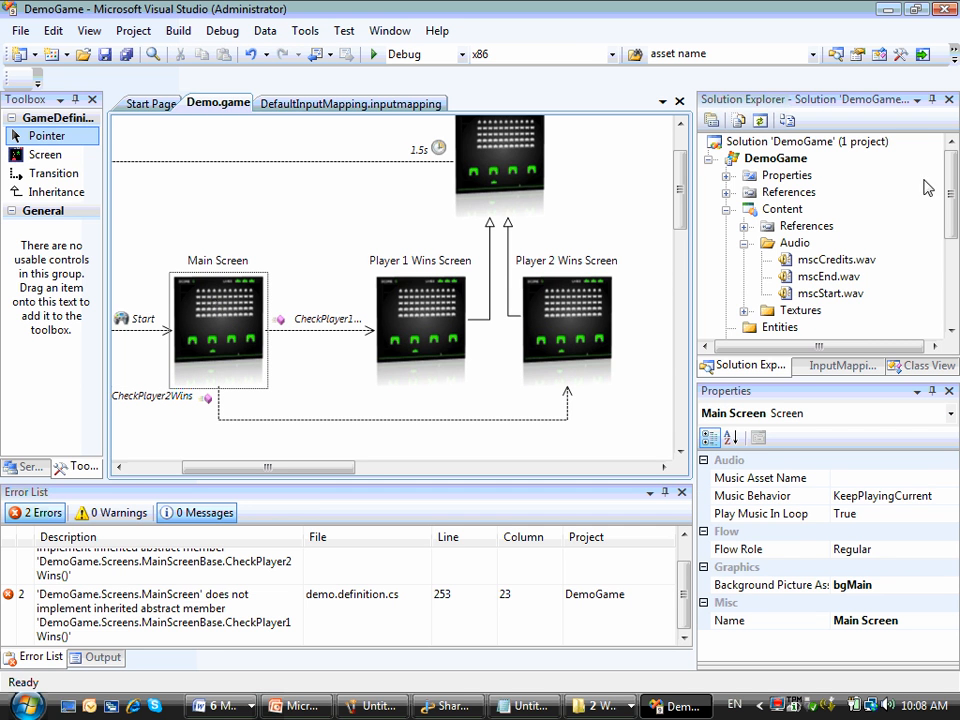
right_click(776, 158)
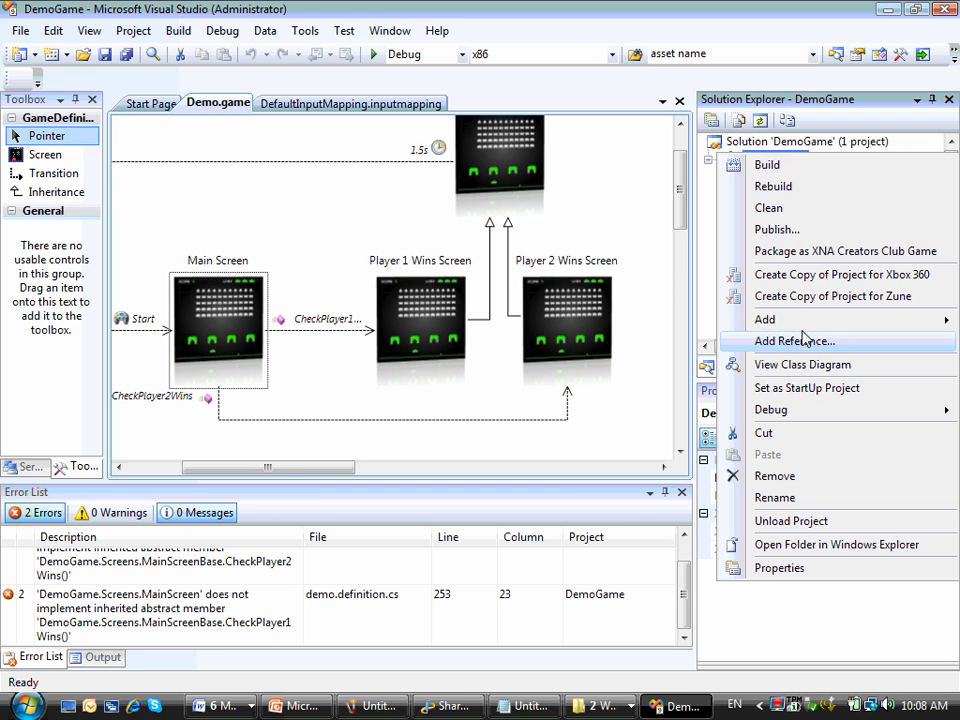
mouse_move(764, 320)
type("MainS")
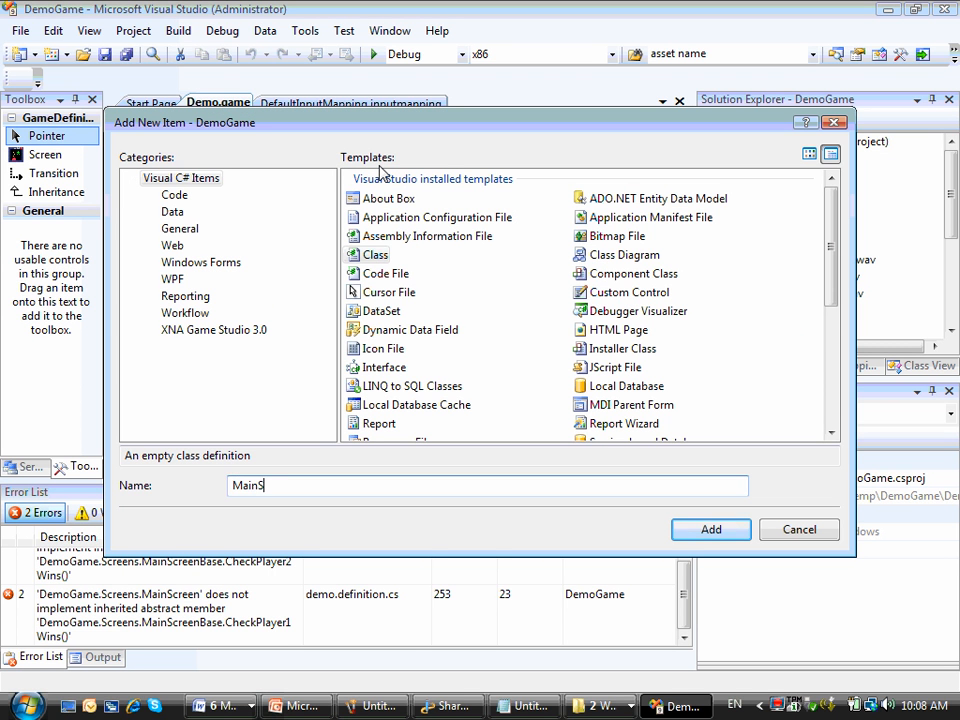
left_click(712, 528)
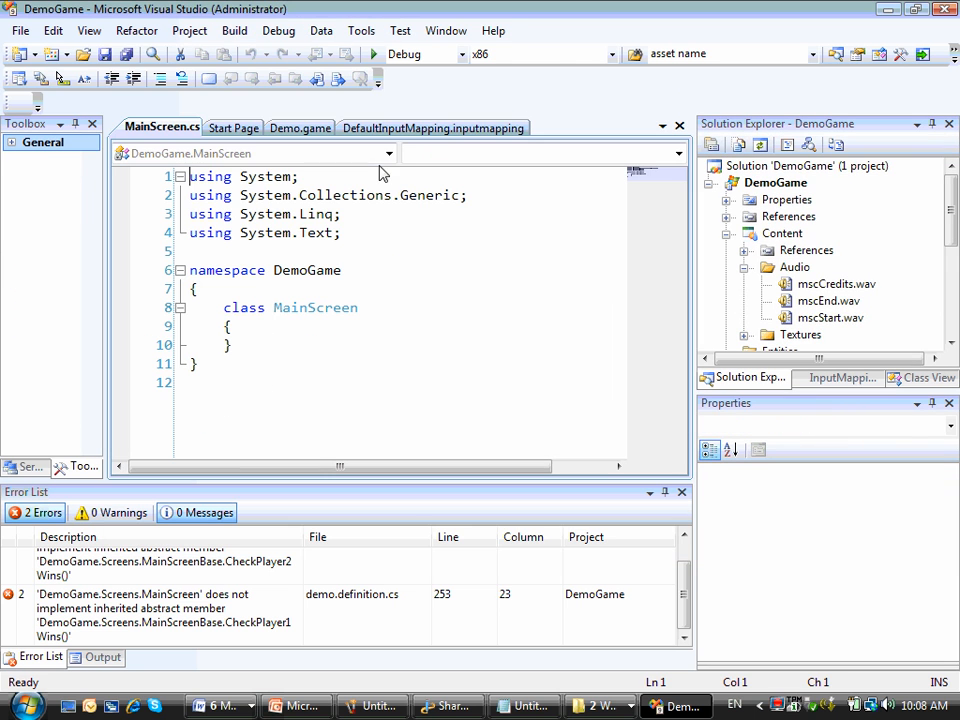
Step: Make MainScreen a public partial class in DemoGame.Screens with a Random field and two override stubs
type(".S")
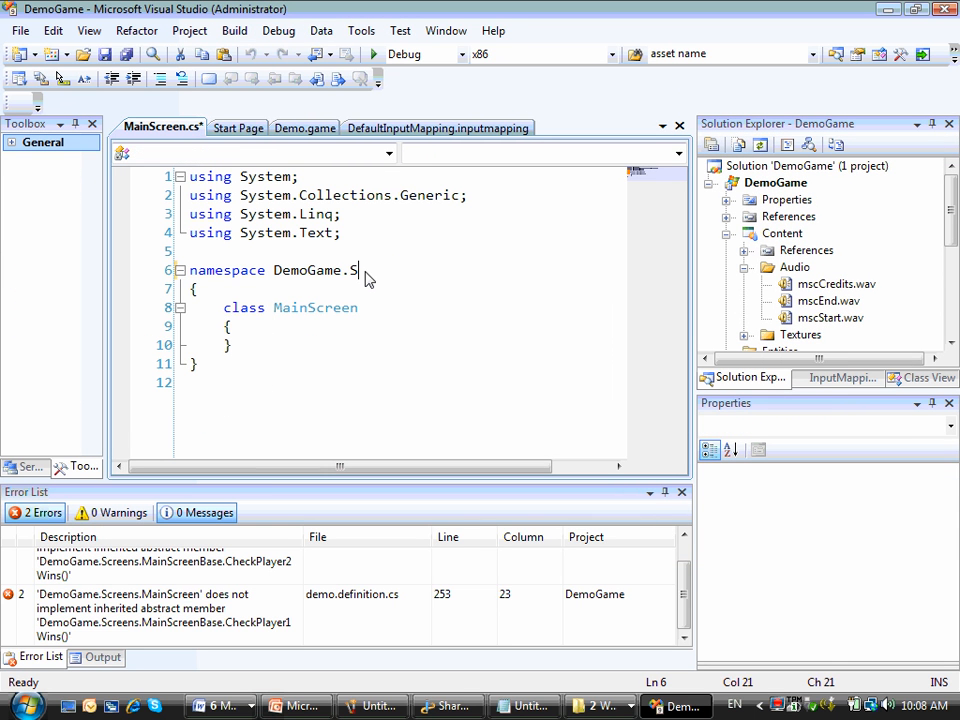
type("creens")
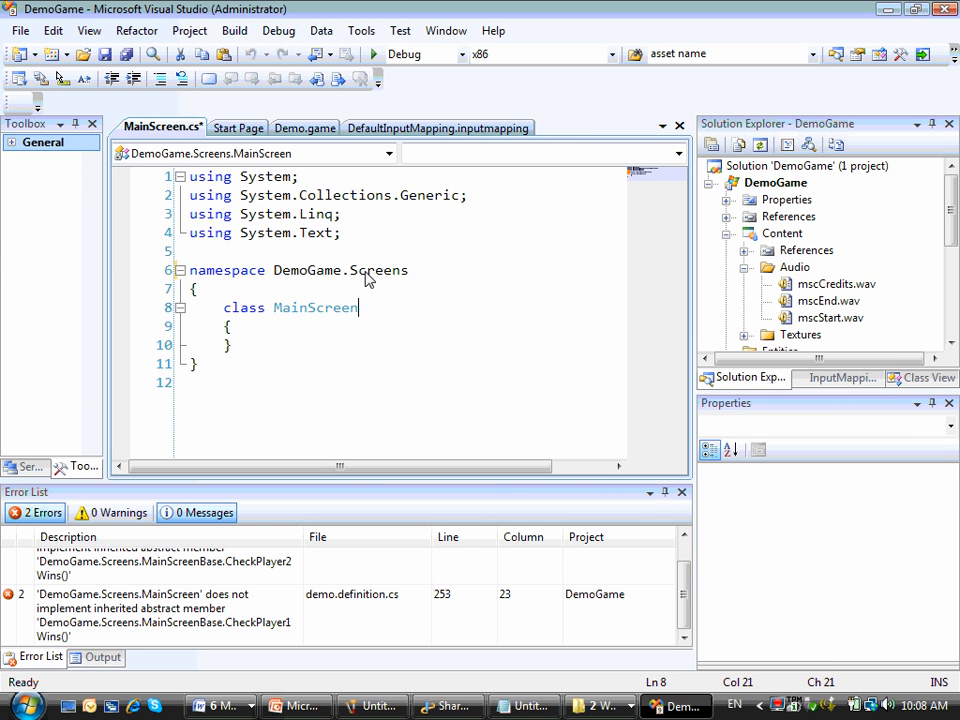
type("public partial")
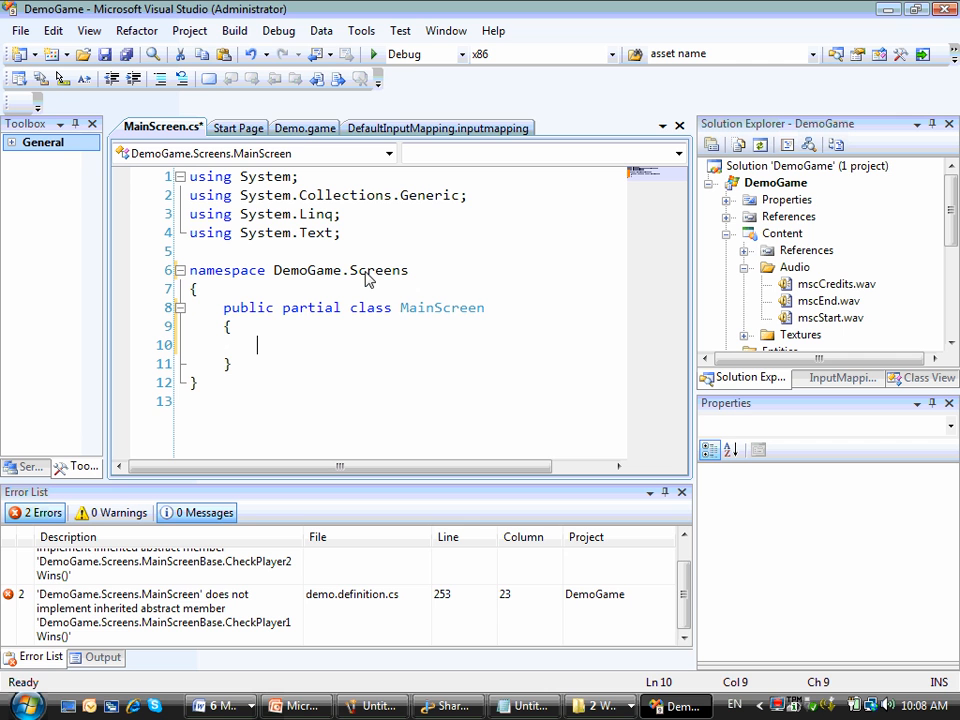
type("override bool CheckPlayer1Wins(")
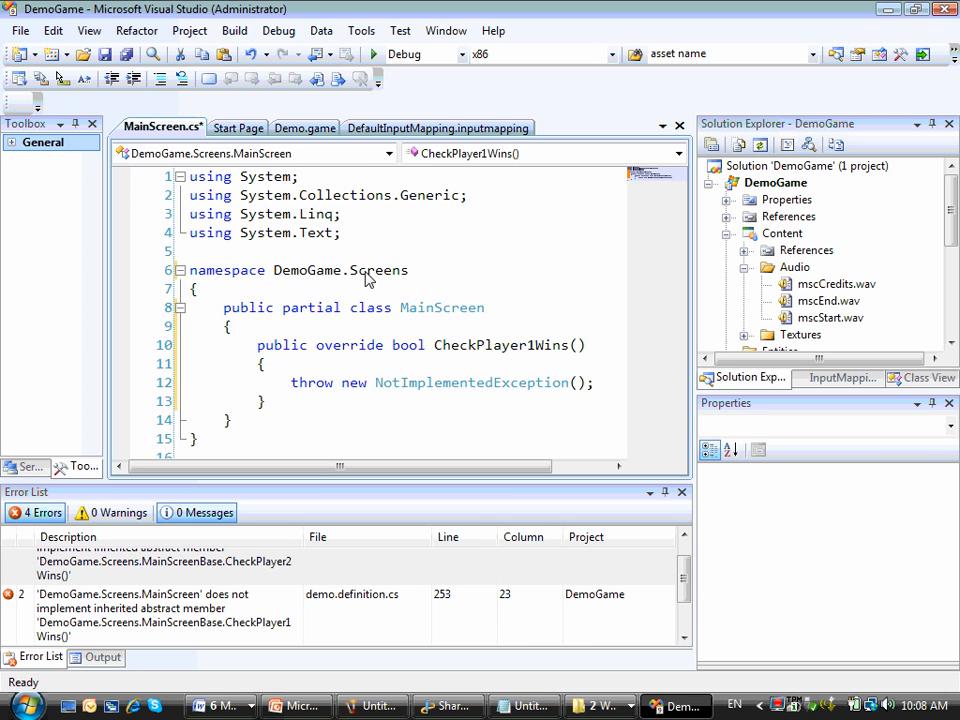
type("override bool CheckPlayer2Wins(")
type("Random r")
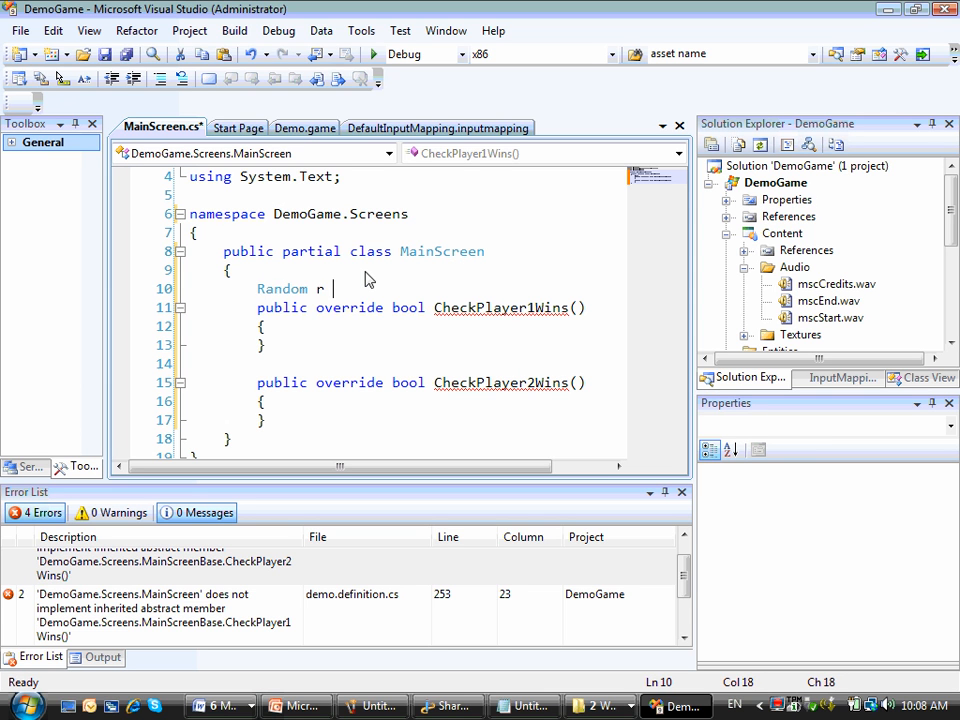
type("= new Random();")
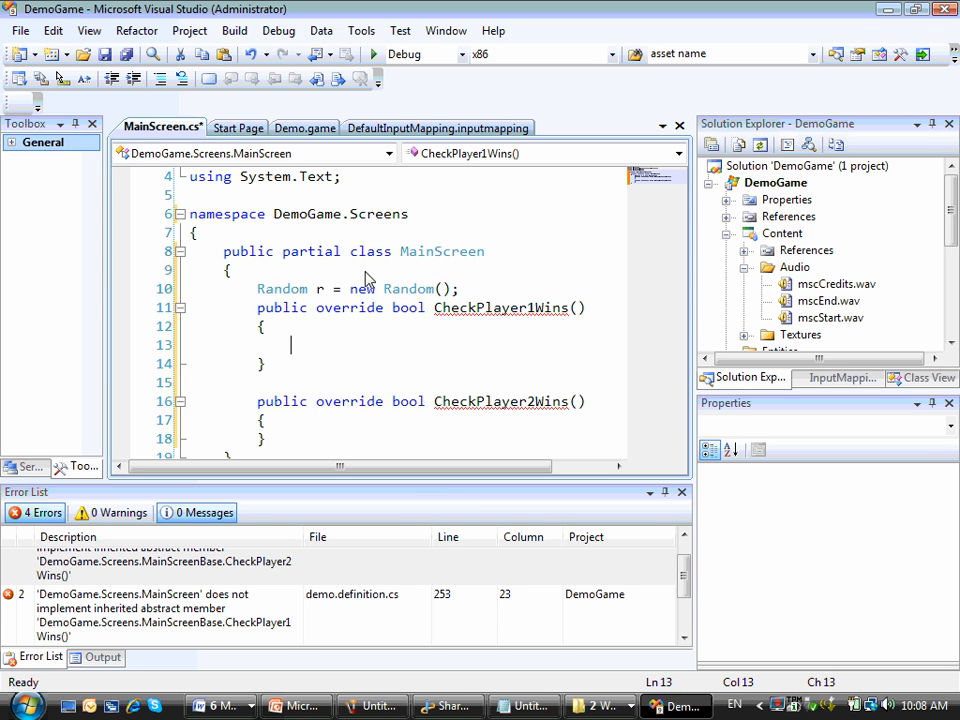
Step: Implement CheckPlayer1Wins and CheckPlayer2Wins as r.Next(1, 150) == 1 and == 2
type("return r.ne")
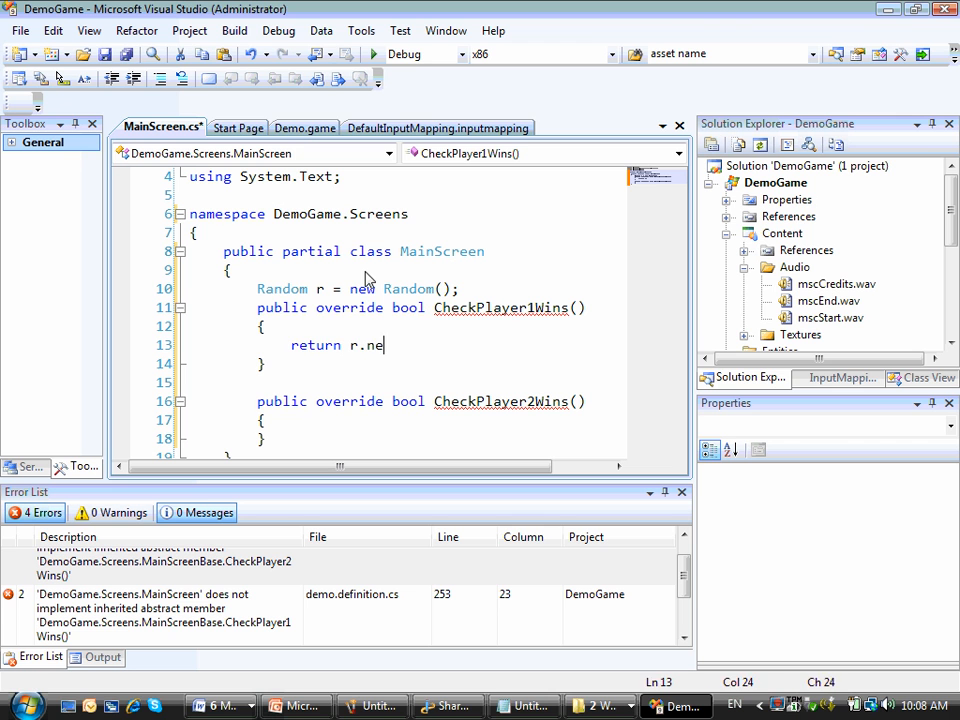
type("xt(1,150")
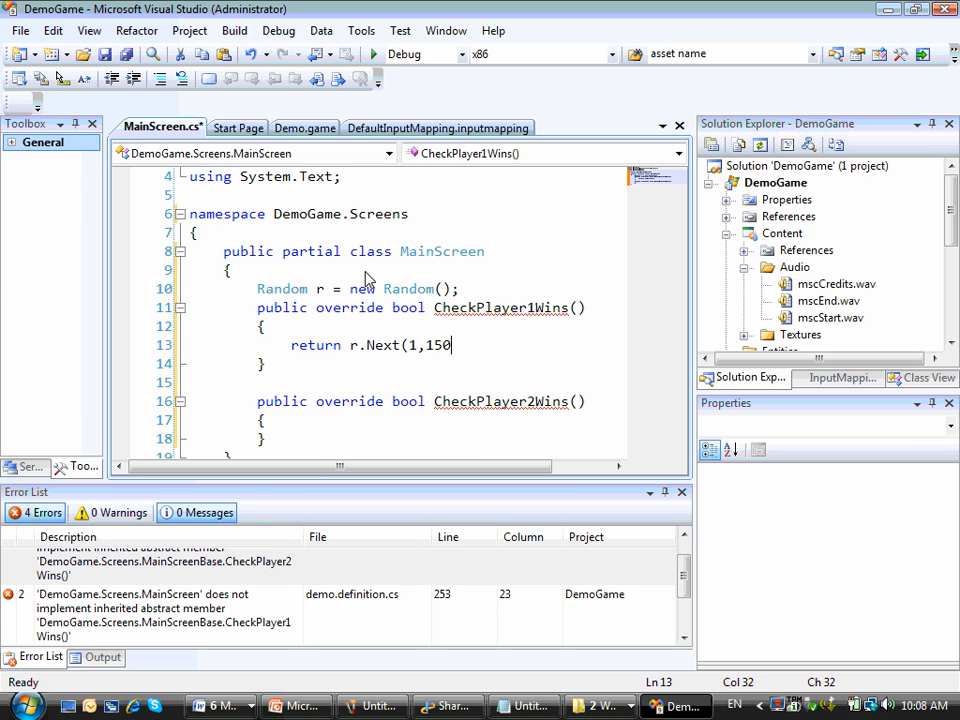
type("==")
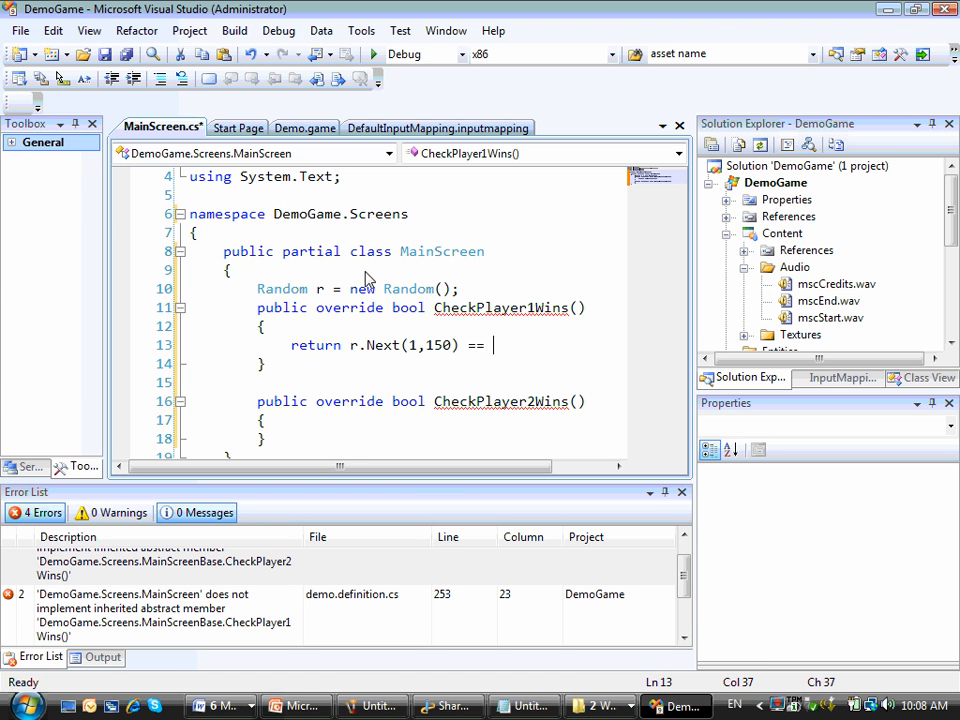
type("1;")
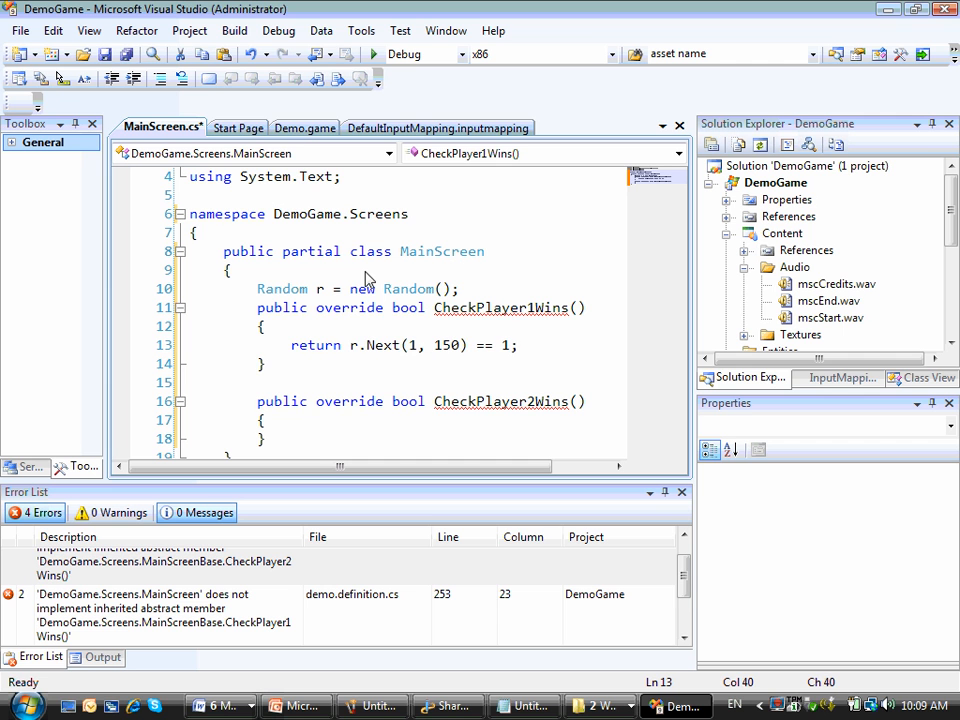
left_click(264, 420)
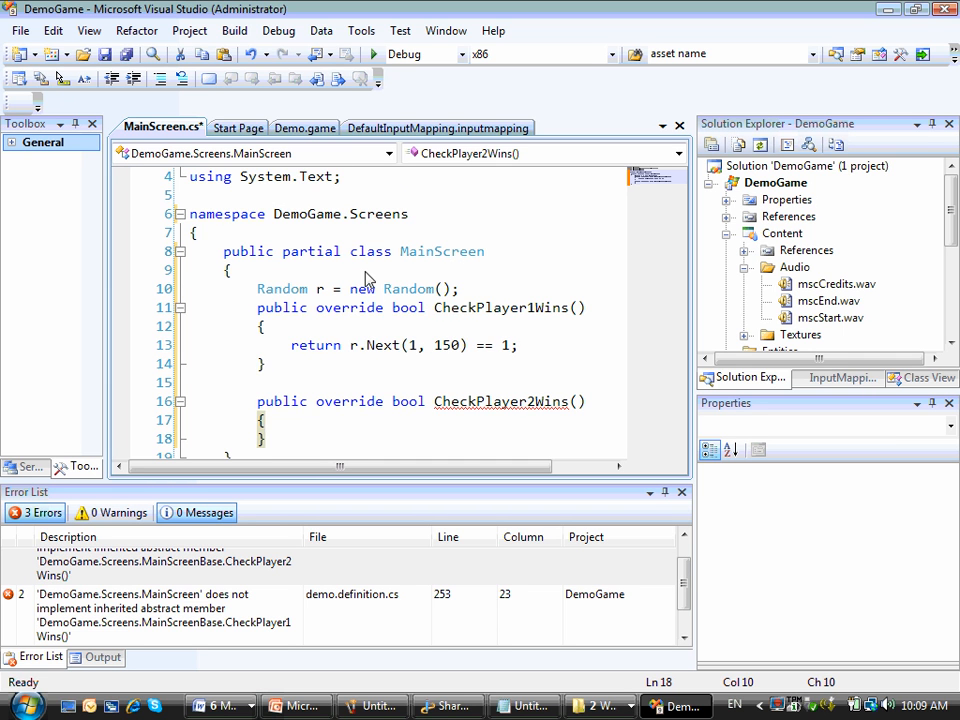
type("return r.Next(1, 150) == 1;")
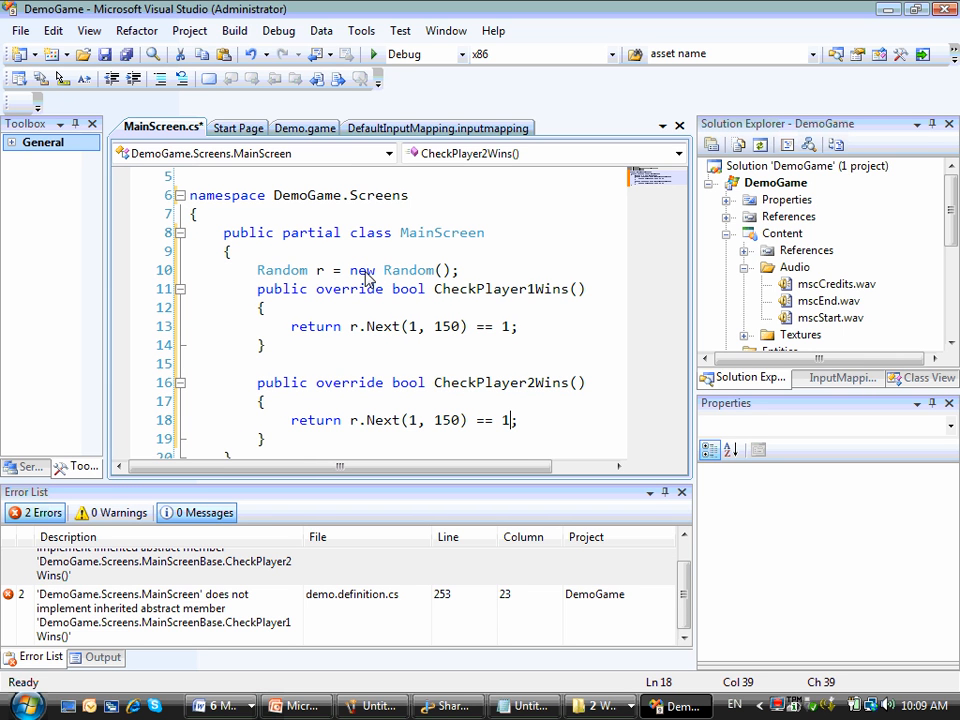
type("2")
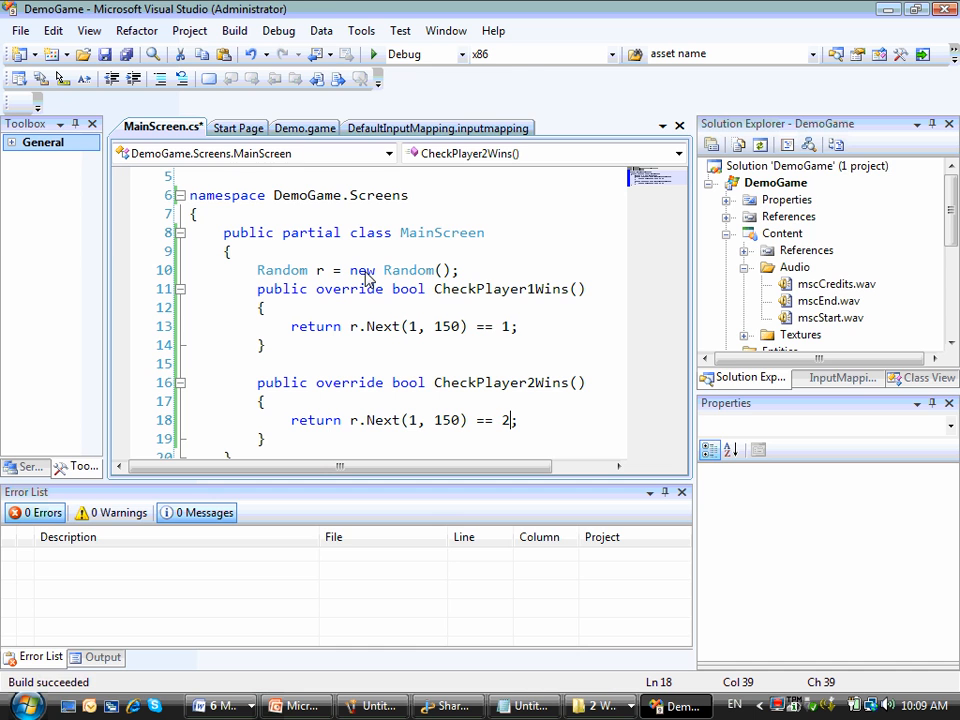
Step: Launch the Demo game with Start Debugging, confirm it starts, then quit it
left_click(376, 54)
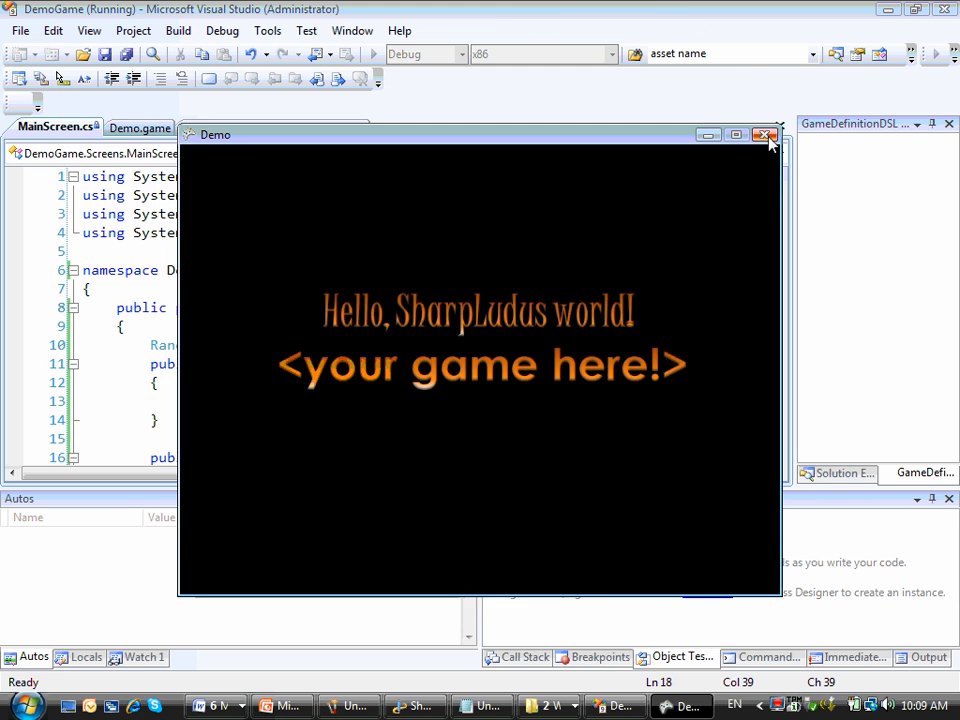
left_click(766, 136)
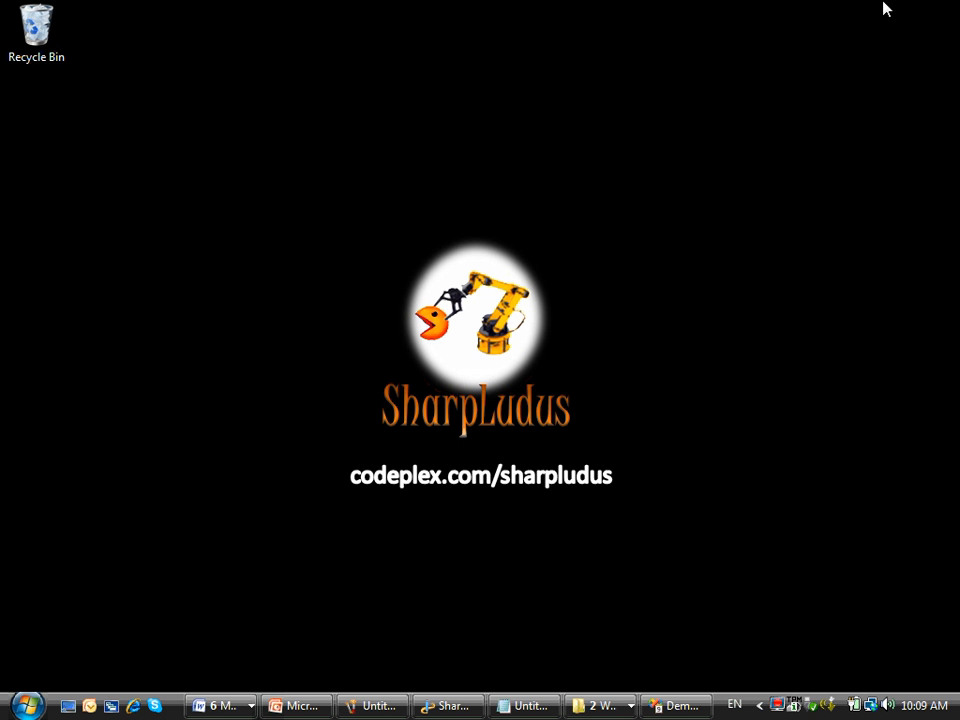
mouse_move(584, 210)
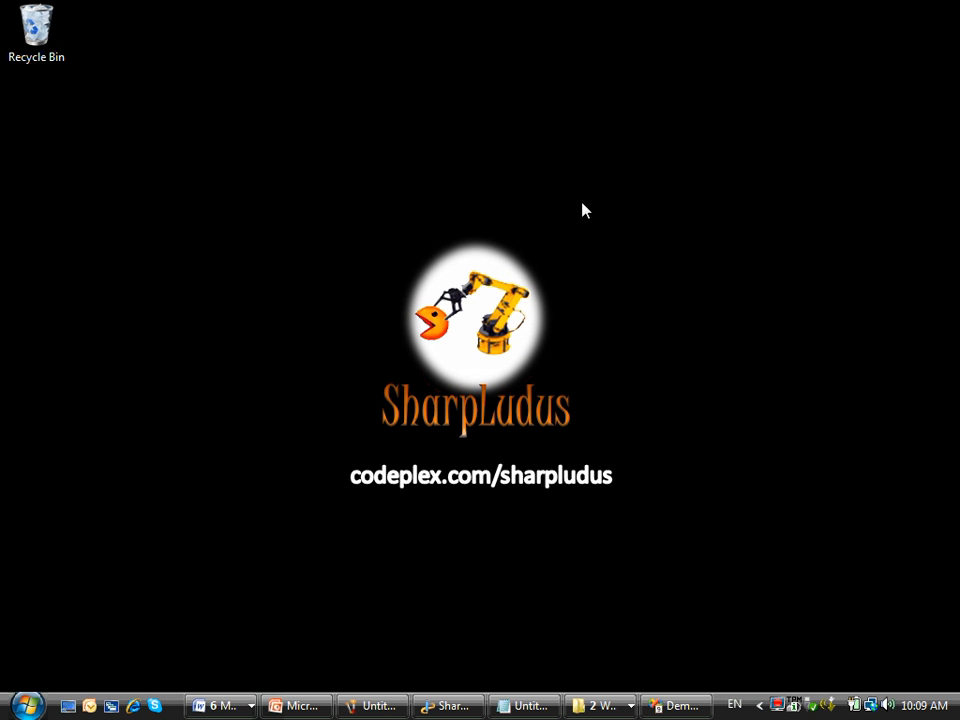